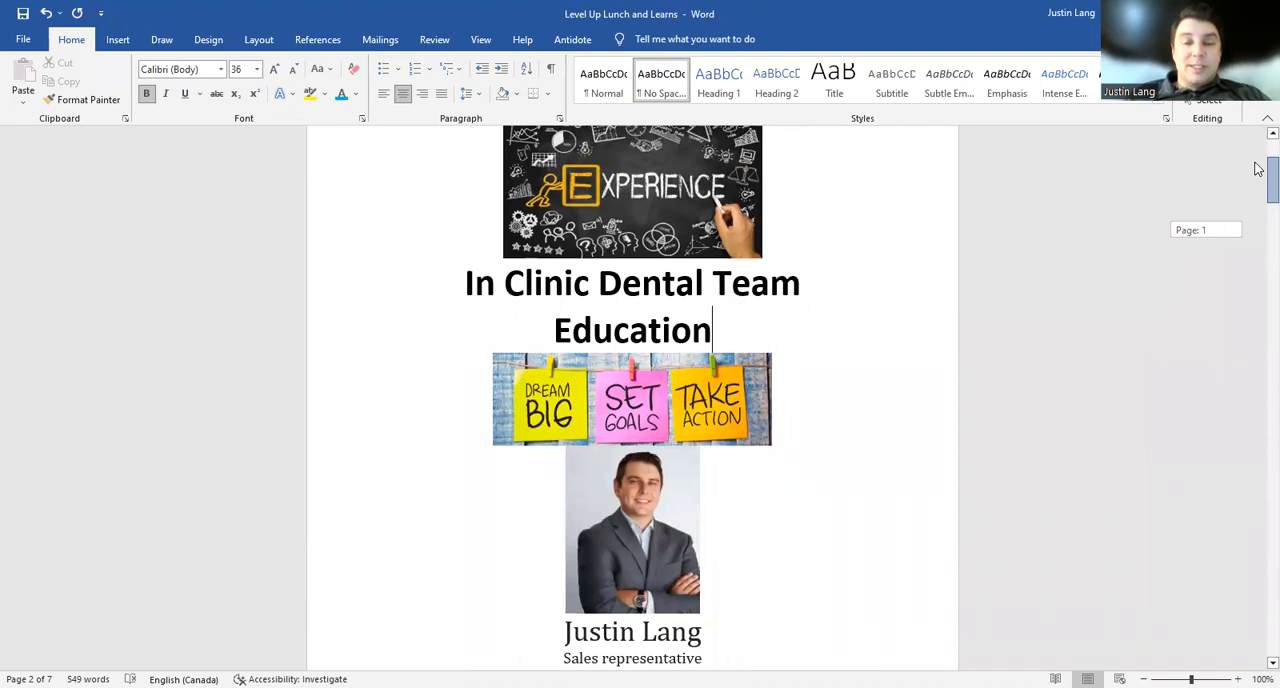
Scroll from the In Clinic Dental Team Education cover page into the Infection Control Protocol section
scroll("up", 3)
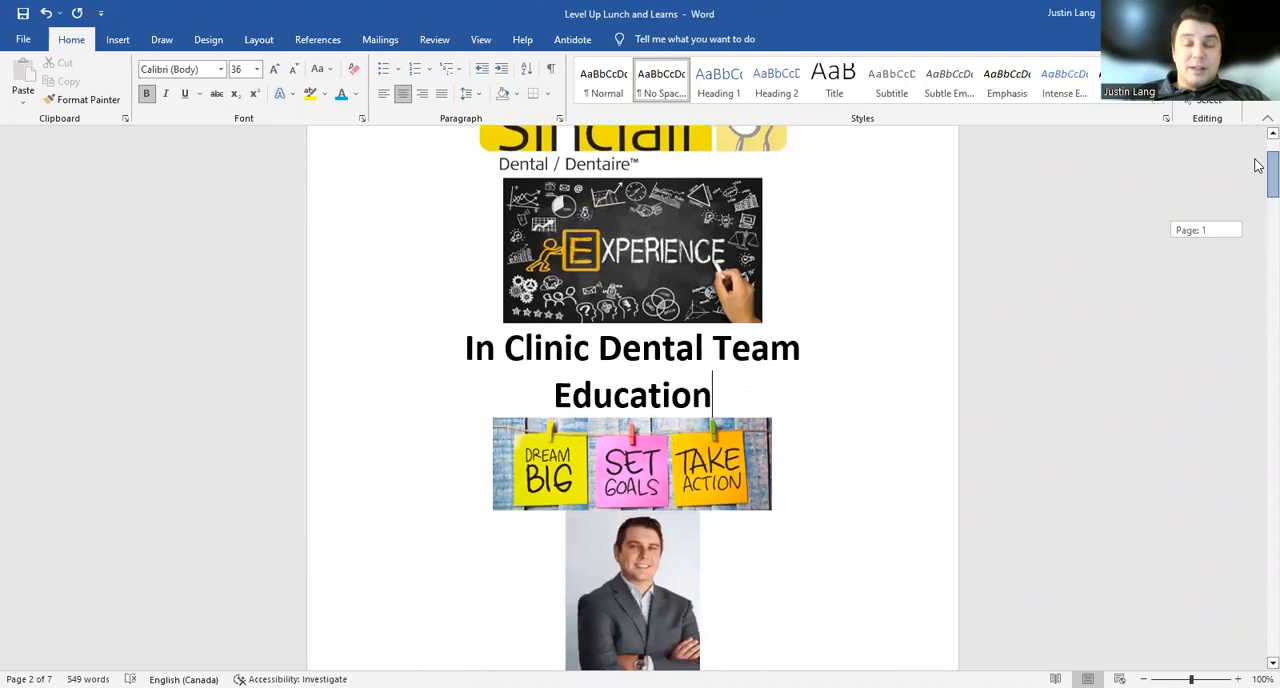
scroll("down", 3)
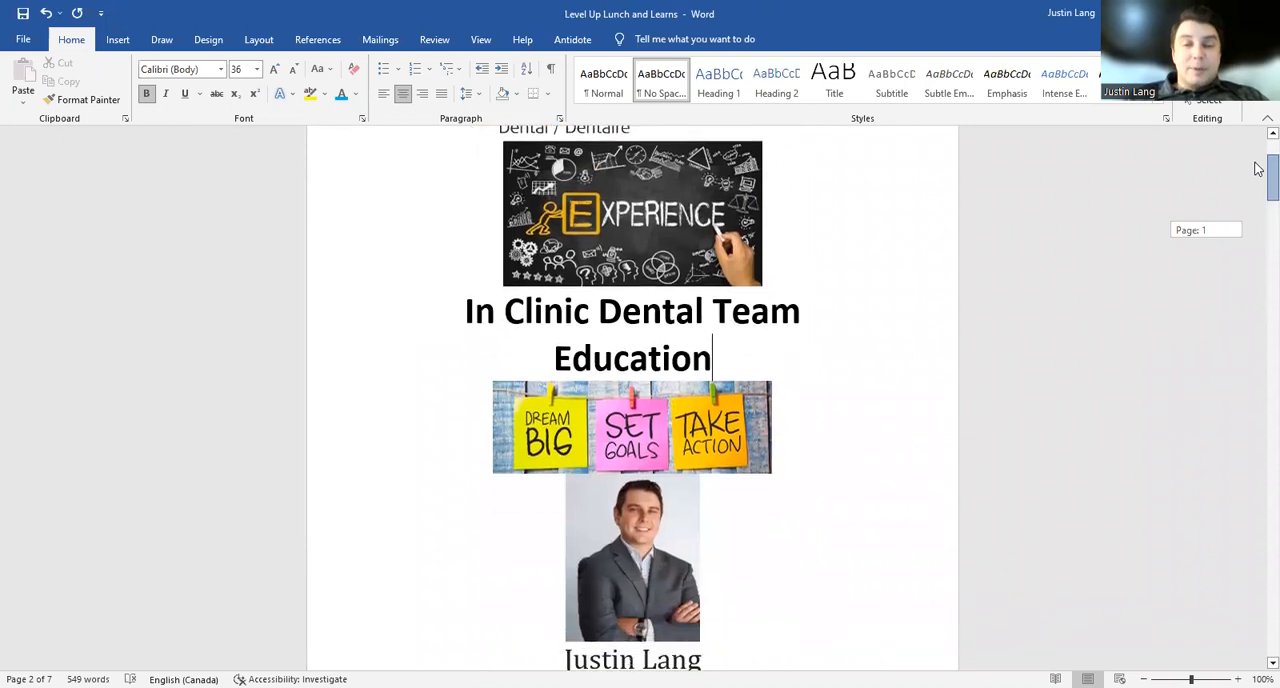
scroll("down", 3)
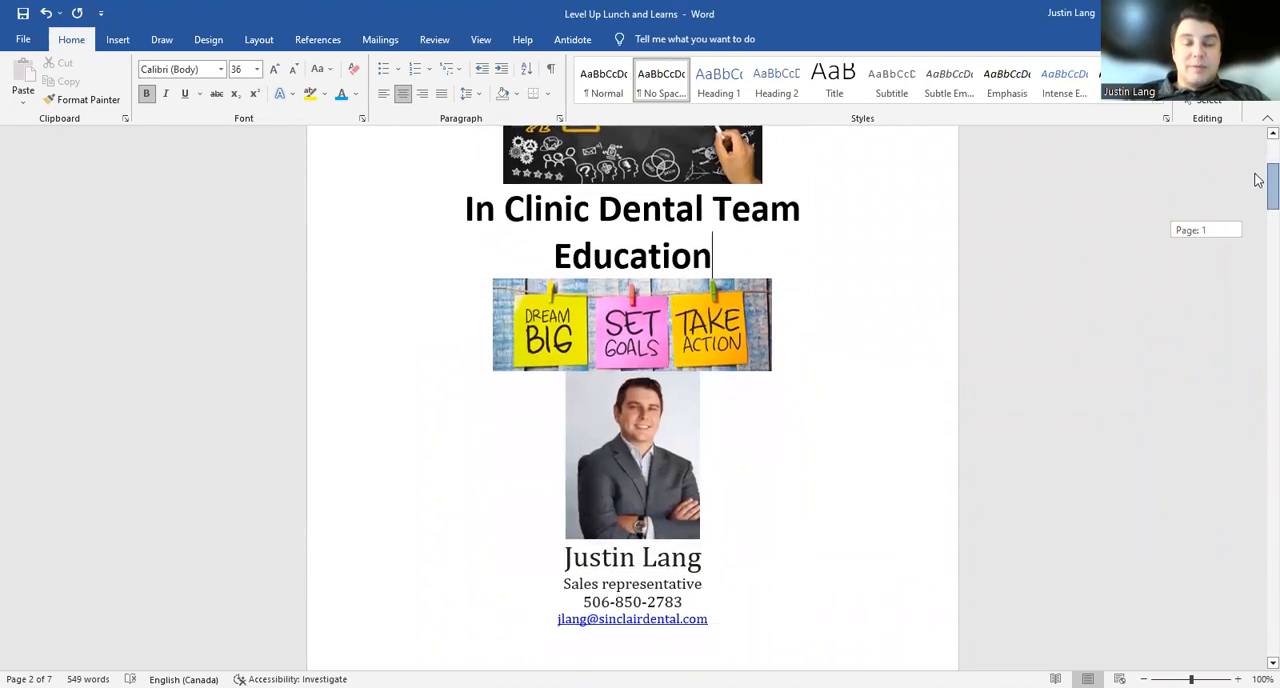
scroll("down", 3)
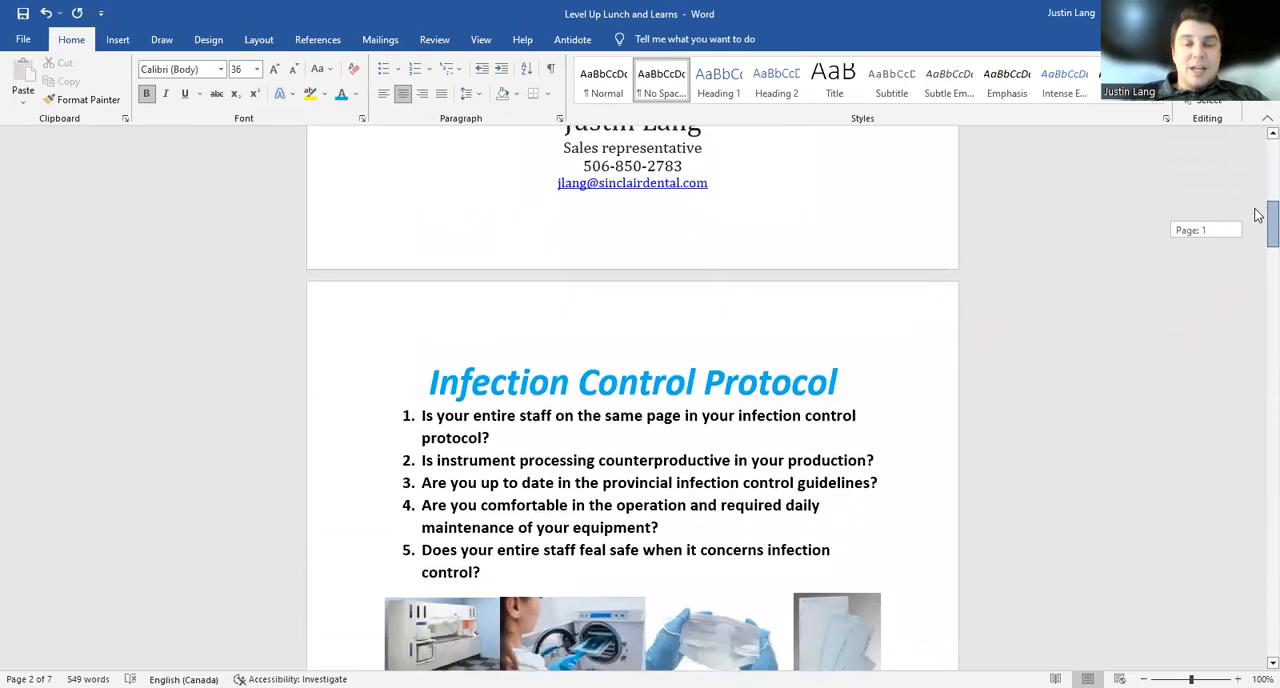
scroll("down", 3)
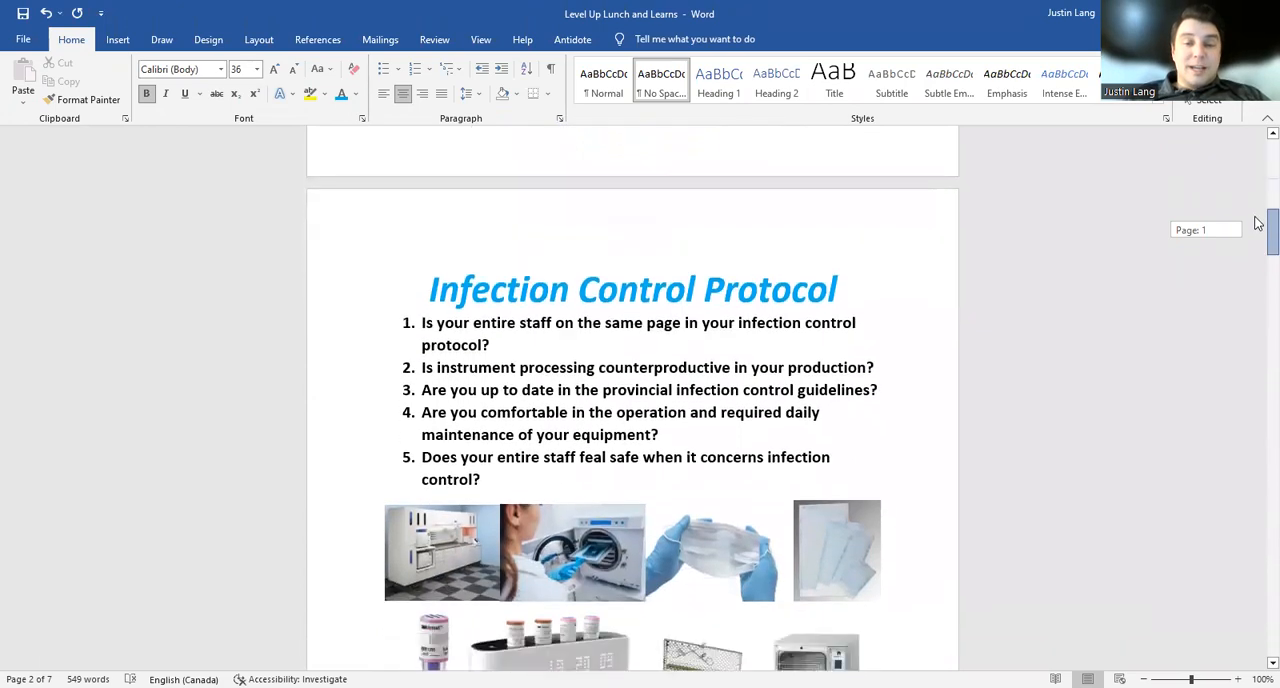
scroll("down", 3)
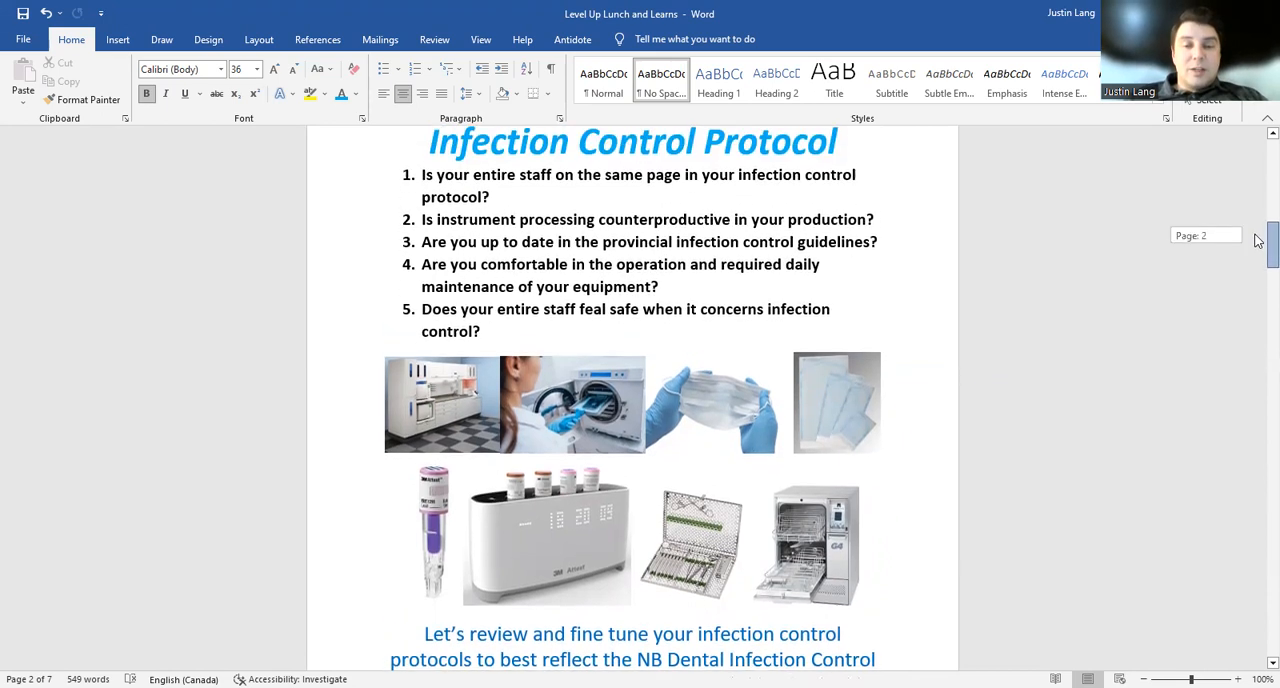
Continue down to the Infection Control Protocol images, closing paragraph and full topic list
scroll("down", 3)
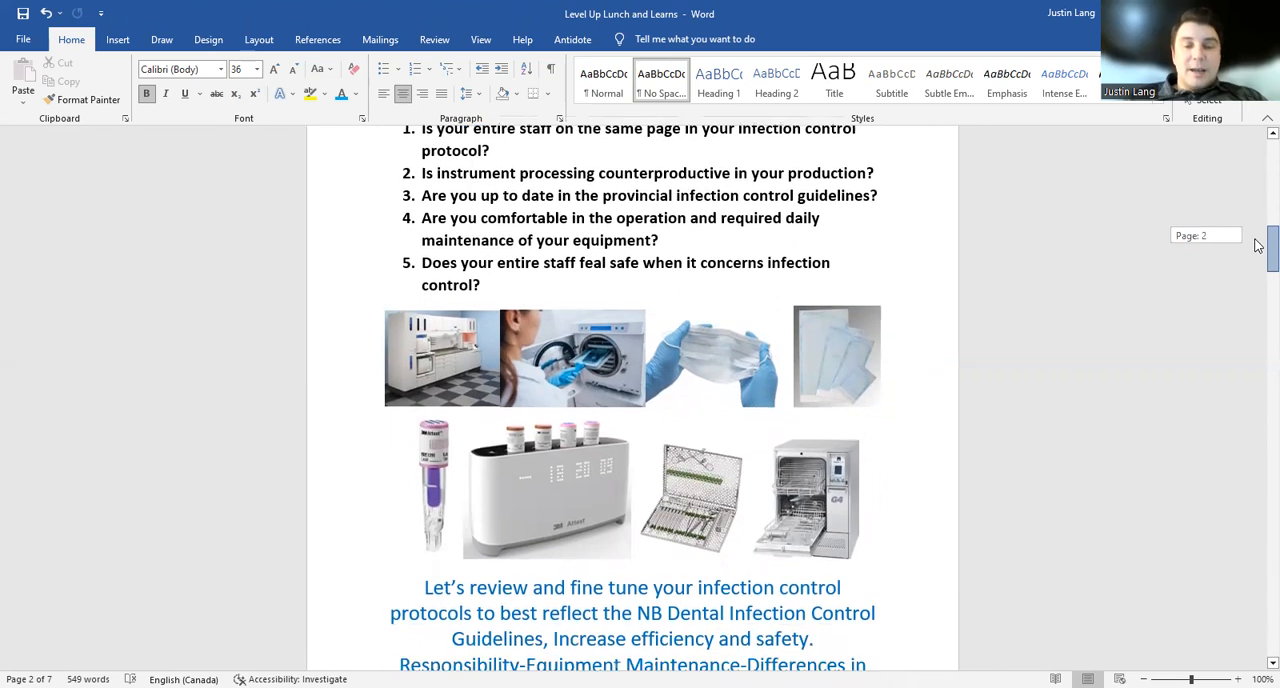
scroll("down", 3)
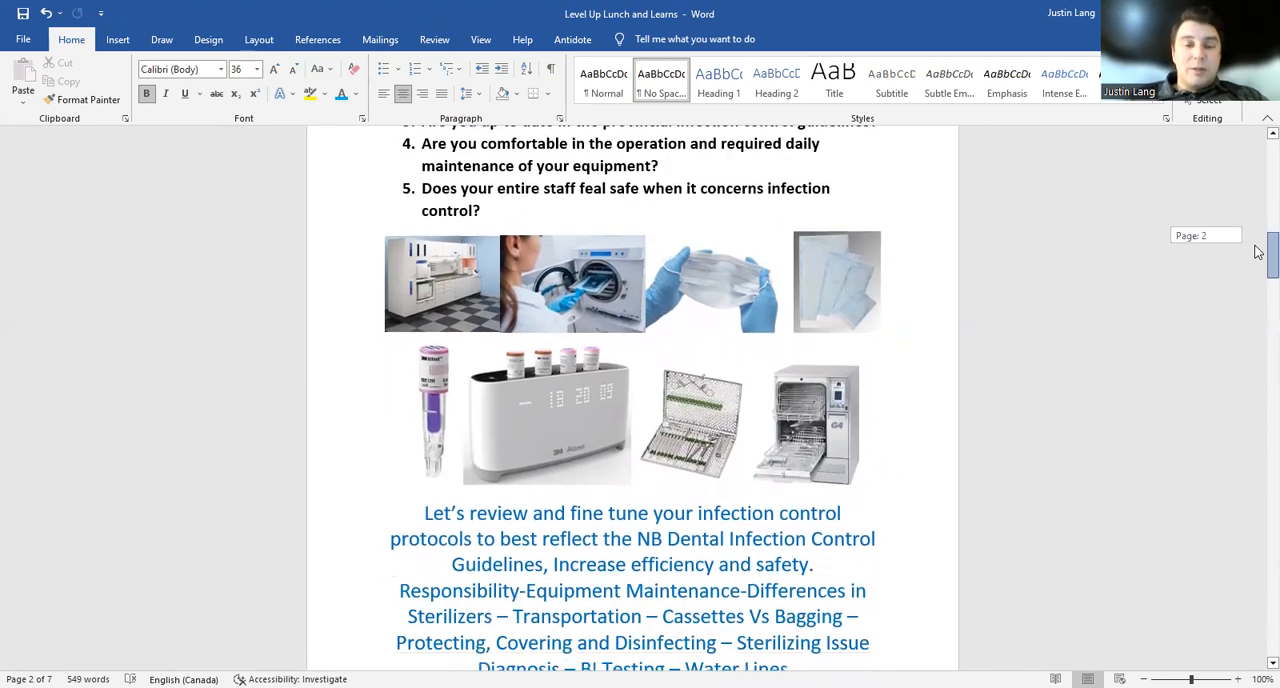
scroll("down", 3)
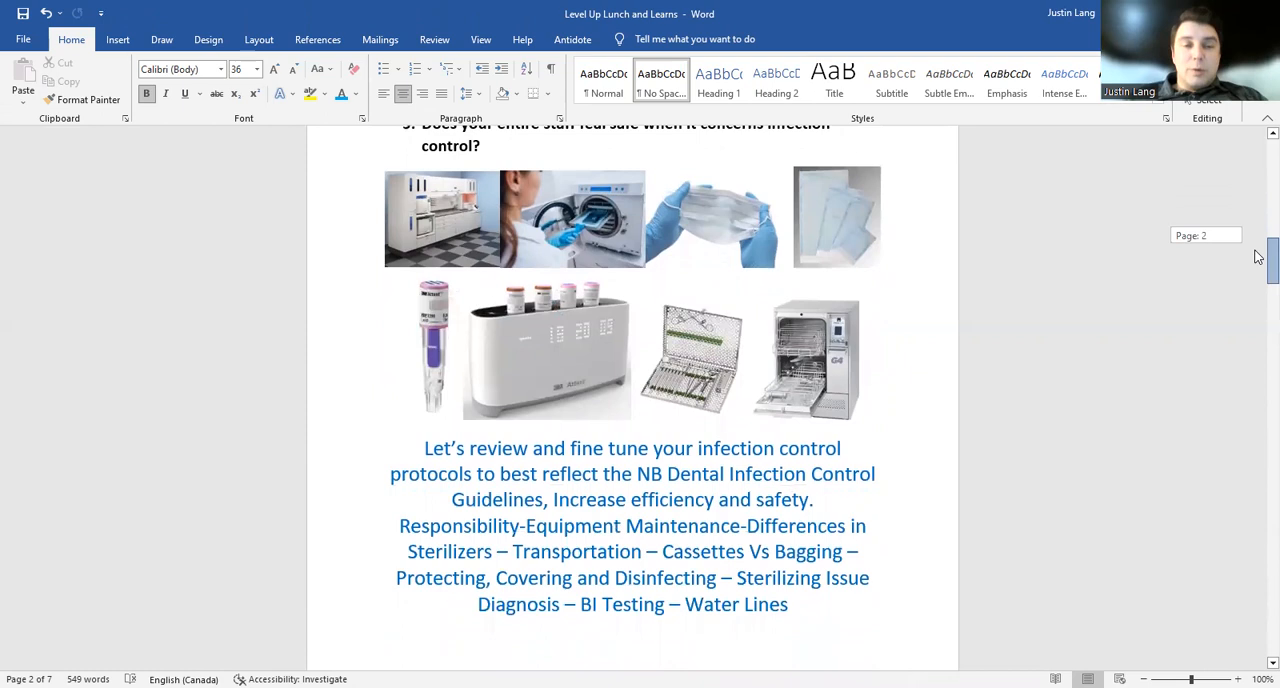
scroll("down", 3)
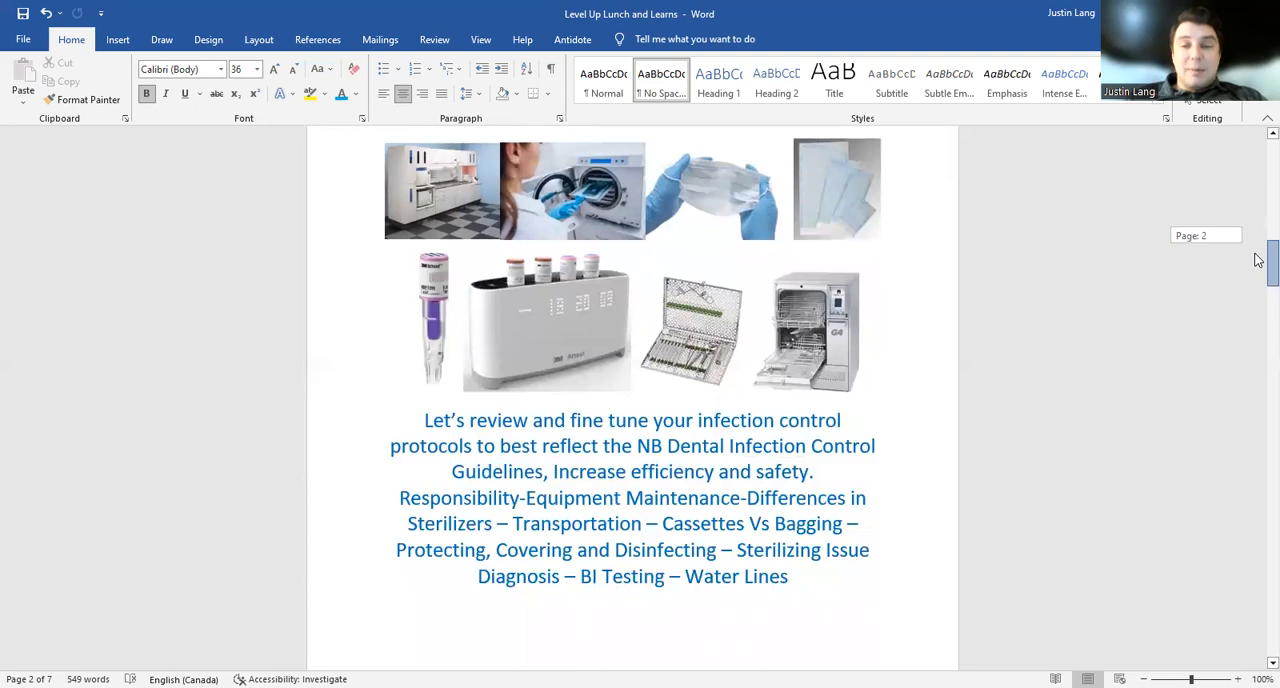
Scroll past Handpiece Maintenance to the full Patient Communication topics list on page 3
scroll("down", 3)
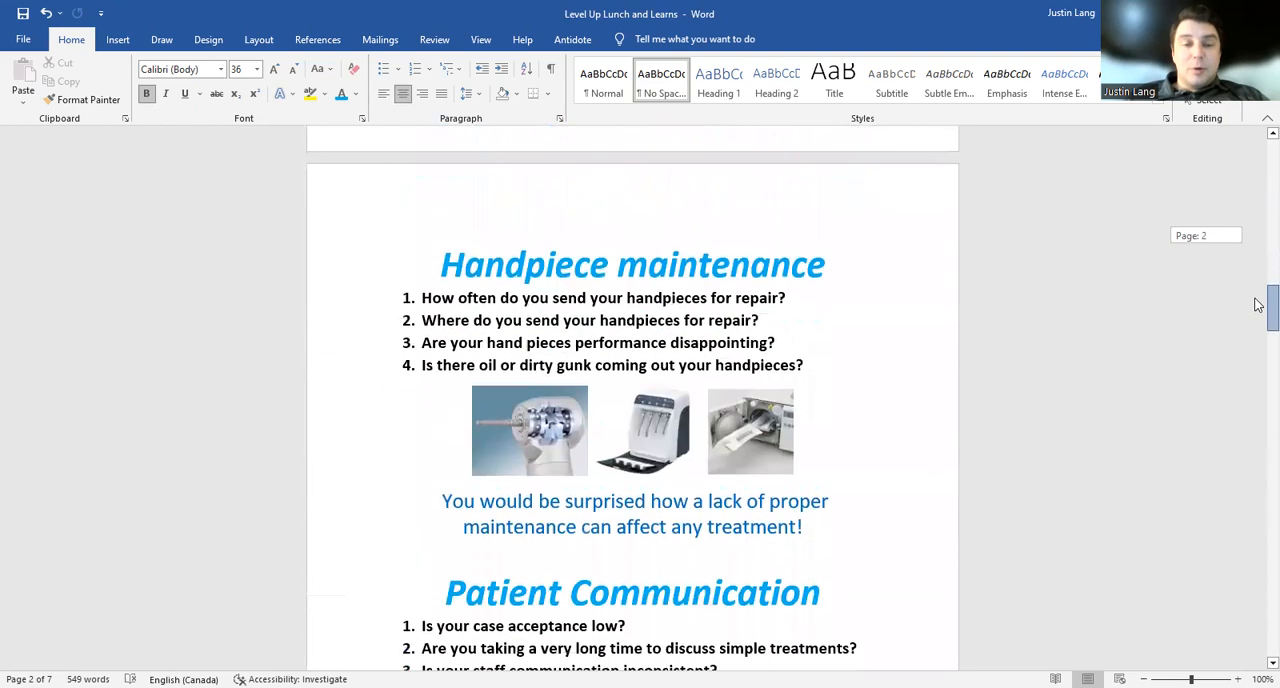
scroll("down", 3)
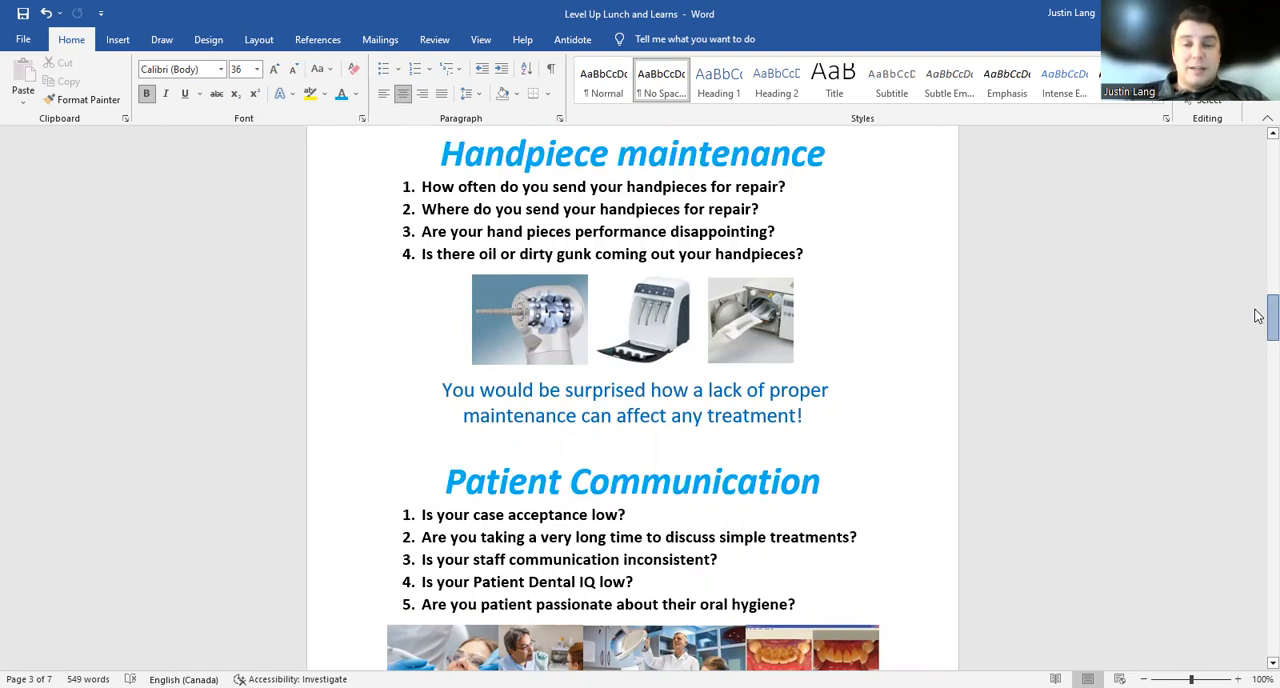
scroll("down", 3)
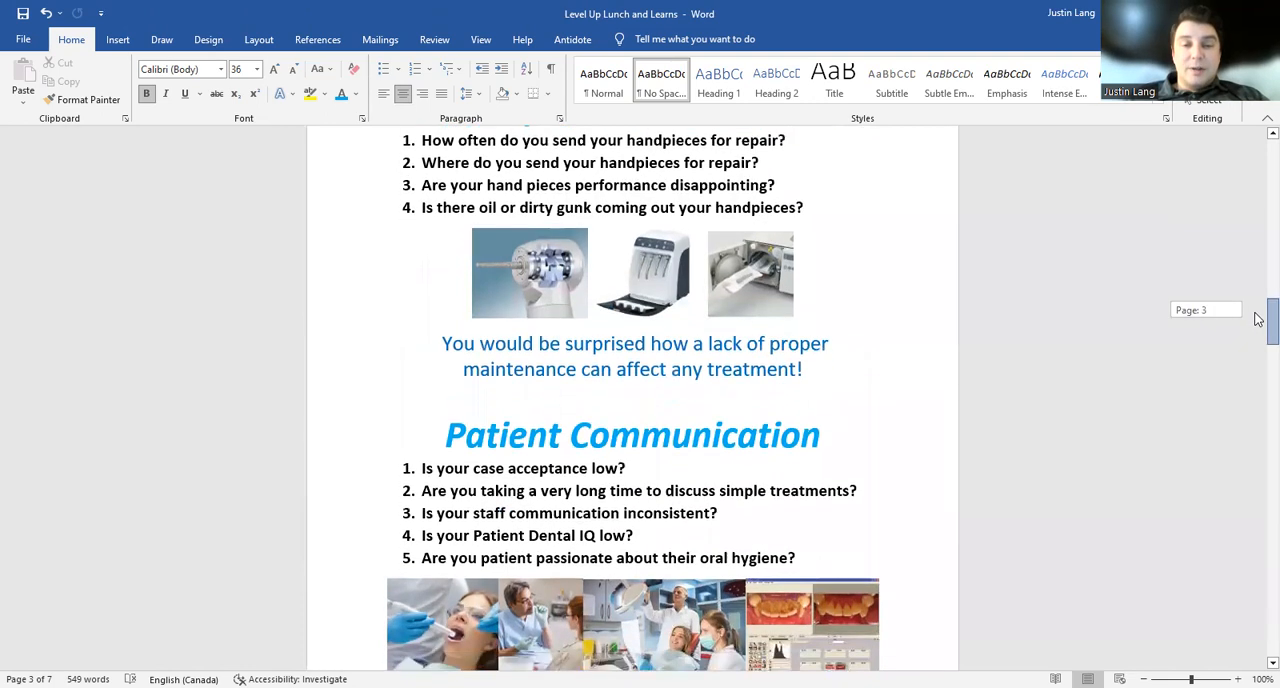
scroll("down", 3)
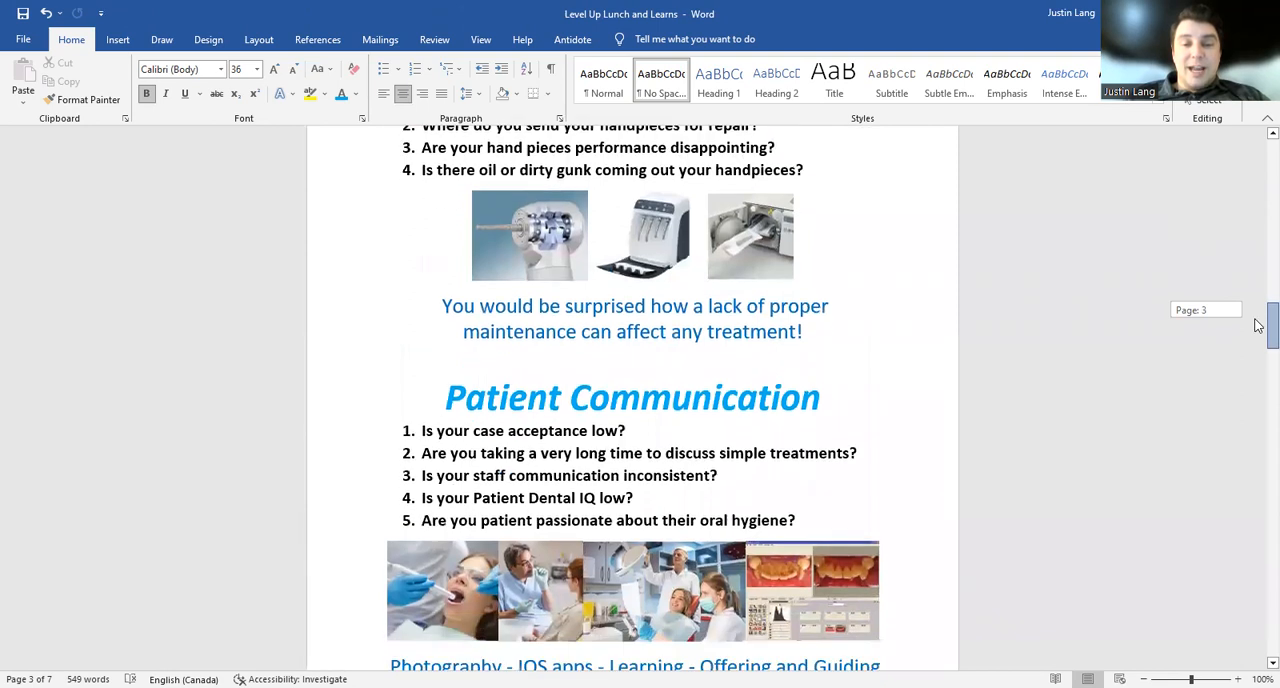
scroll("down", 3)
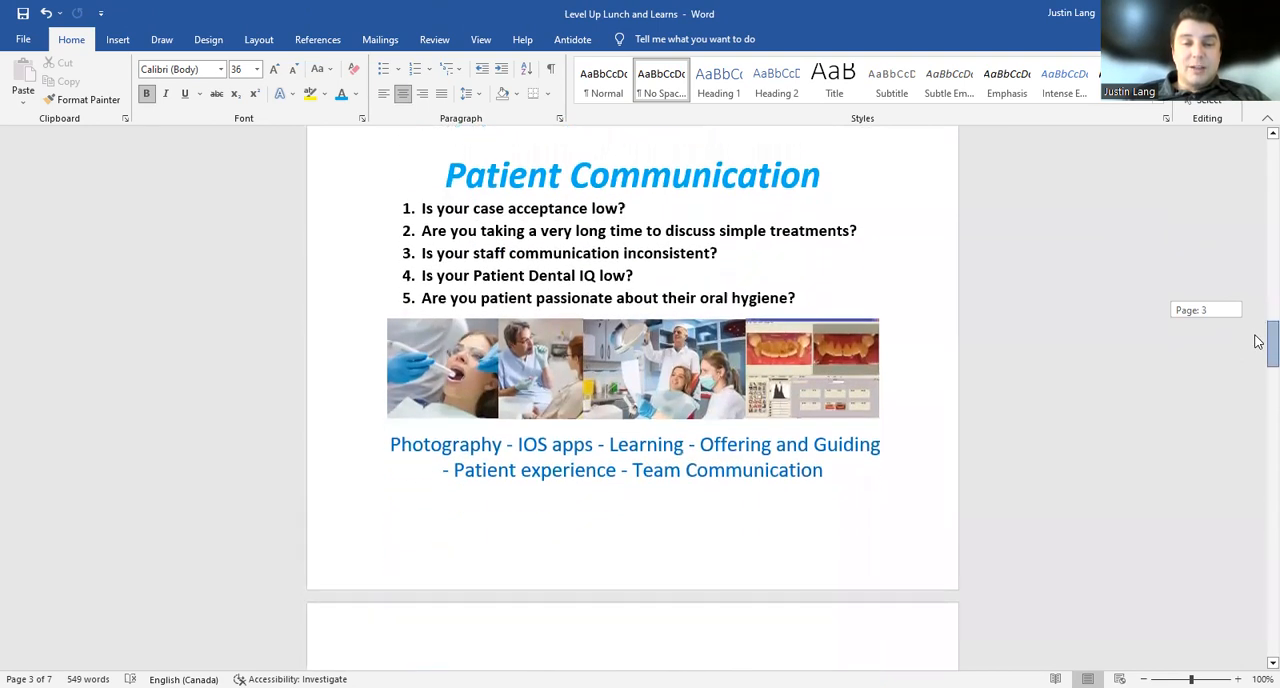
scroll("down", 3)
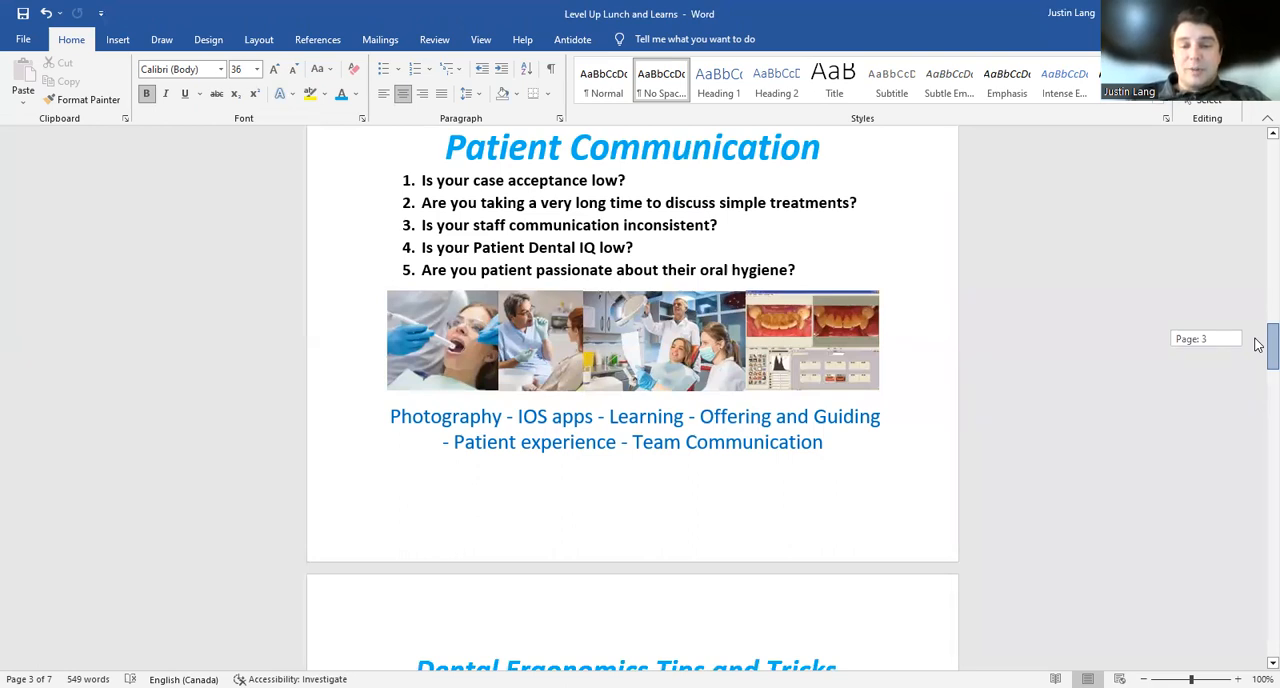
Scroll through the Dental Ergonomics Tips and Tricks section and its images
scroll("down", 3)
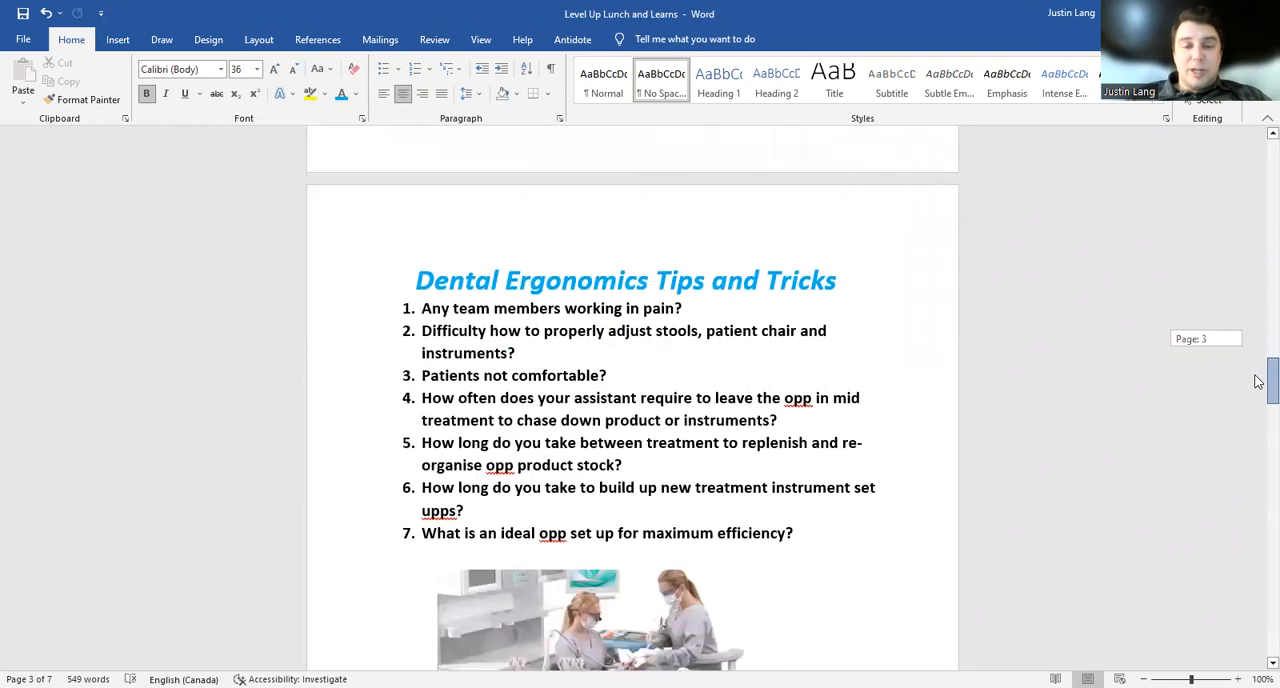
scroll("down", 3)
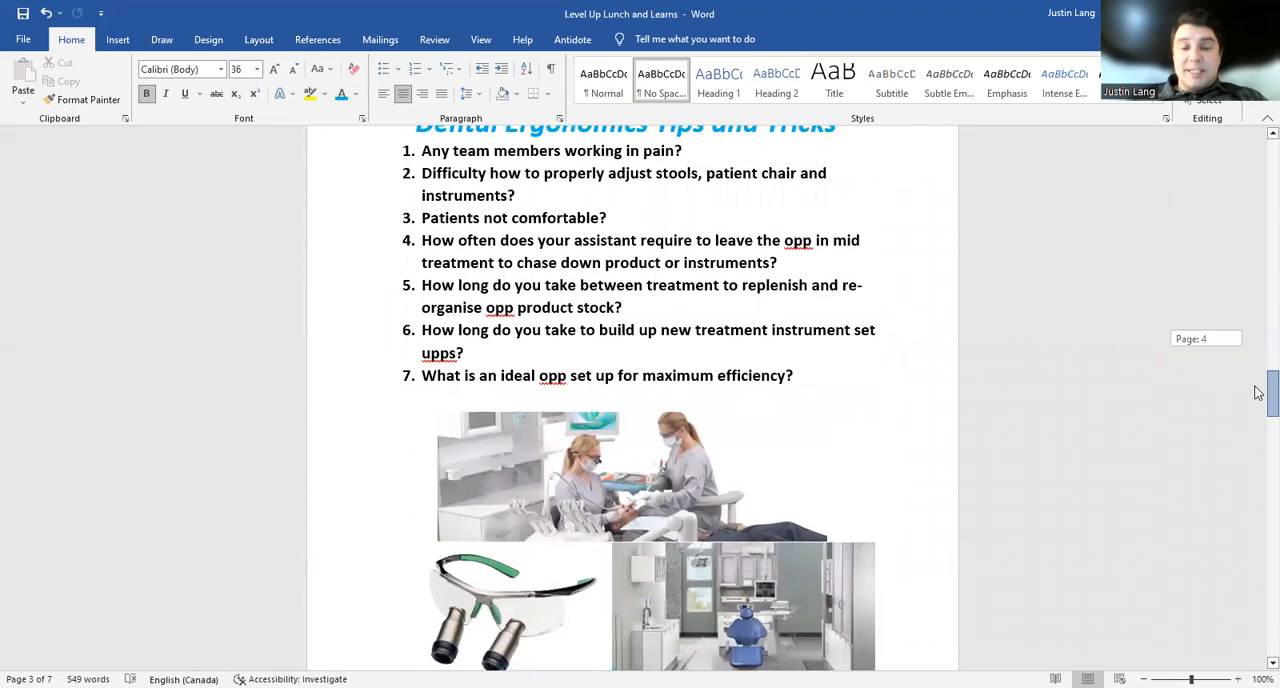
scroll("down", 3)
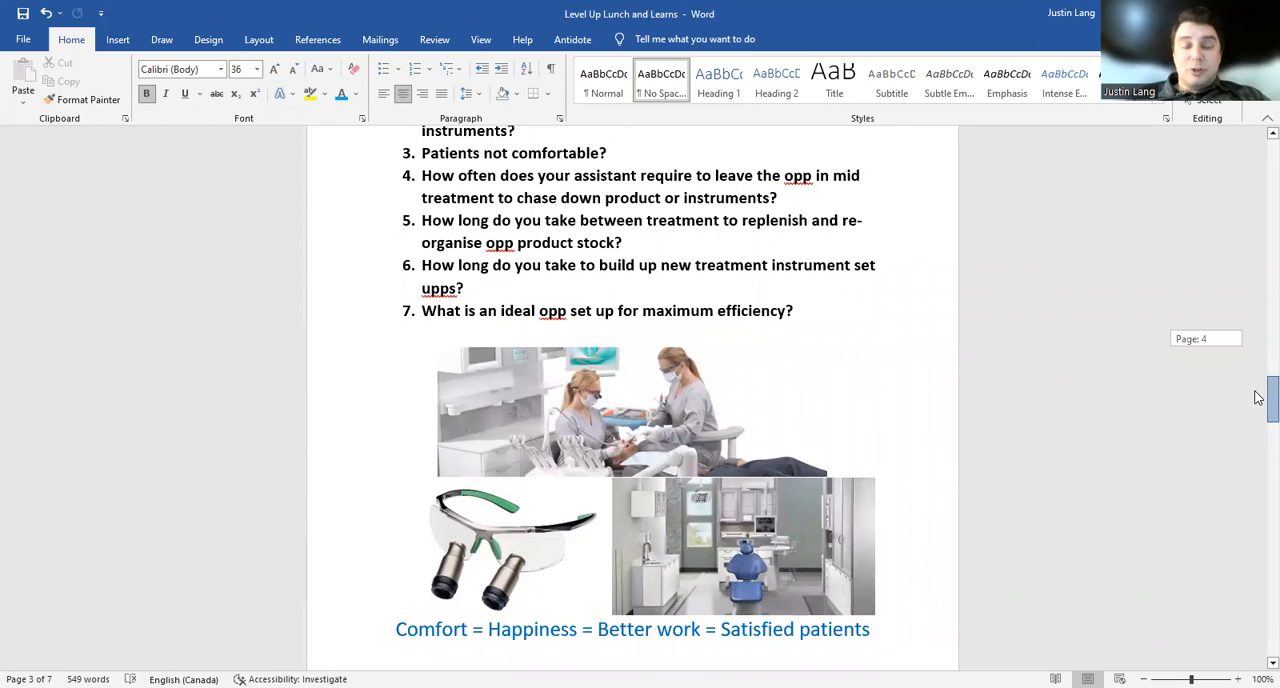
scroll("down", 3)
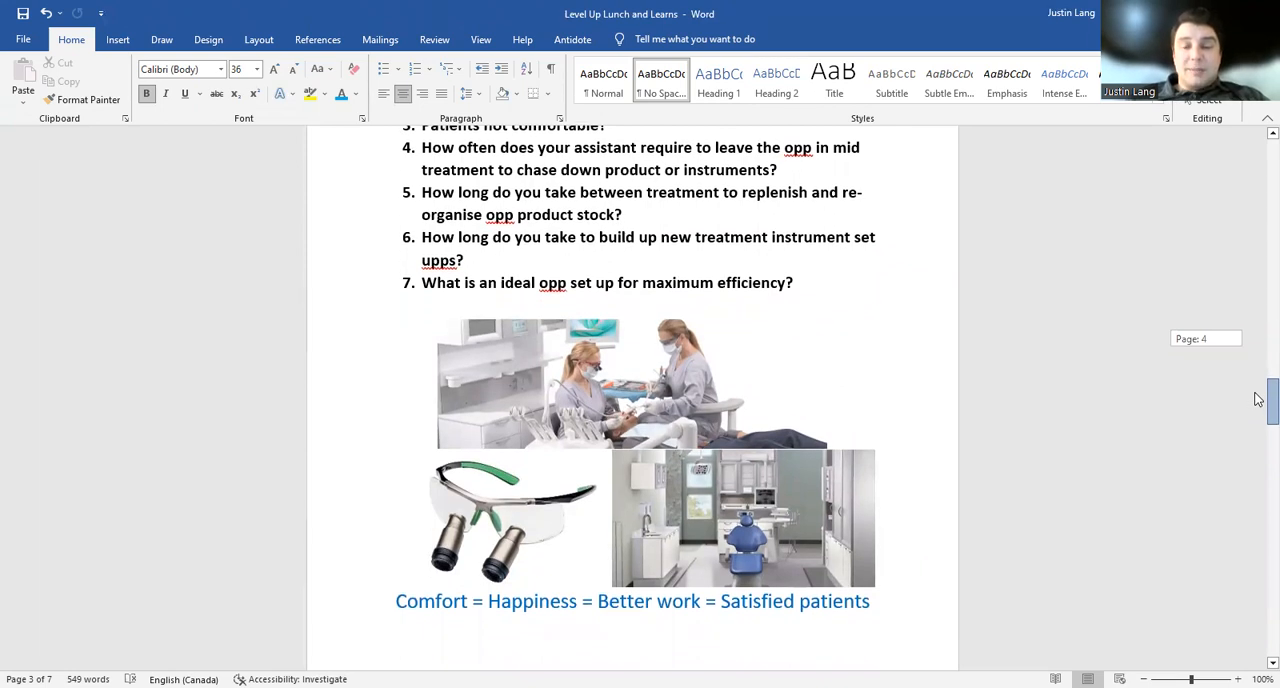
scroll("up", 3)
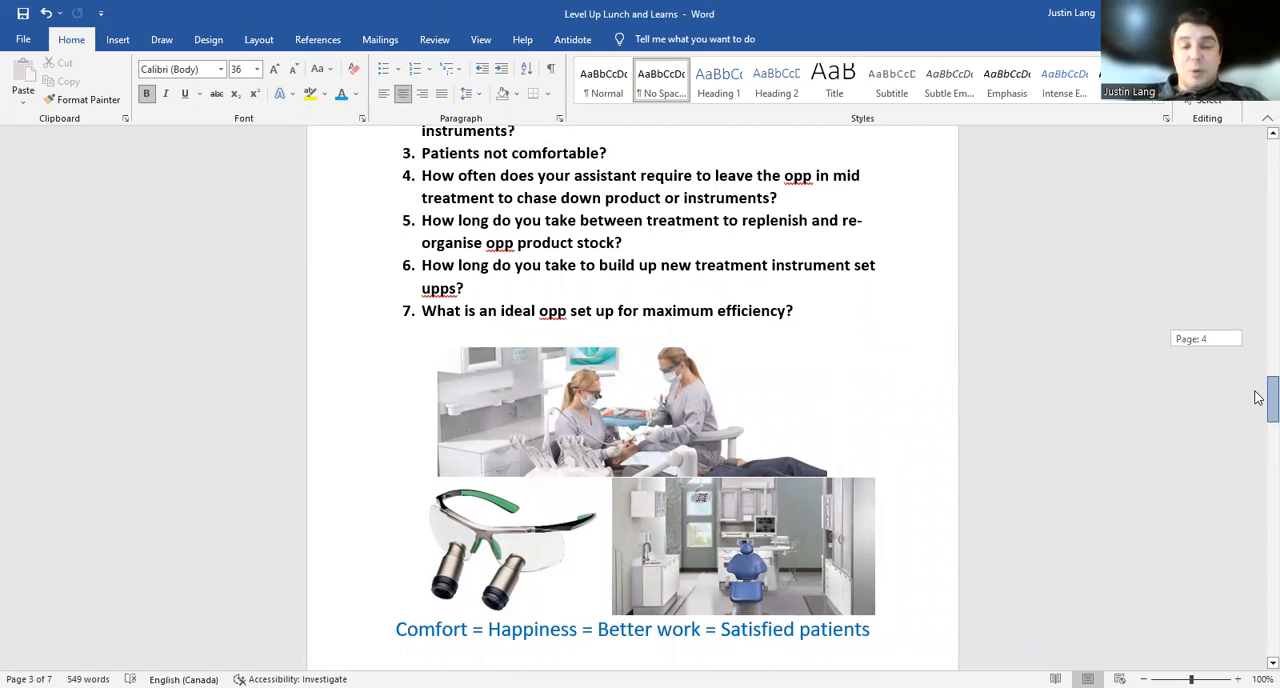
scroll("down", 3)
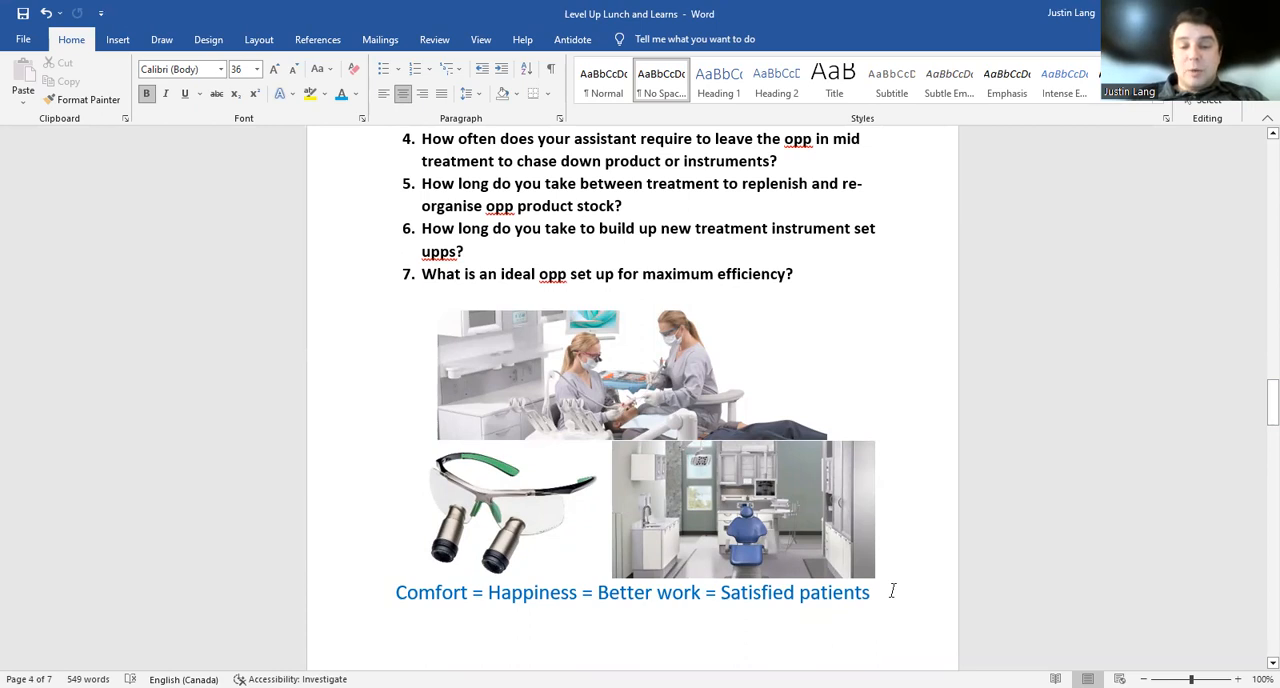
mouse_move(1258, 413)
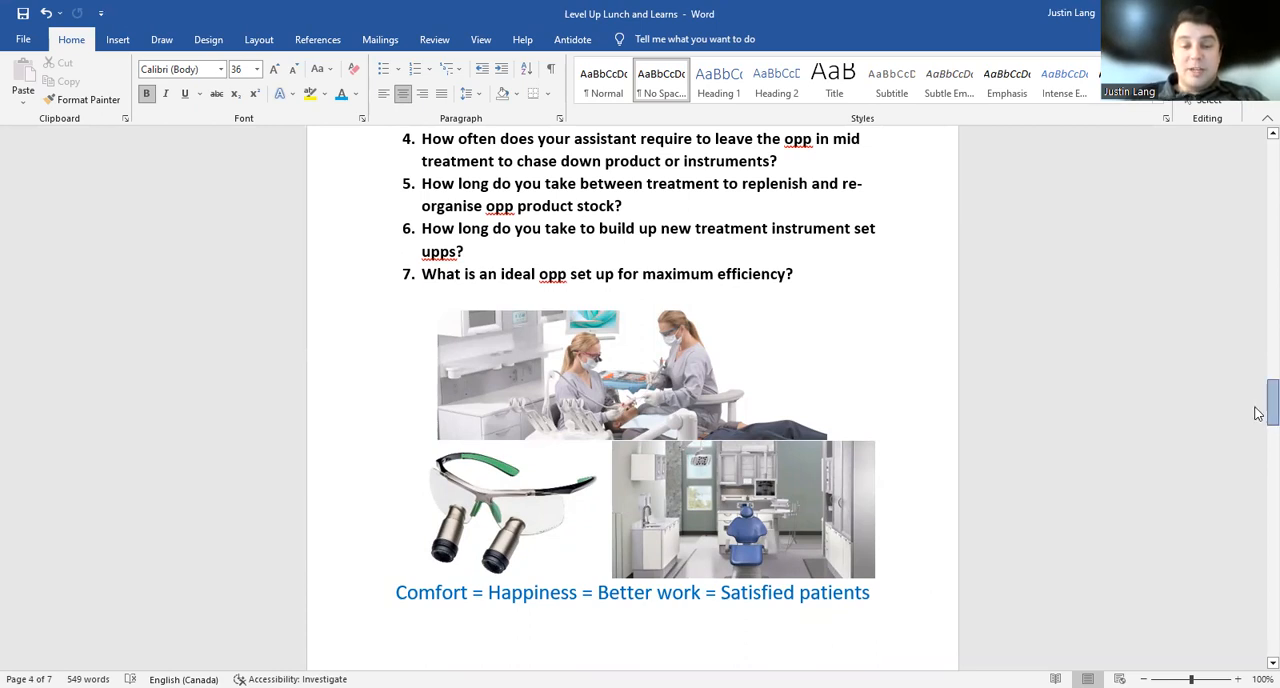
Continue down until page 4's Patient Experience section comes into view
scroll("up", 3)
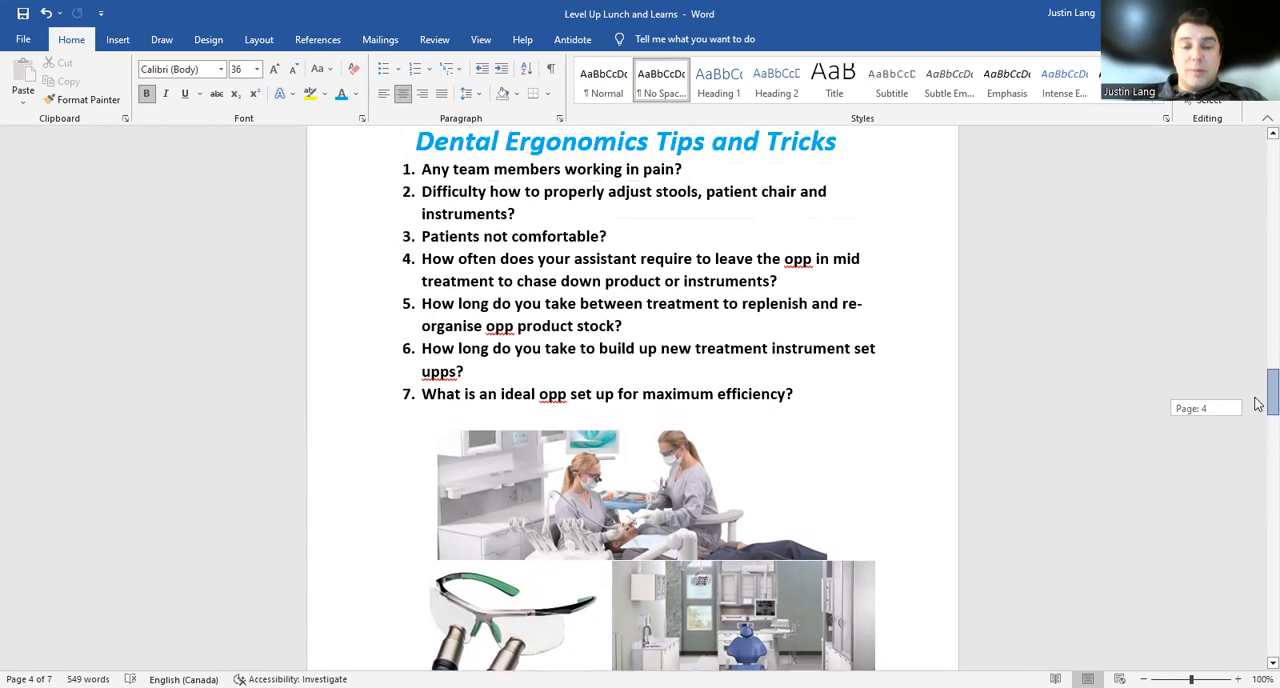
scroll("down", 3)
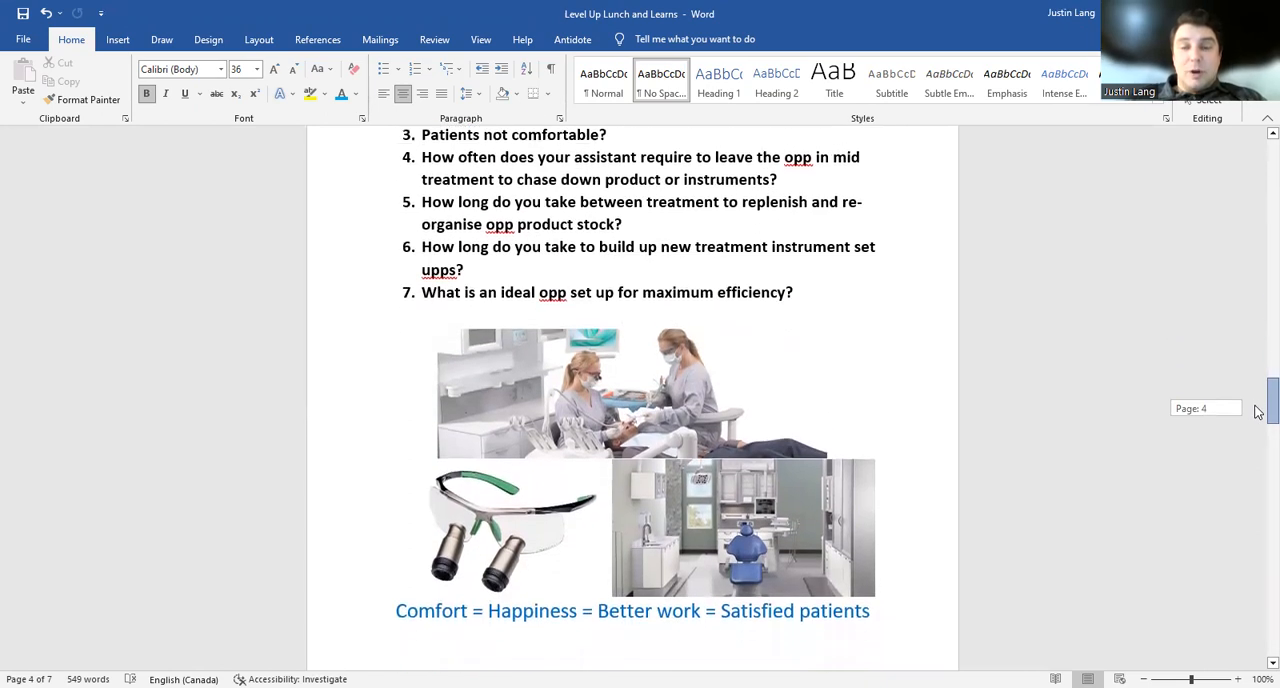
scroll("down", 3)
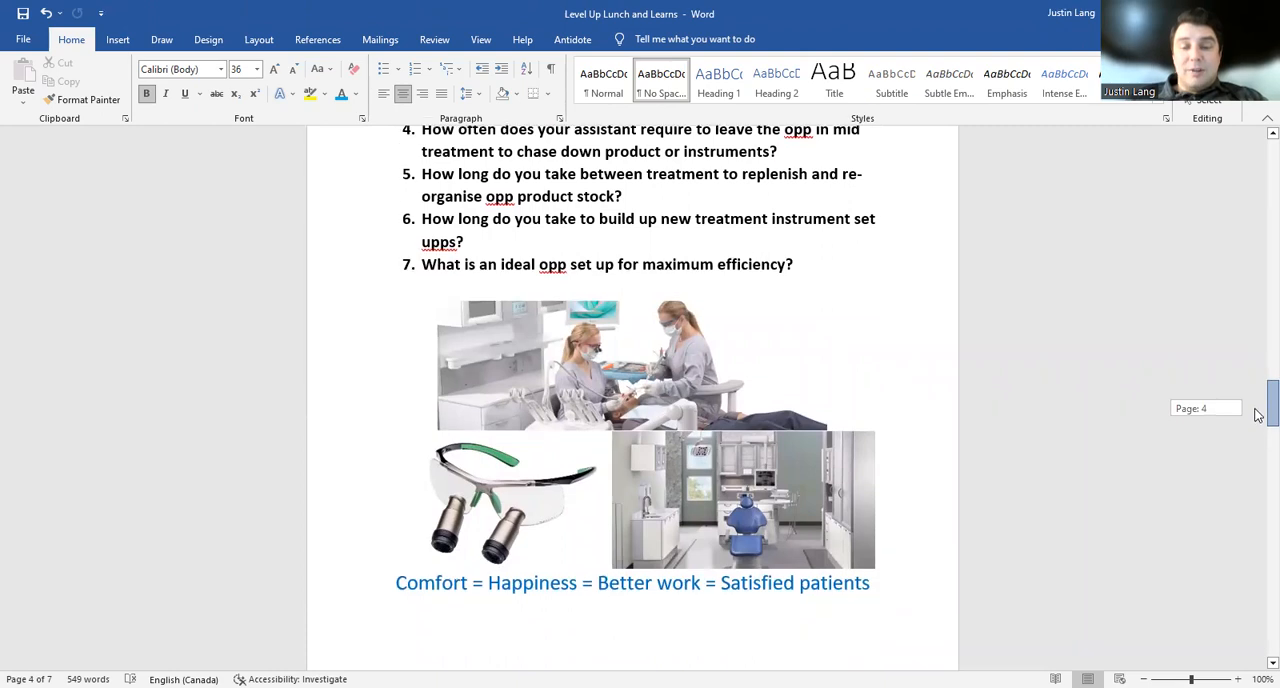
scroll("down", 3)
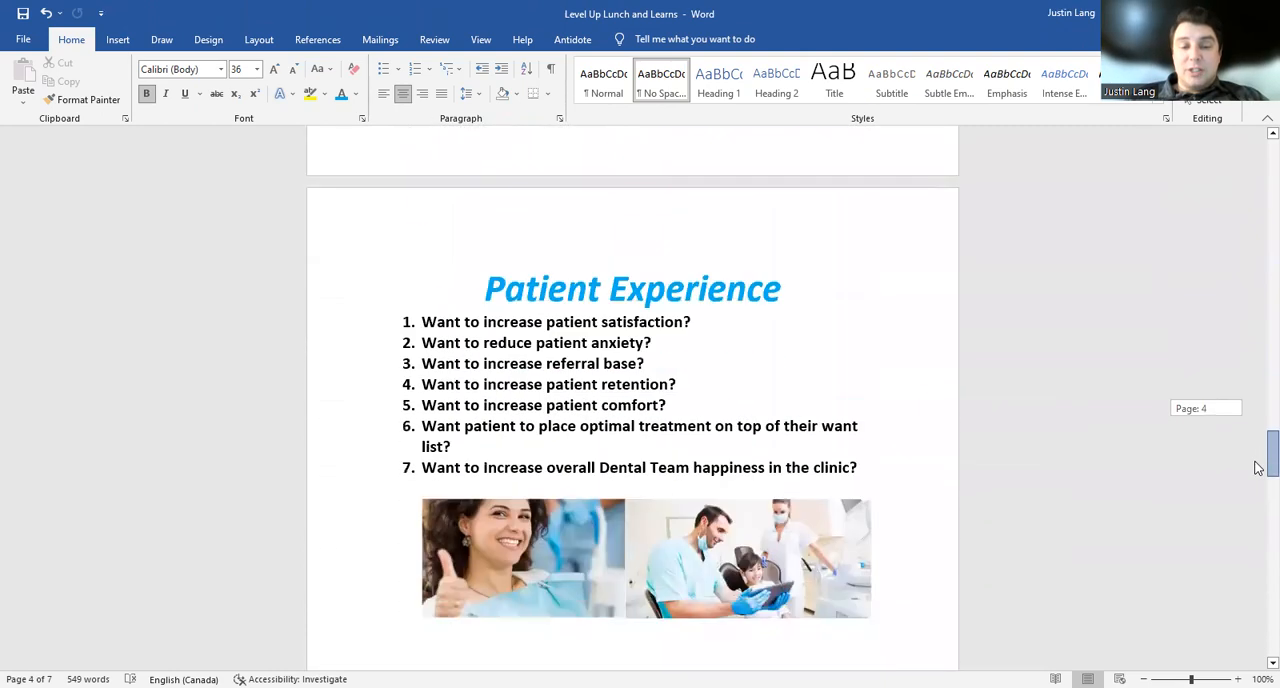
scroll("down", 3)
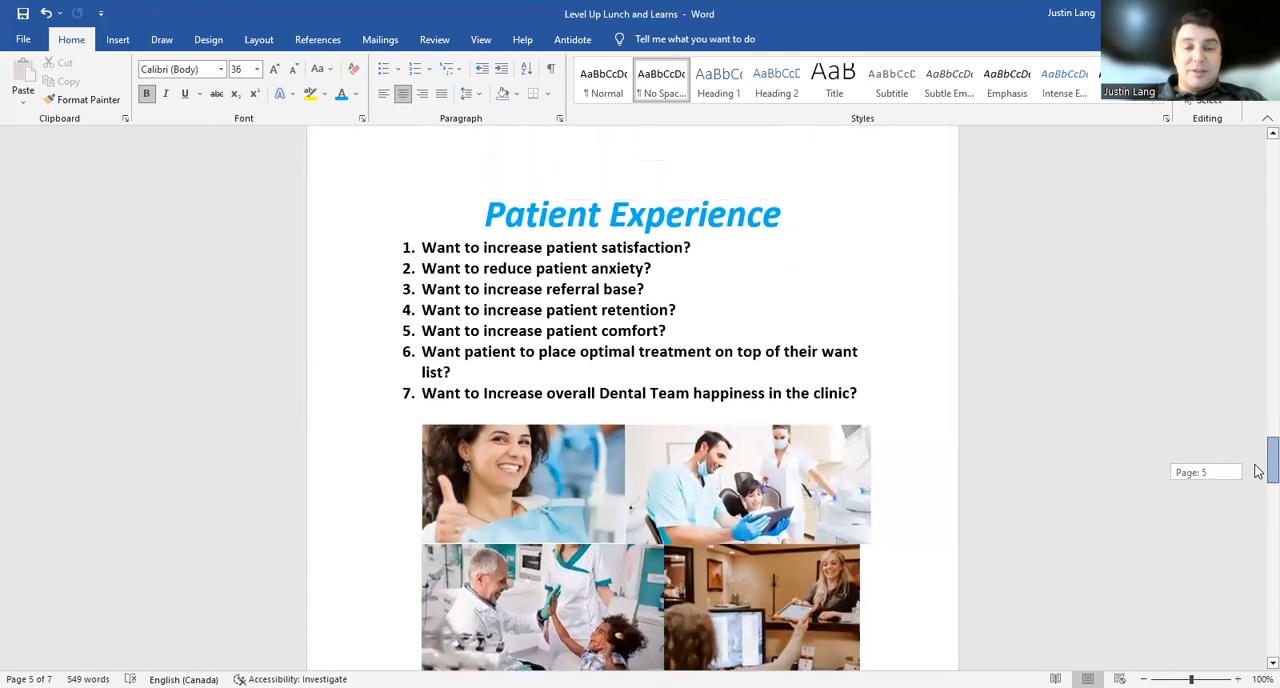
Scroll through the Innovation in Dentistry product photos on page 6
scroll("down", 3)
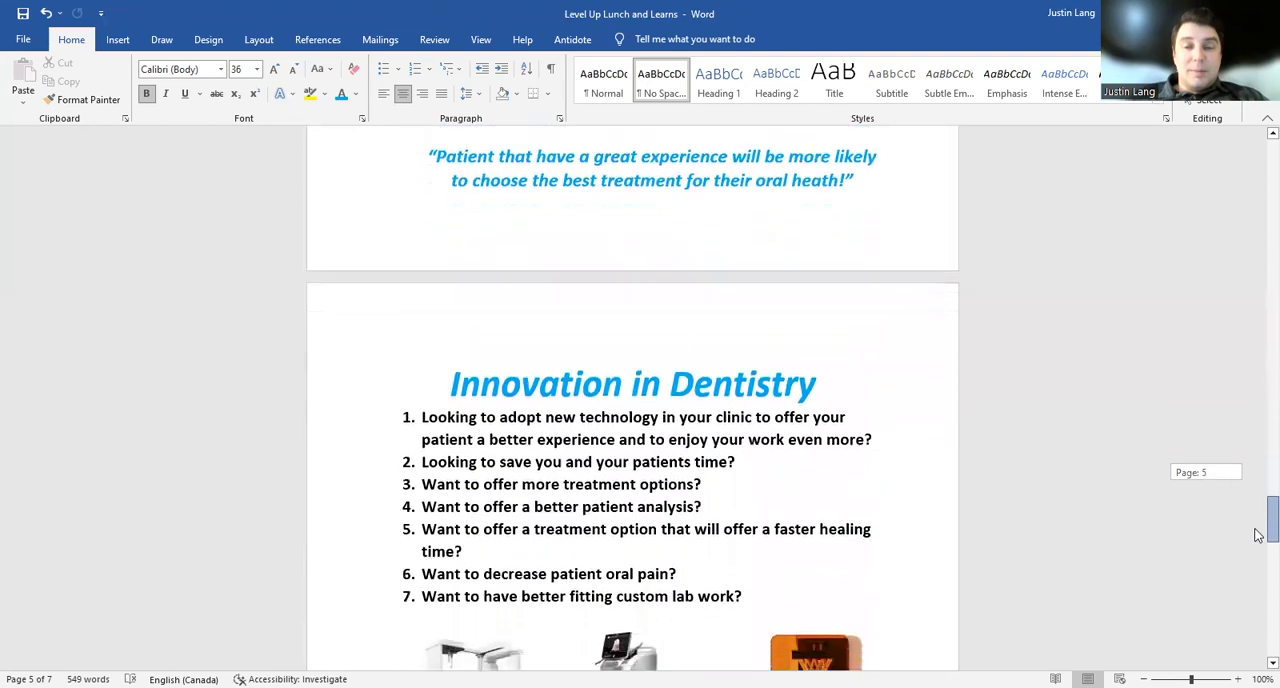
scroll("down", 3)
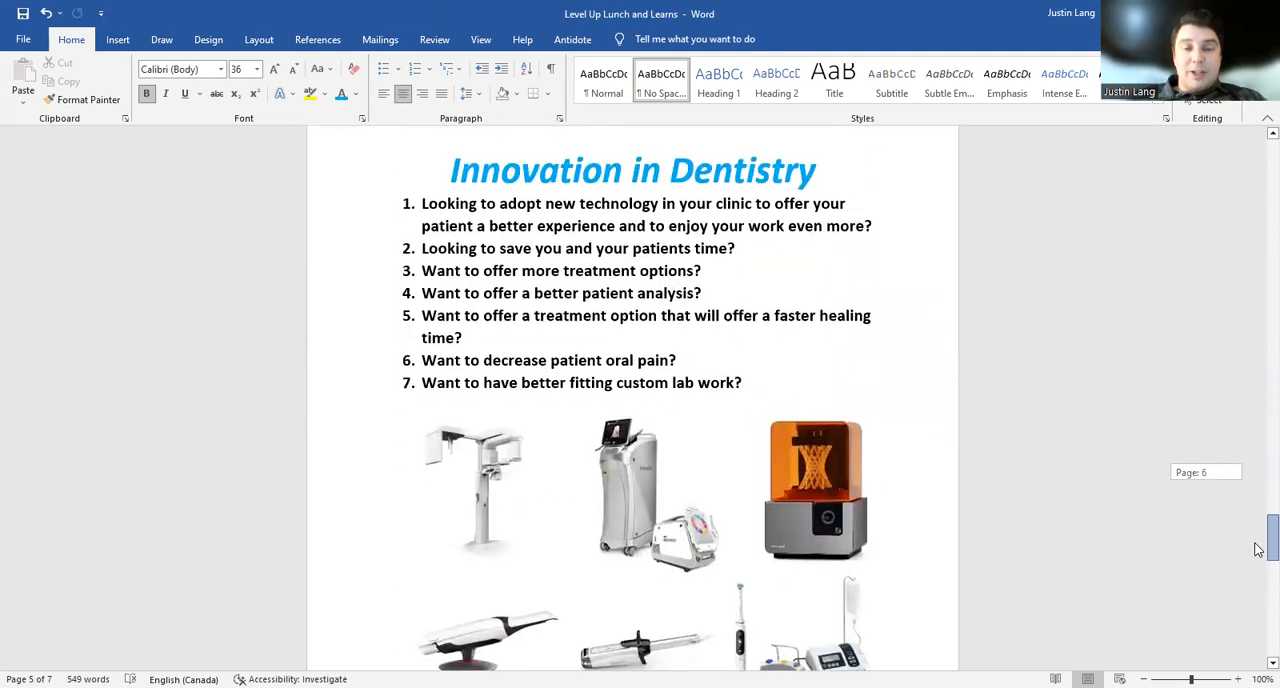
scroll("down", 3)
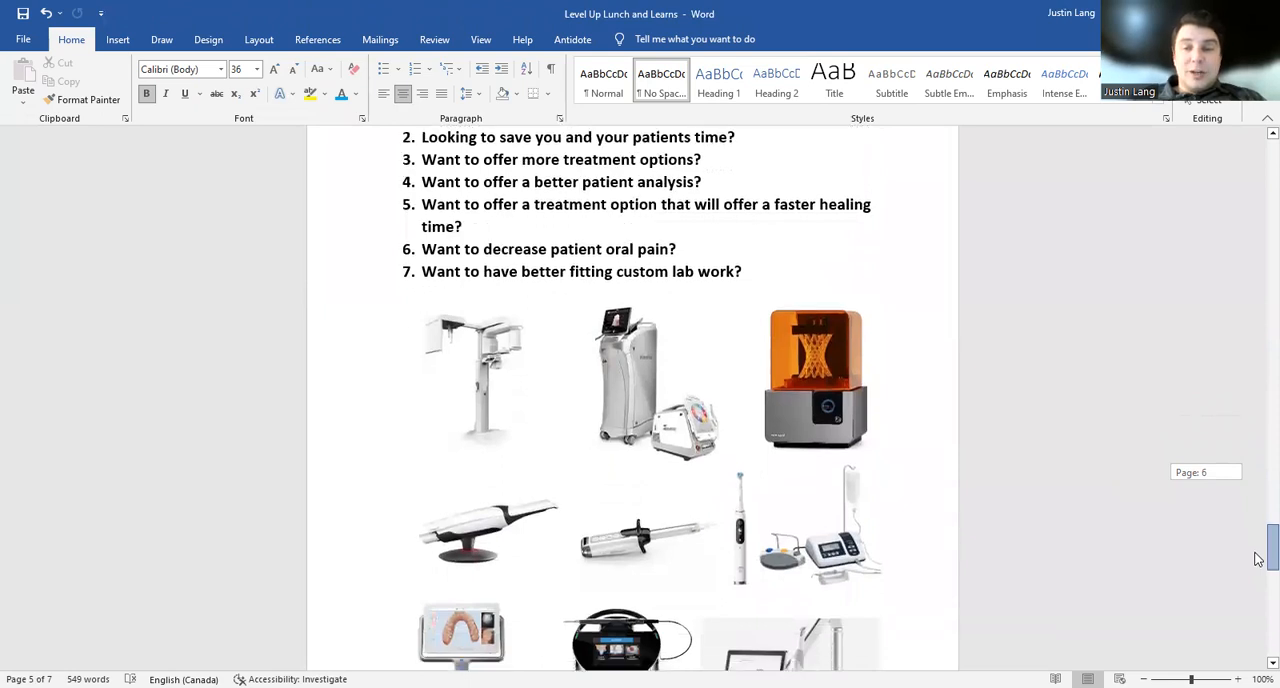
scroll("up", 3)
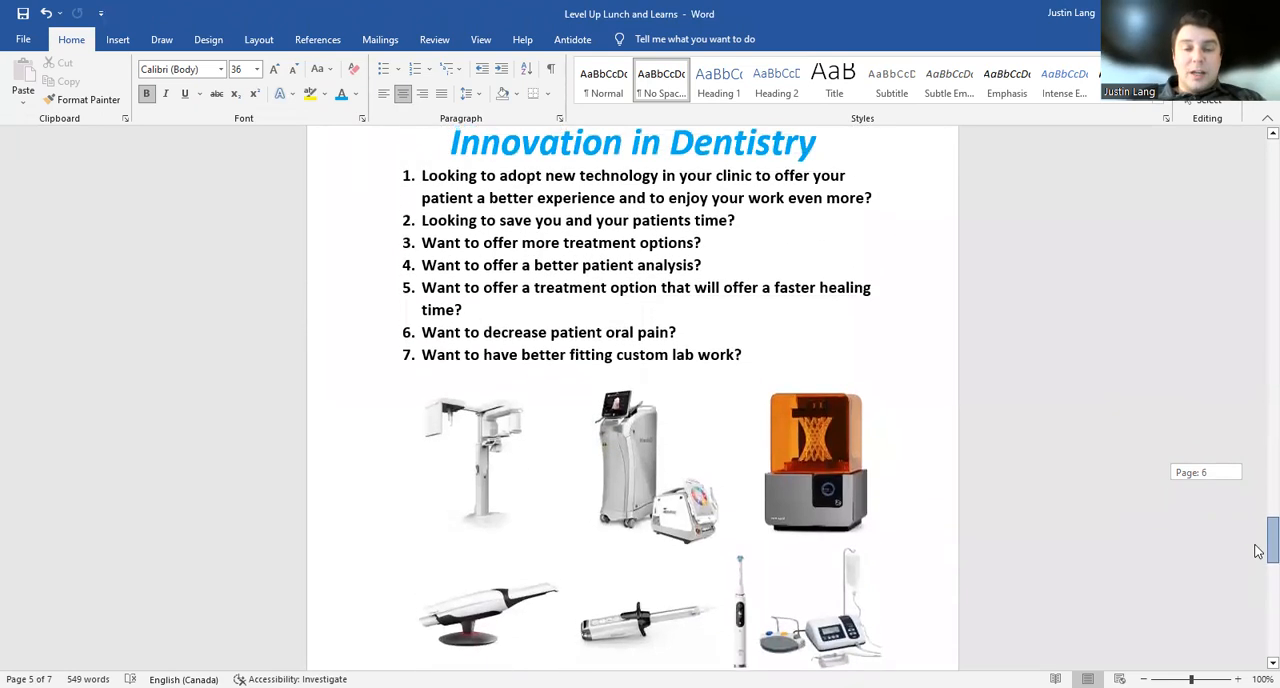
scroll("down", 3)
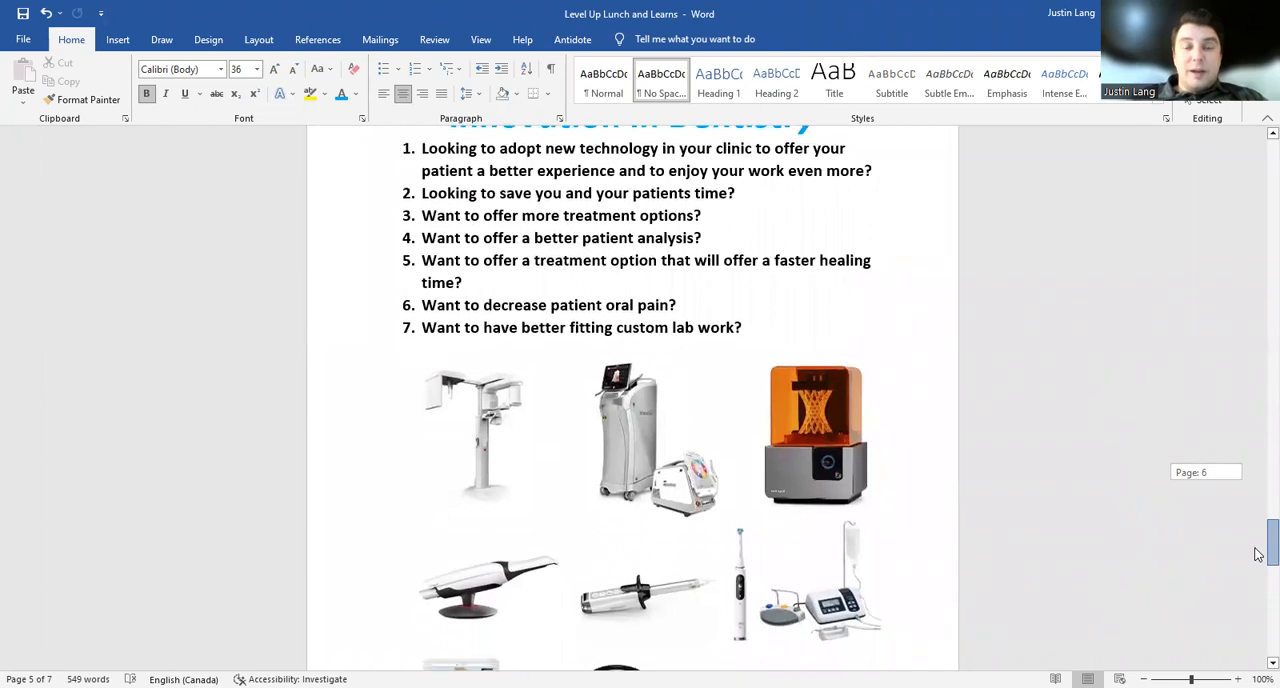
scroll("down", 3)
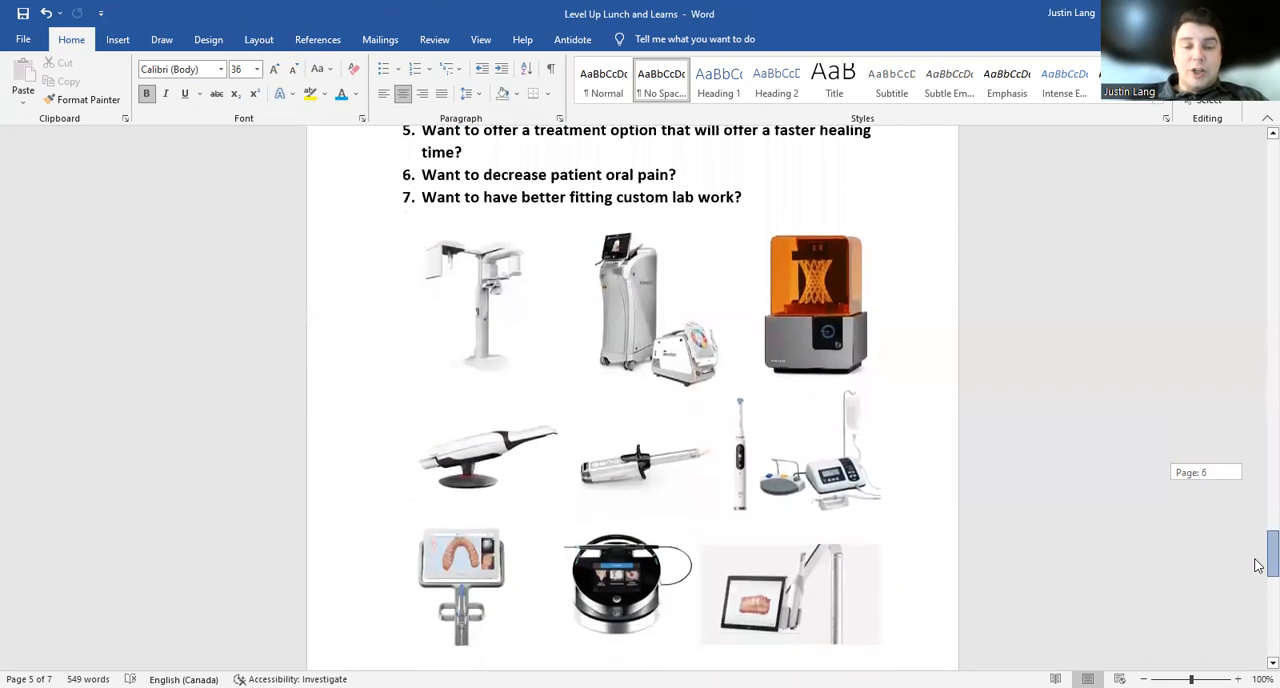
Continue past the nine-photo equipment grid until the Dental Supply Management heading appears
scroll("down", 3)
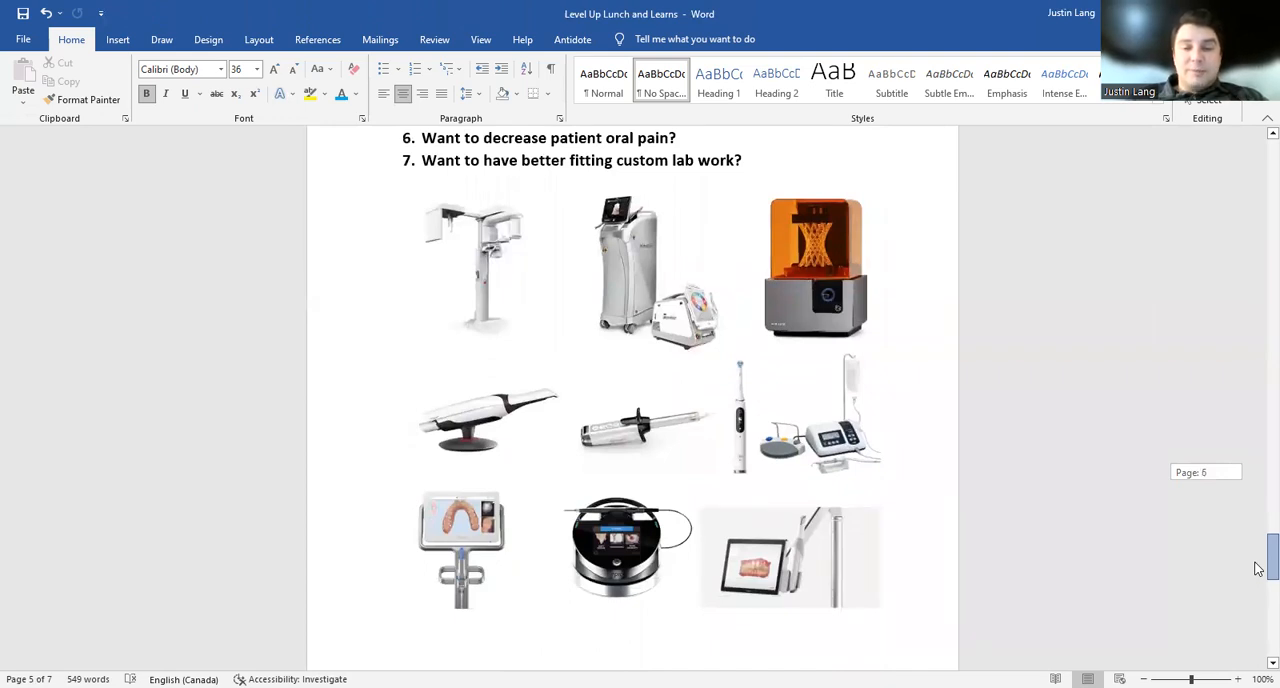
scroll("down", 3)
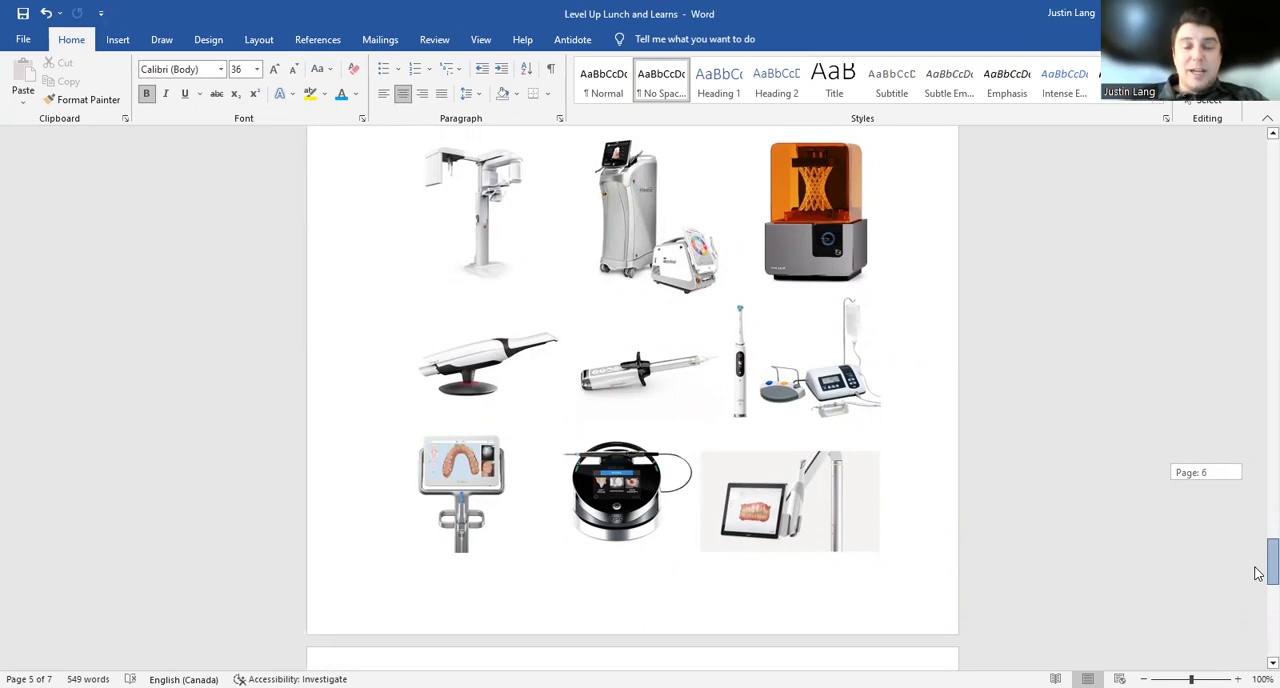
scroll("up", 3)
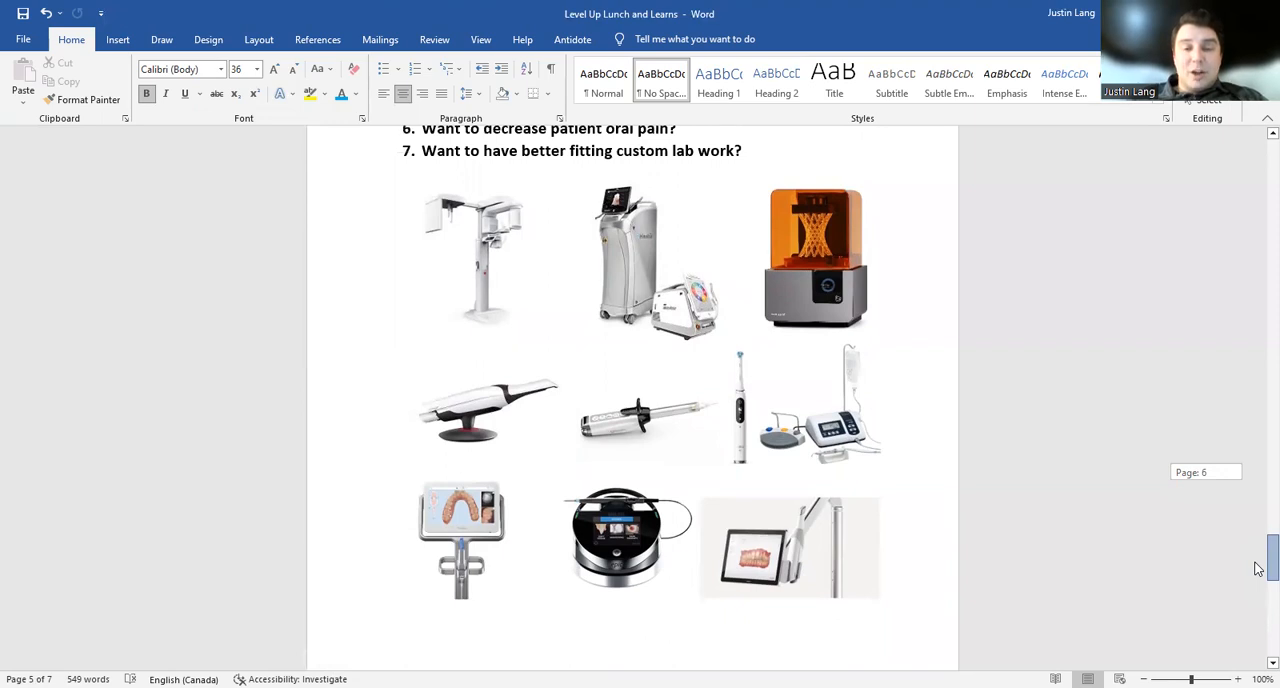
scroll("down", 3)
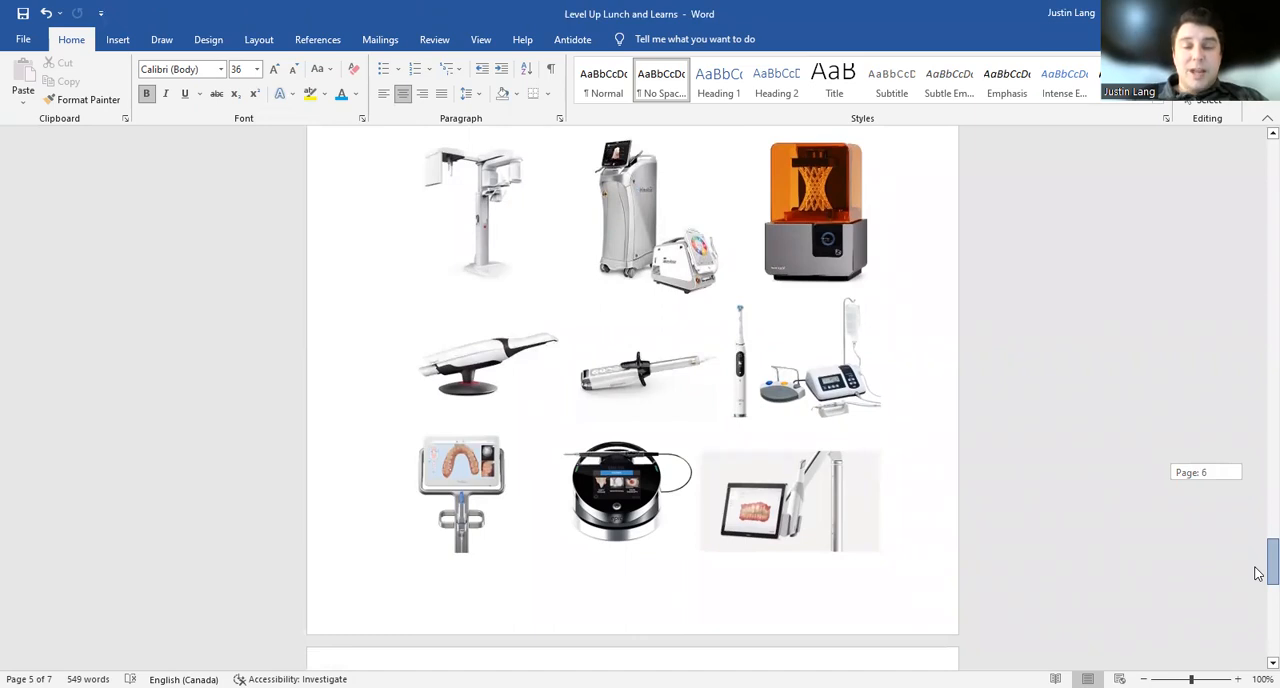
scroll("up", 3)
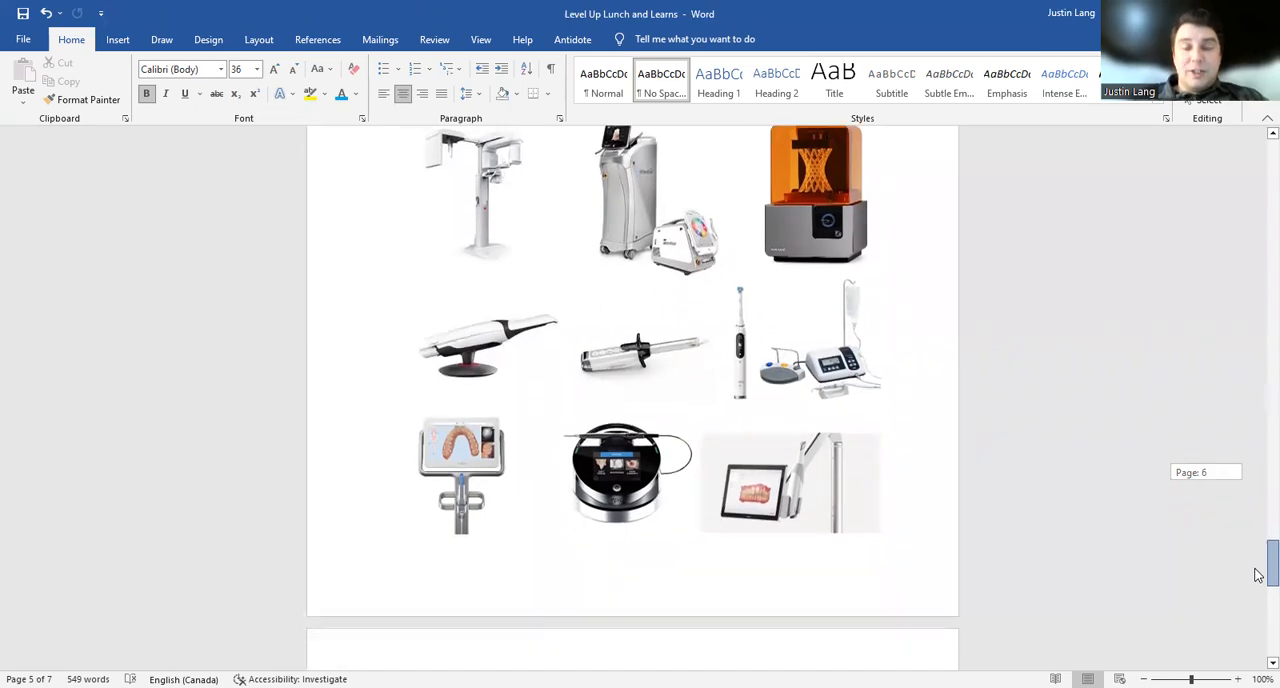
scroll("down", 3)
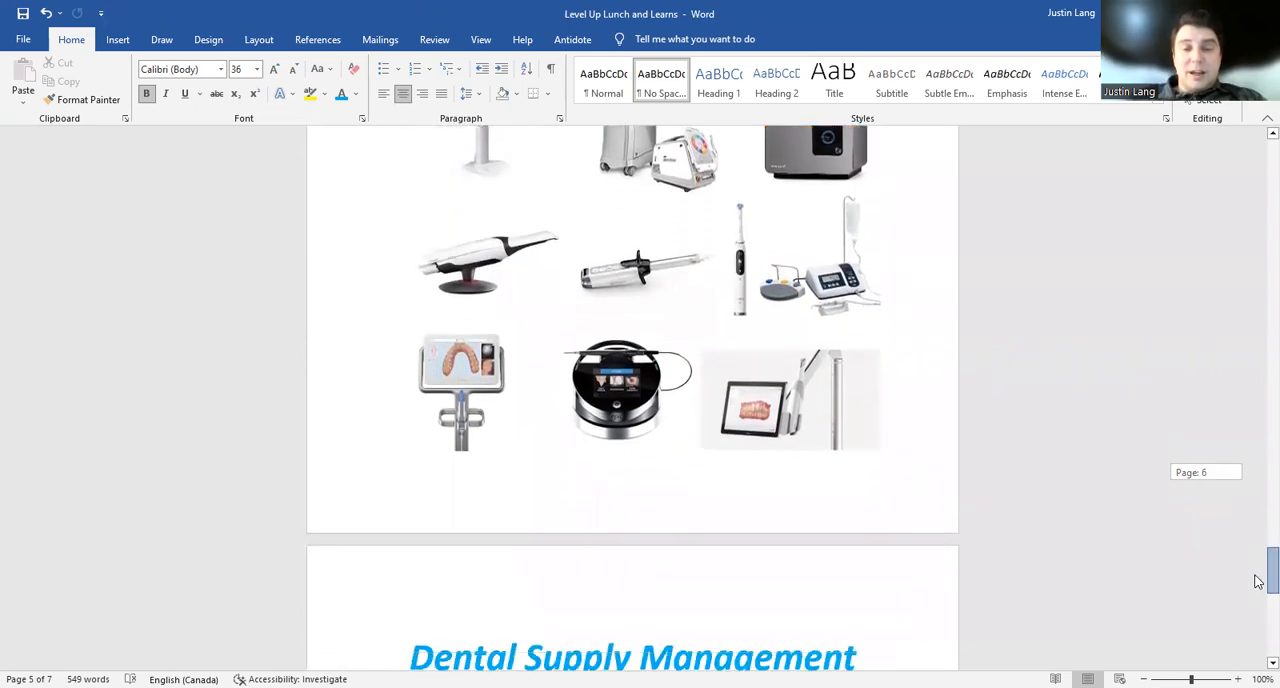
Scroll to the Dental Supply Management six questions, images and the one-hour presentation length note
scroll("down", 3)
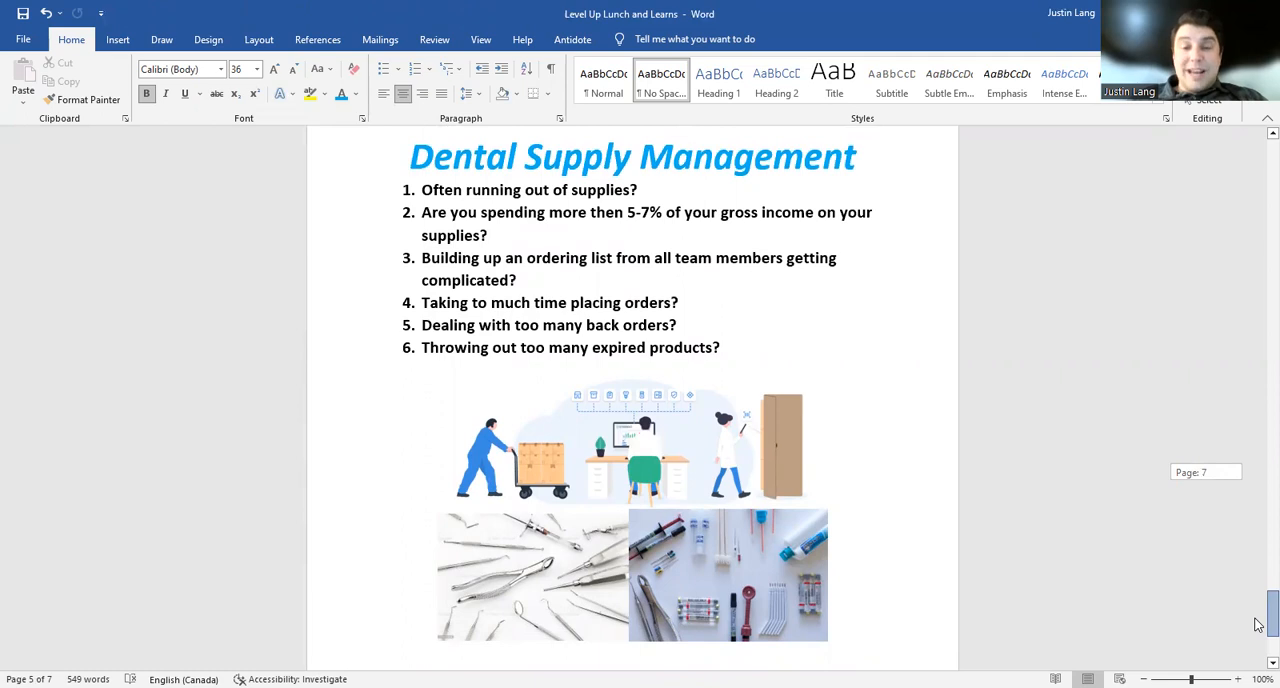
scroll("down", 3)
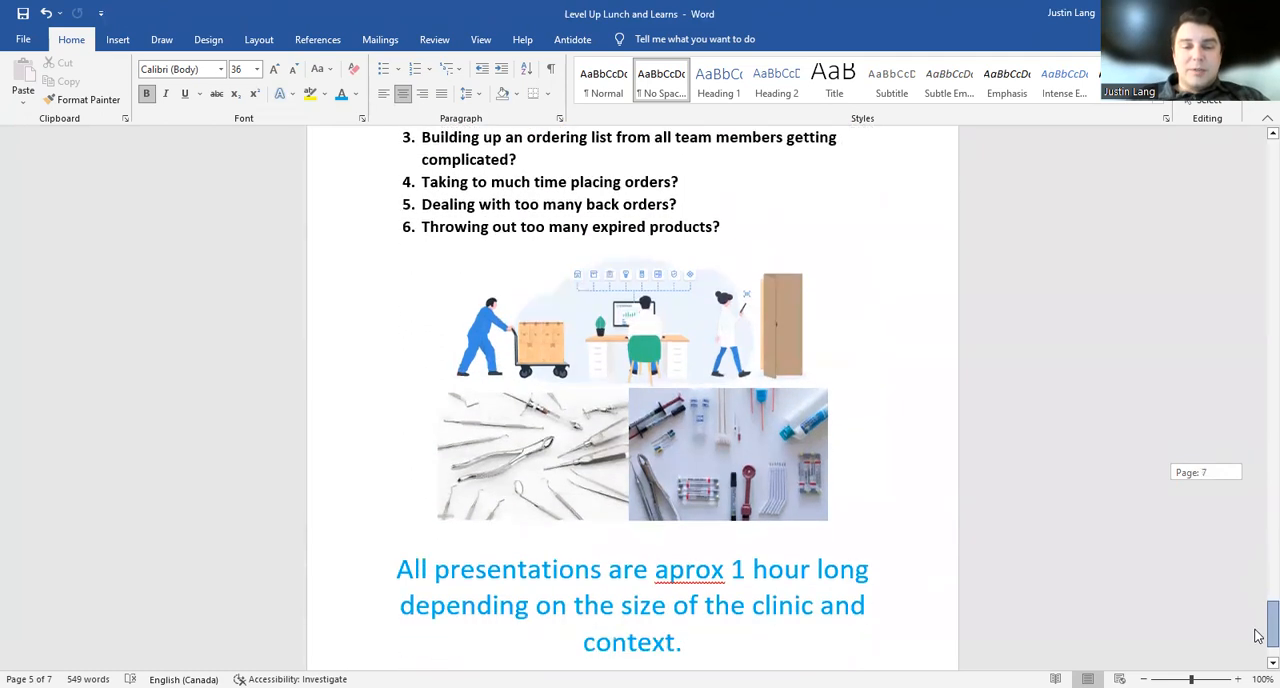
scroll("up", 3)
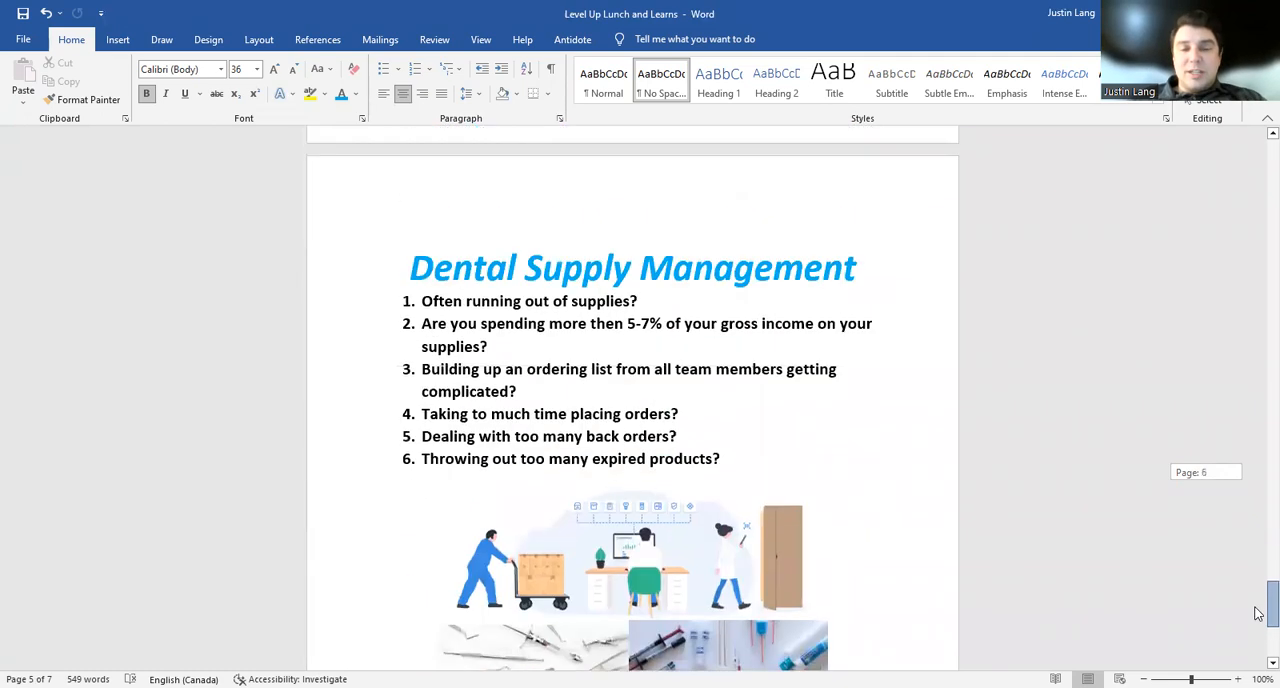
scroll("down", 3)
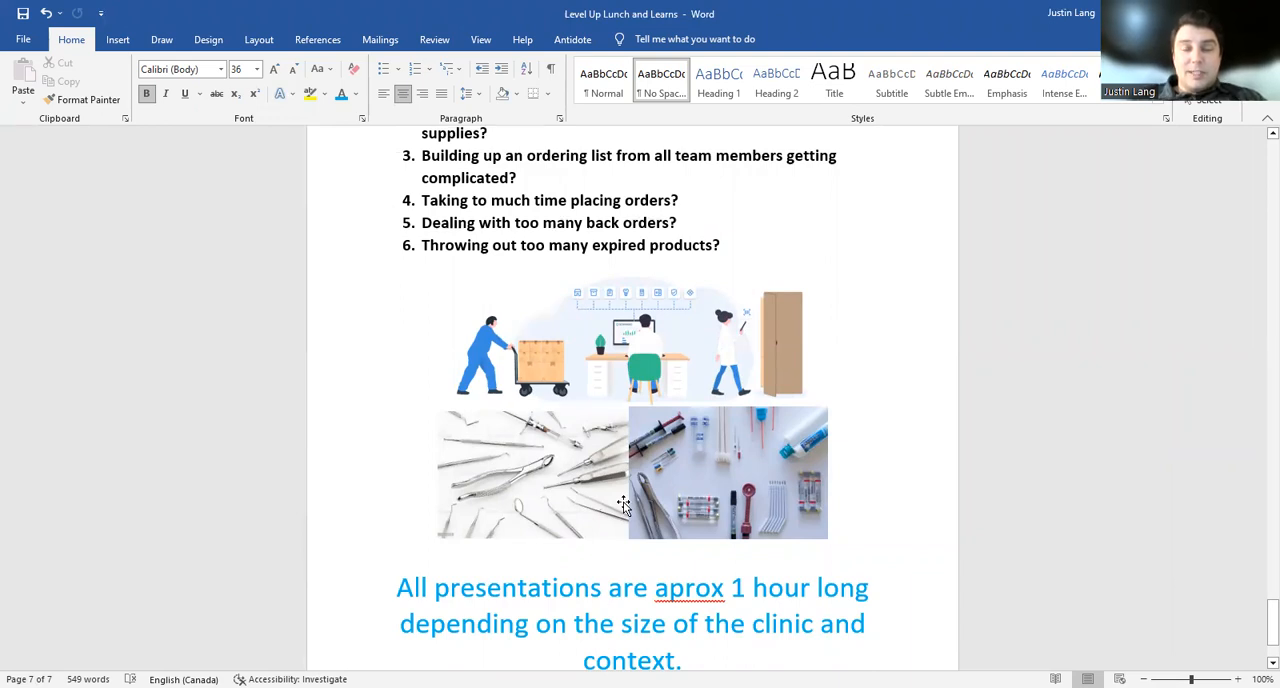
mouse_move(608, 516)
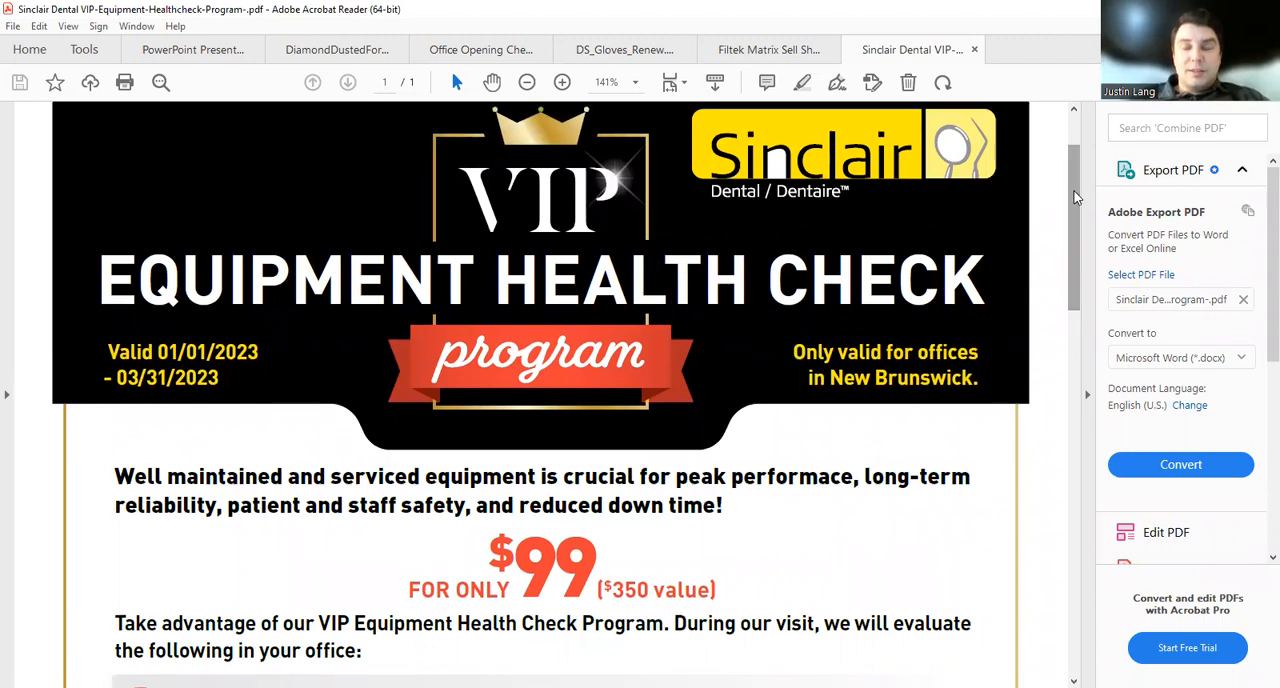
Scroll from the VIP Equipment Health Check banner into its eleven-item checklist
scroll("down", 3)
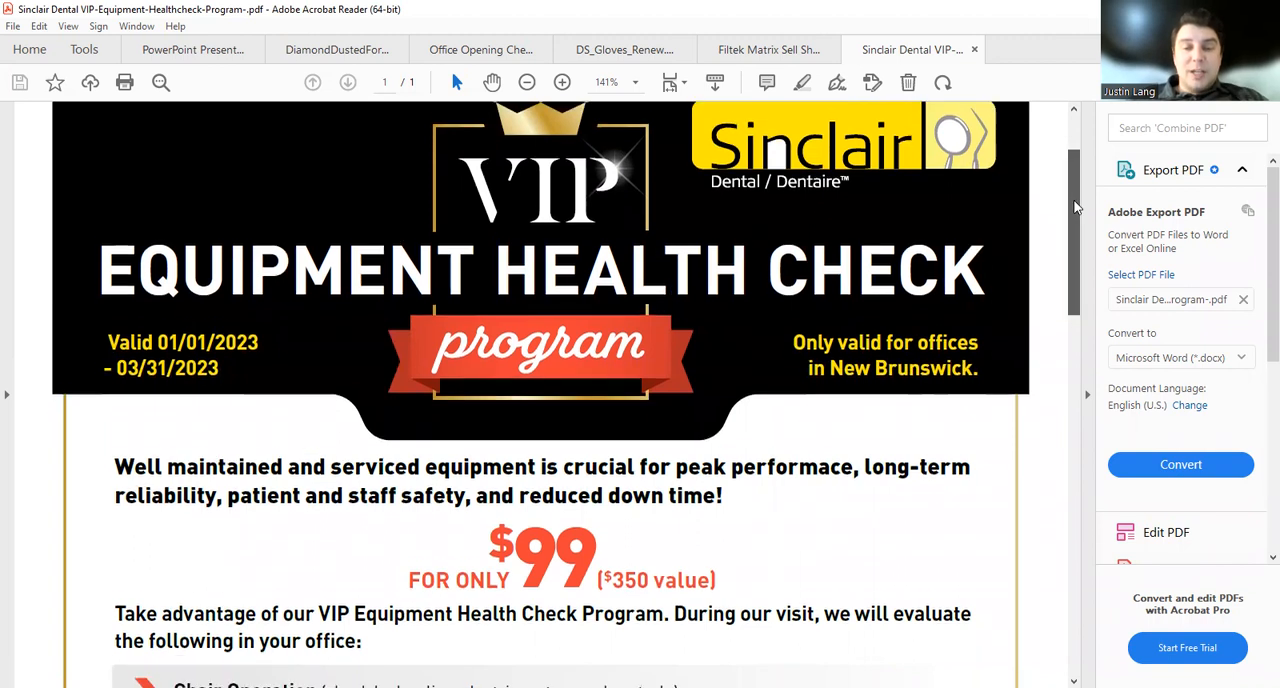
scroll("down", 3)
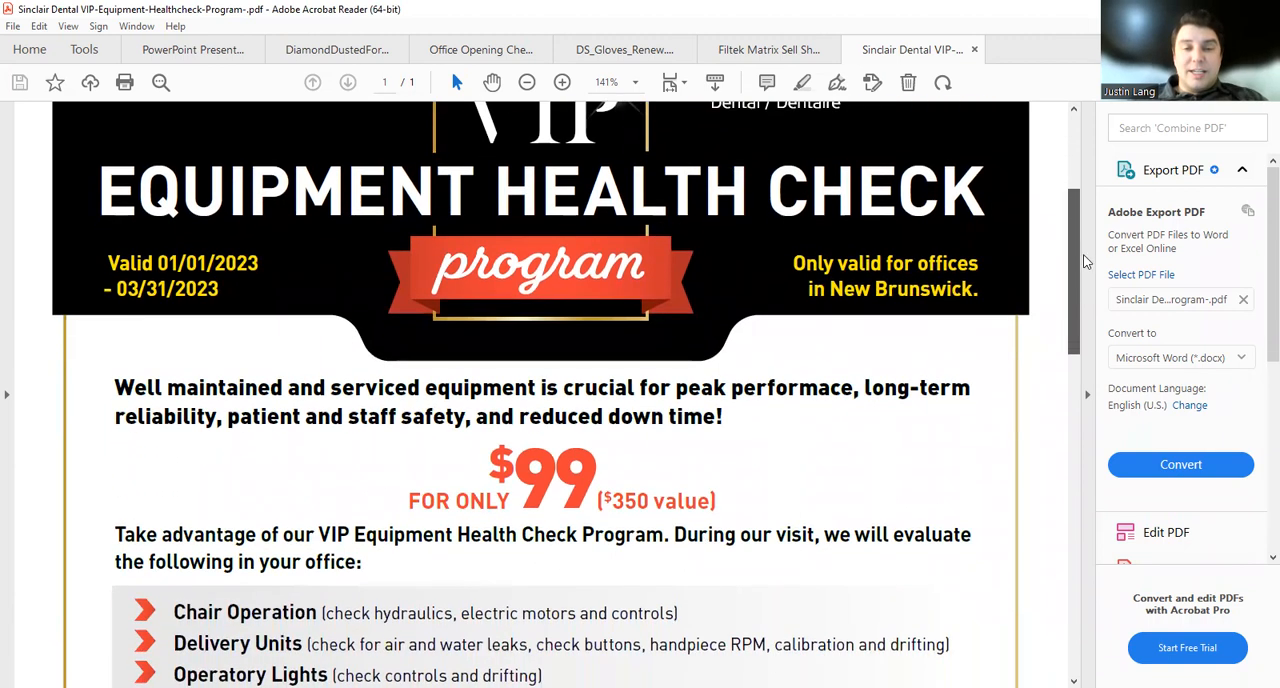
scroll("down", 3)
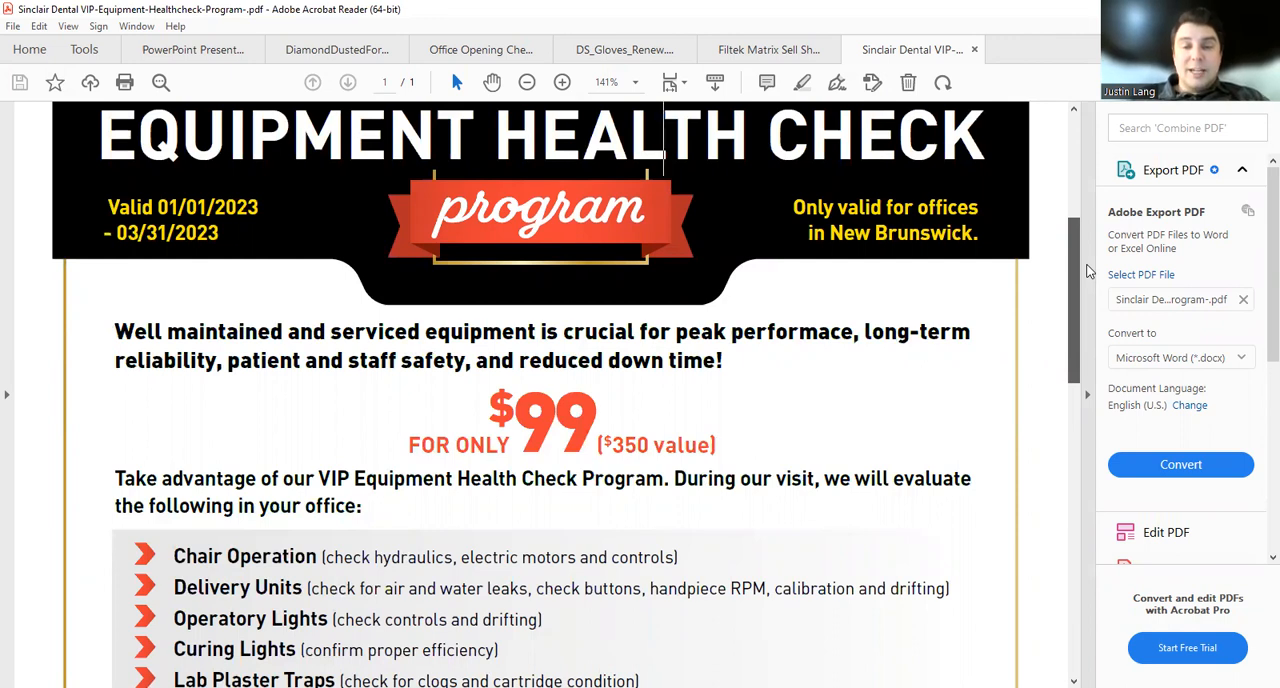
scroll("up", 3)
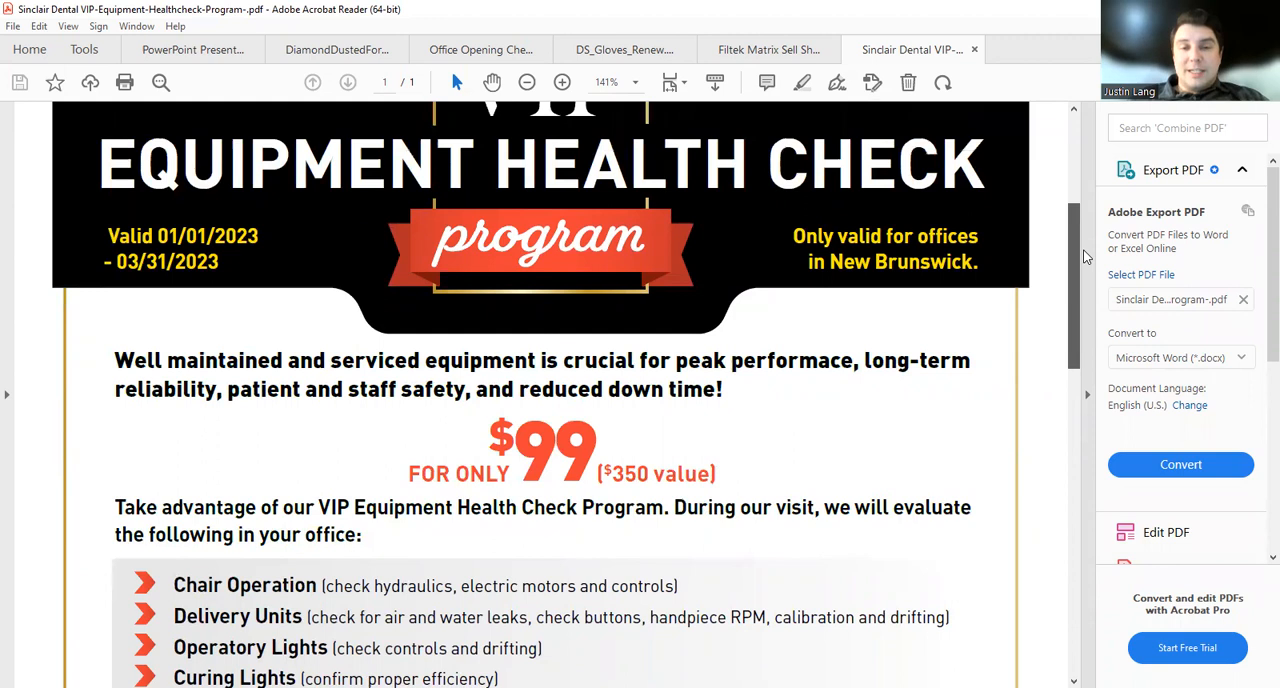
scroll("up", 3)
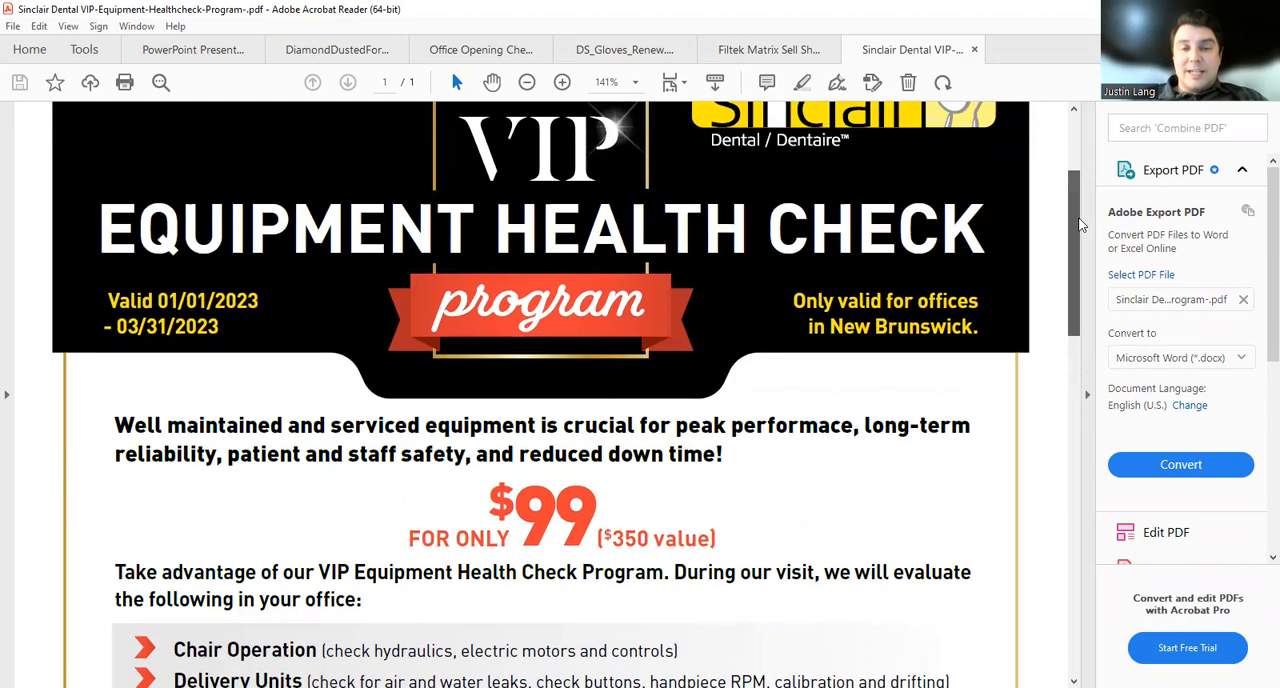
scroll("down", 3)
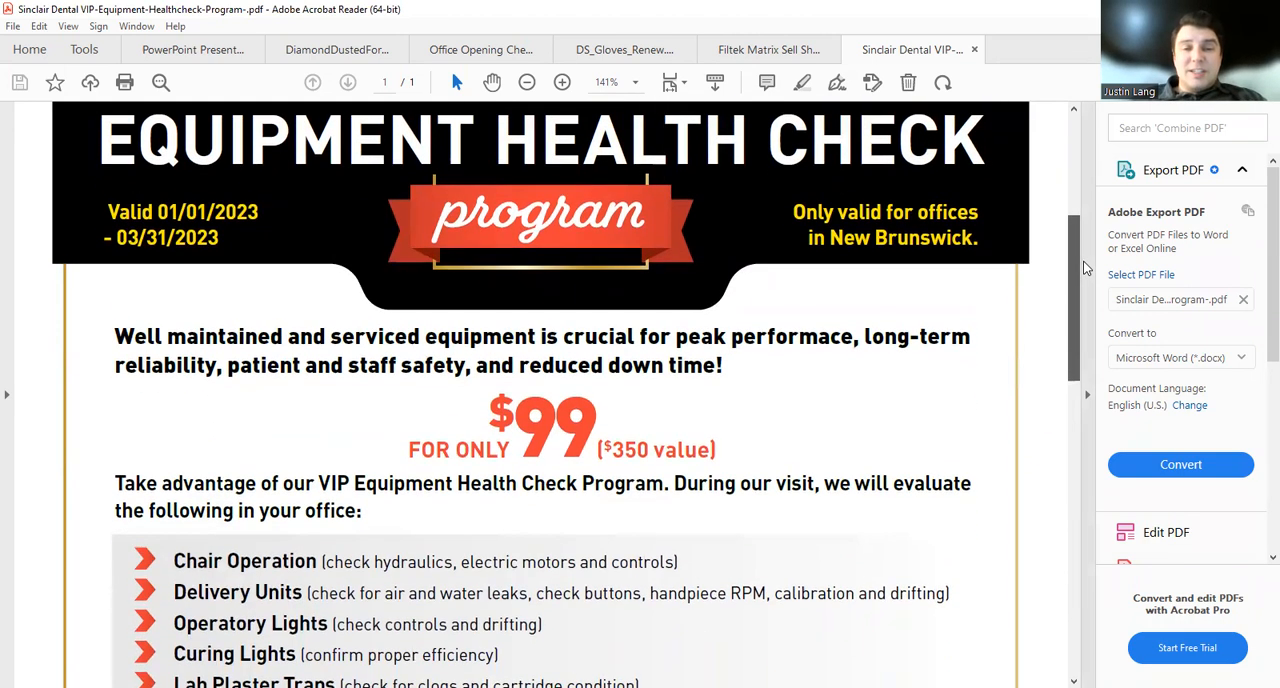
scroll("down", 3)
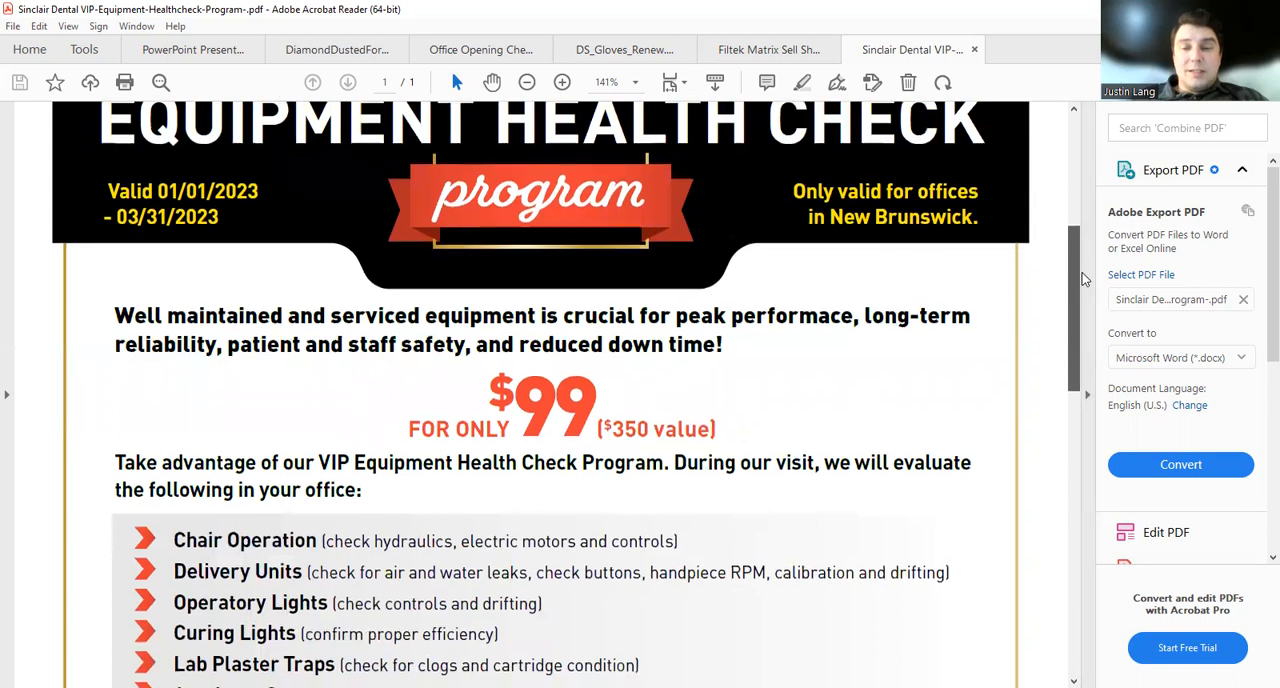
Continue down the checklist to the Sinclair Dental contact details section
scroll("down", 3)
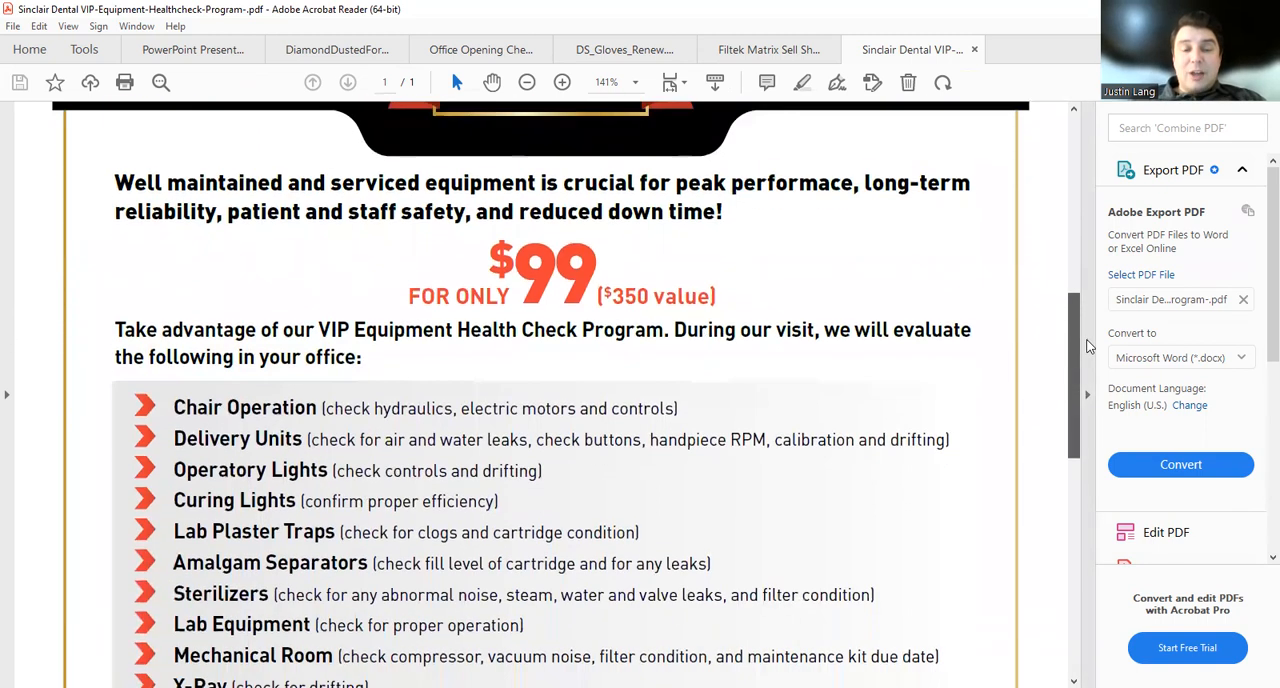
scroll("down", 3)
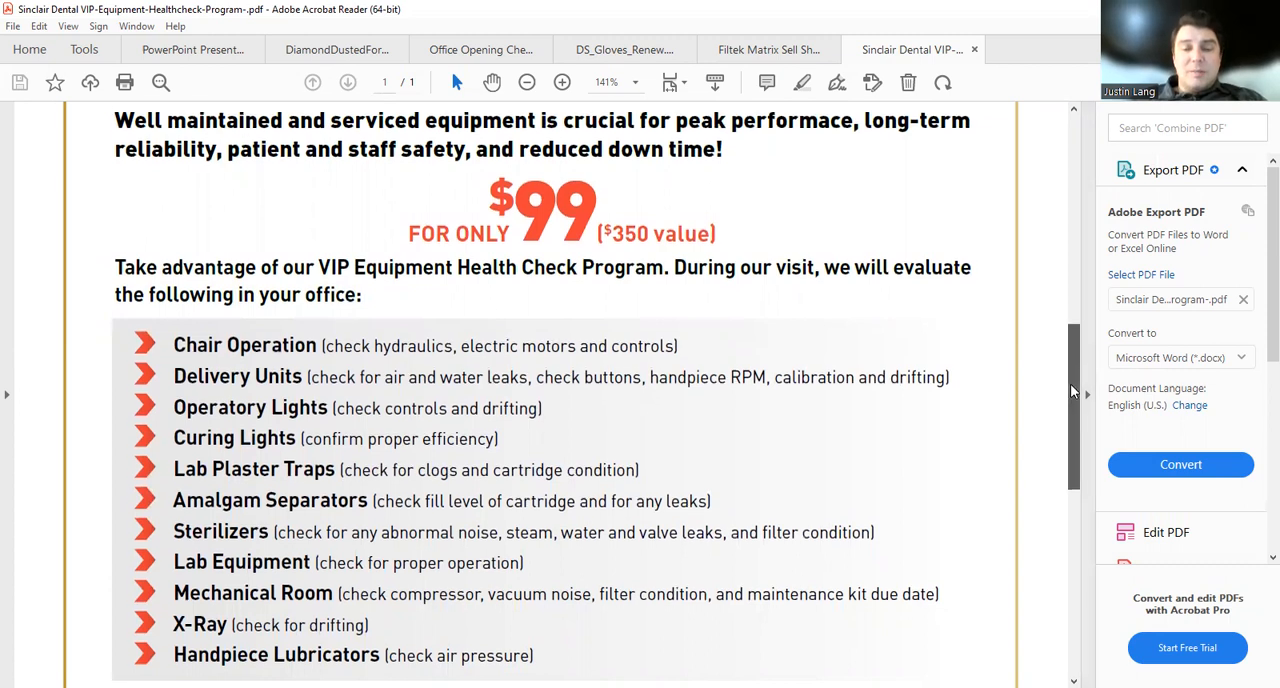
scroll("down", 3)
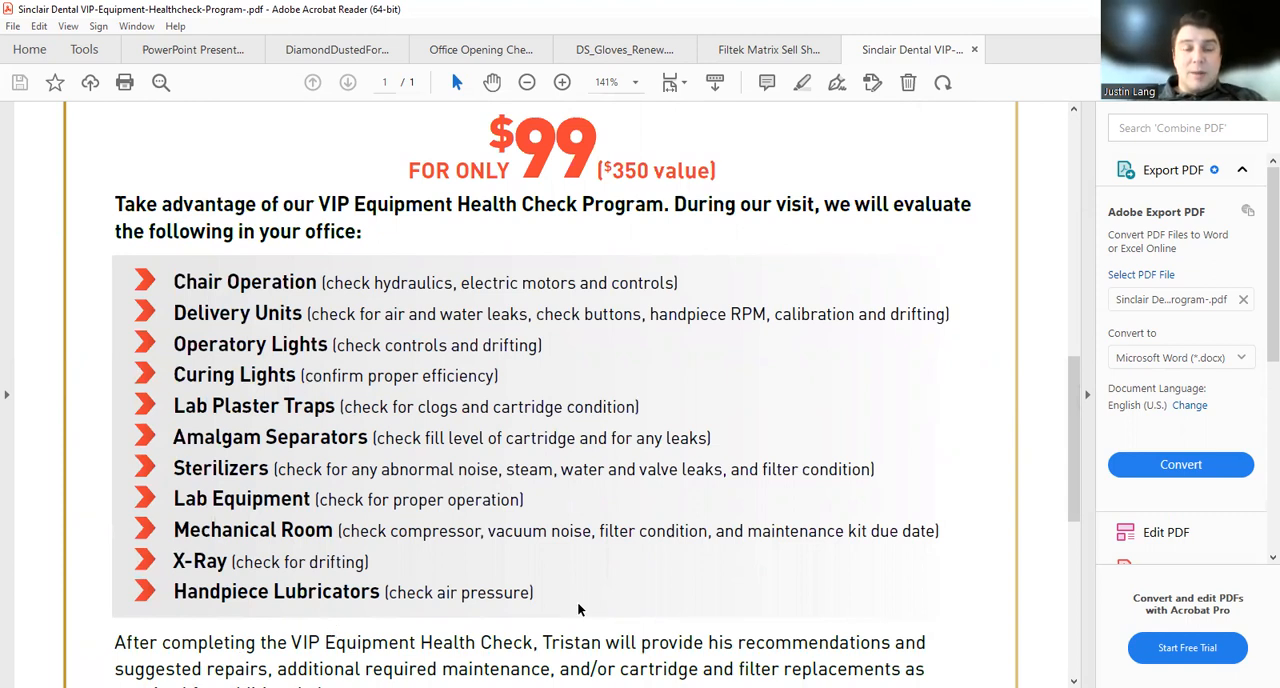
mouse_move(633, 604)
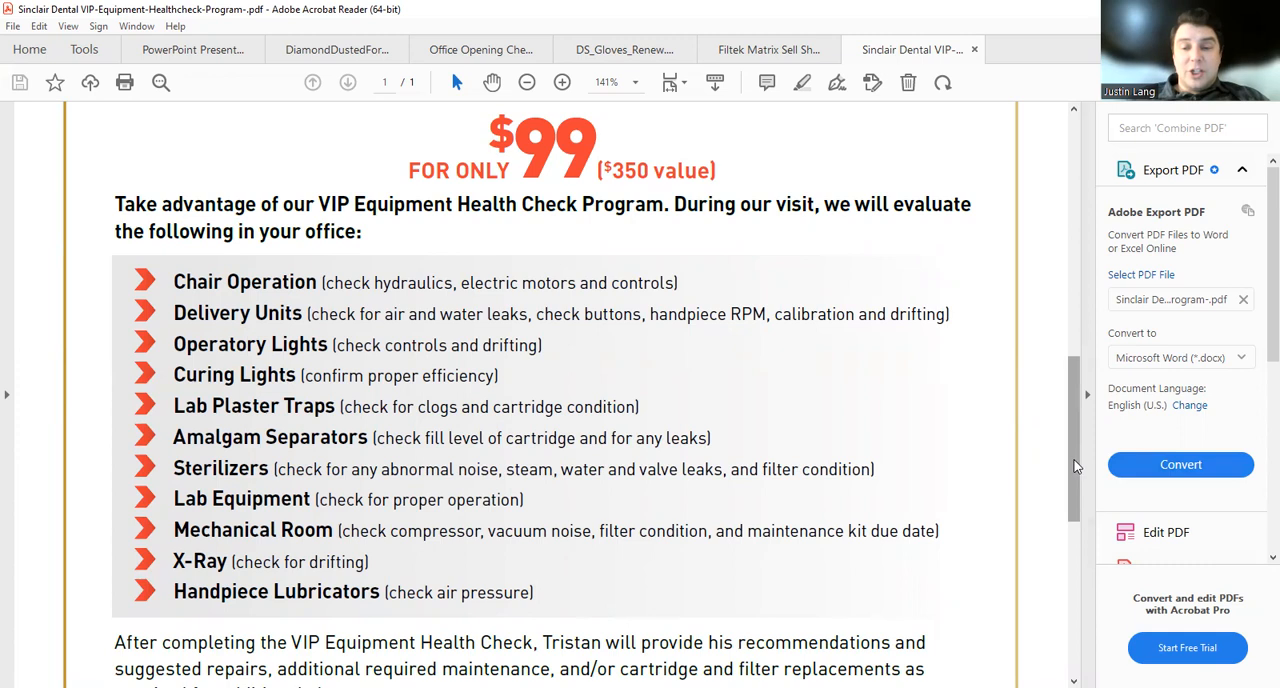
scroll("down", 3)
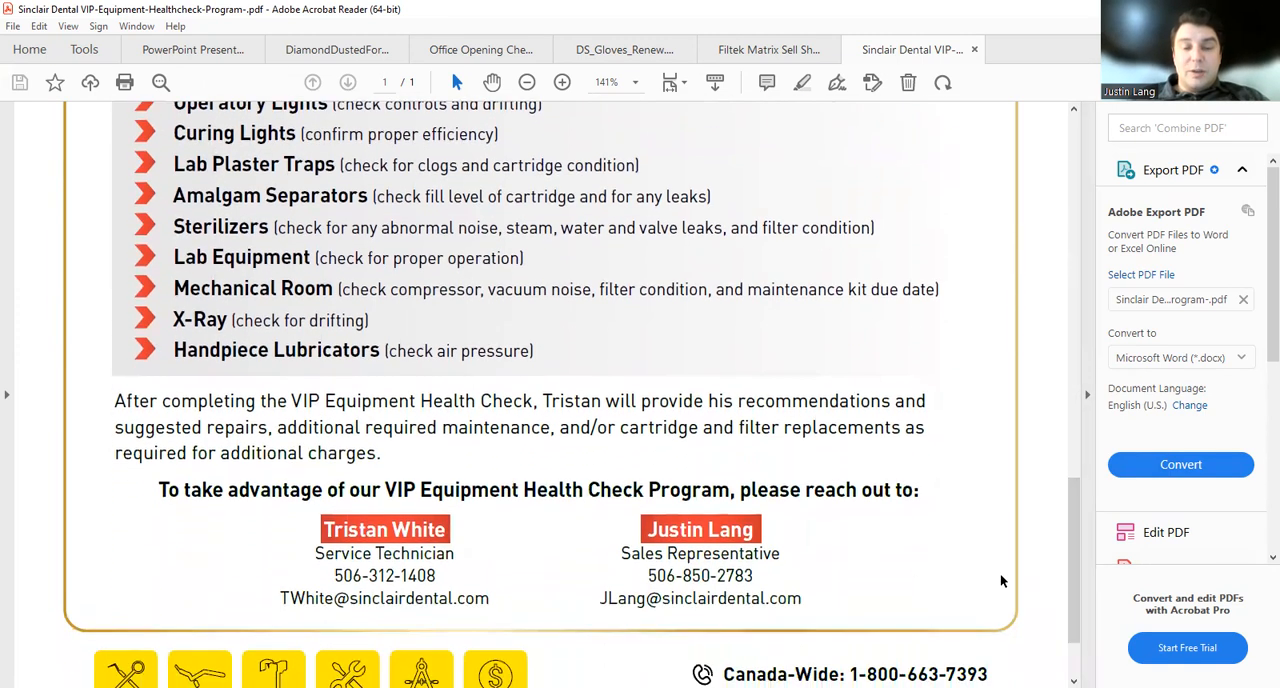
scroll("up", 3)
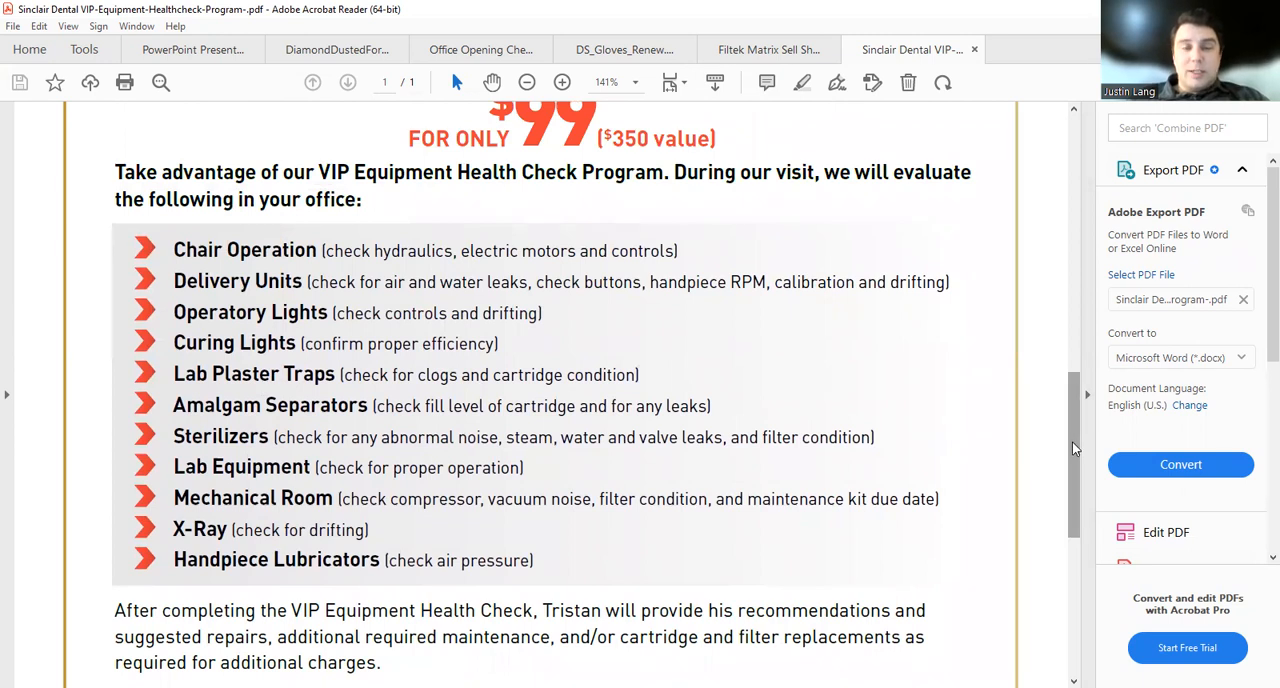
scroll("down", 3)
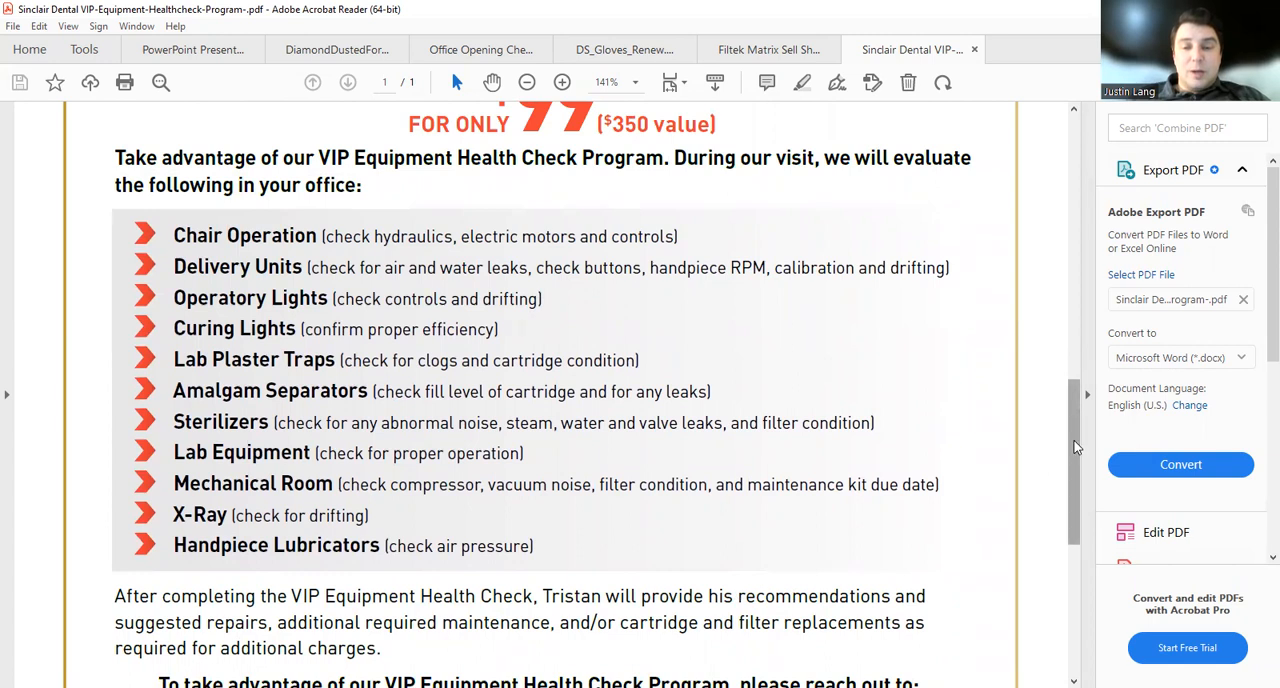
scroll("down", 3)
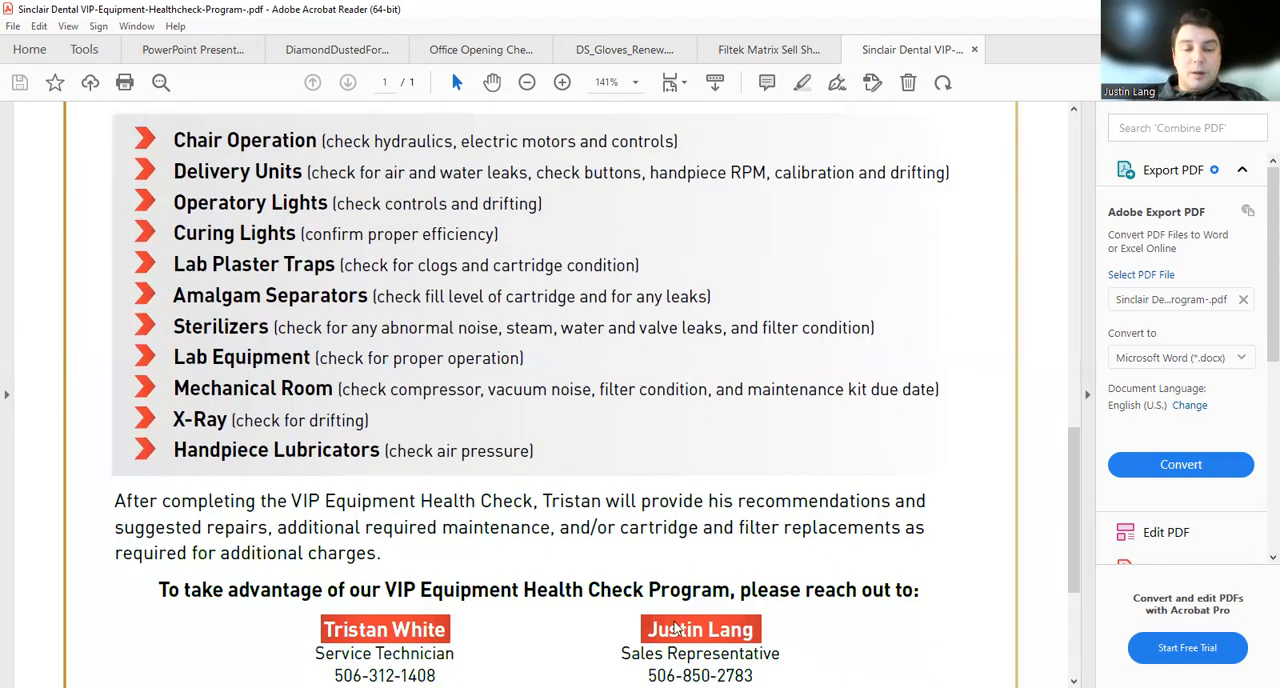
Switch to the Filtek Matrix sell sheet and read its 'This will make you smile' introduction
left_click(768, 49)
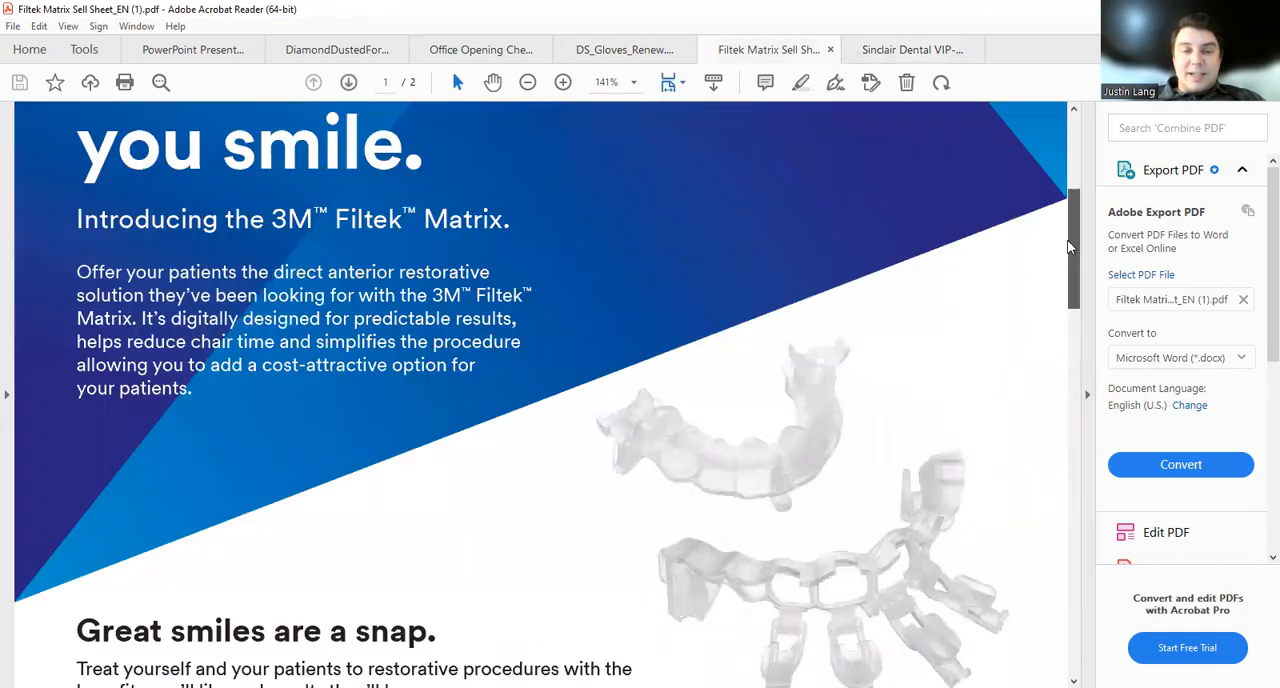
scroll("up", 3)
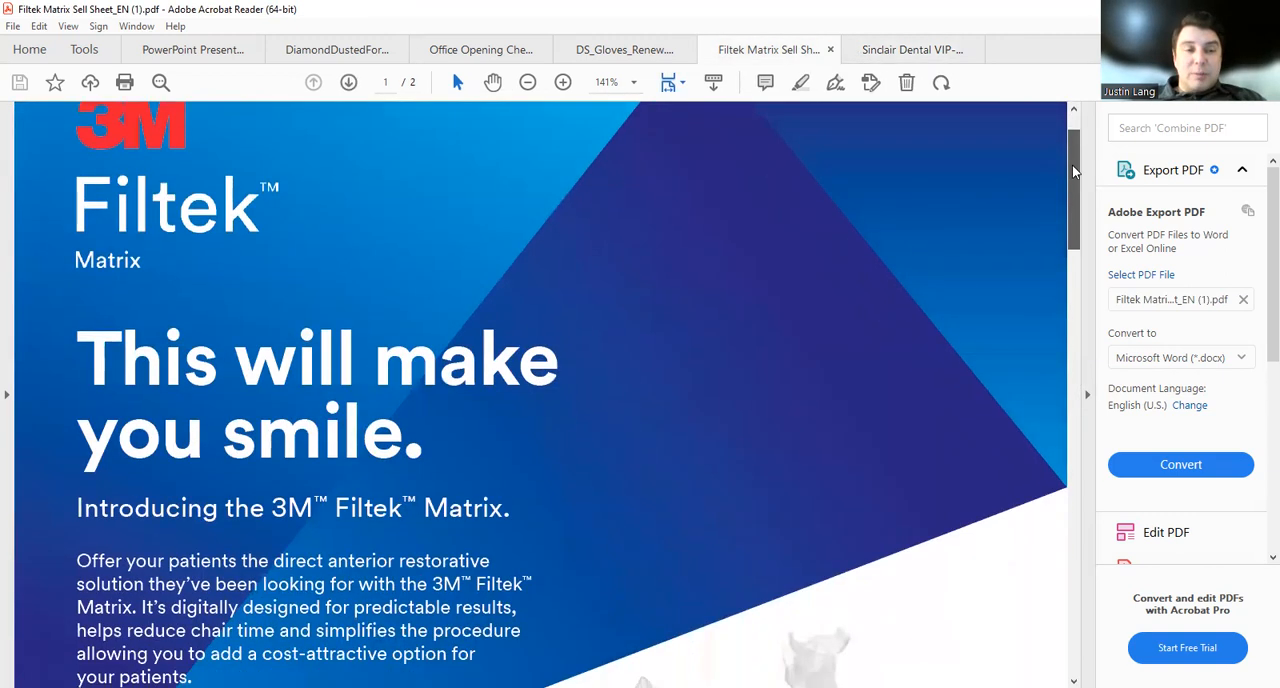
scroll("down", 3)
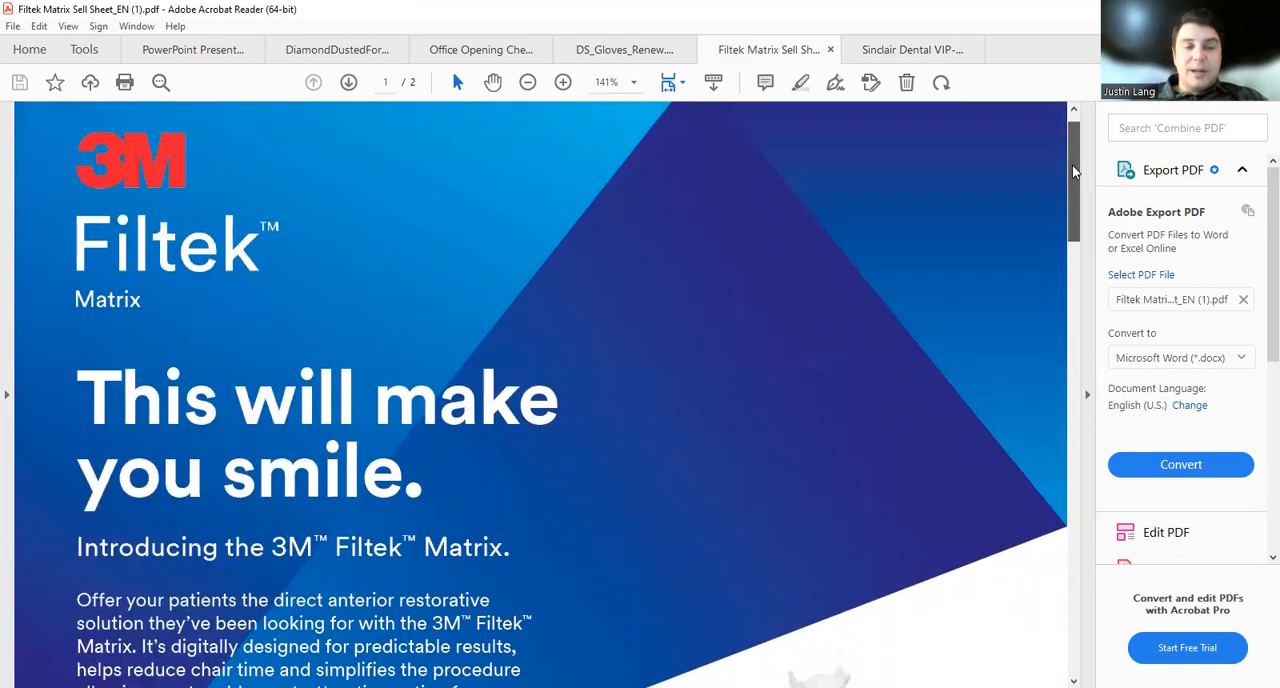
scroll("down", 3)
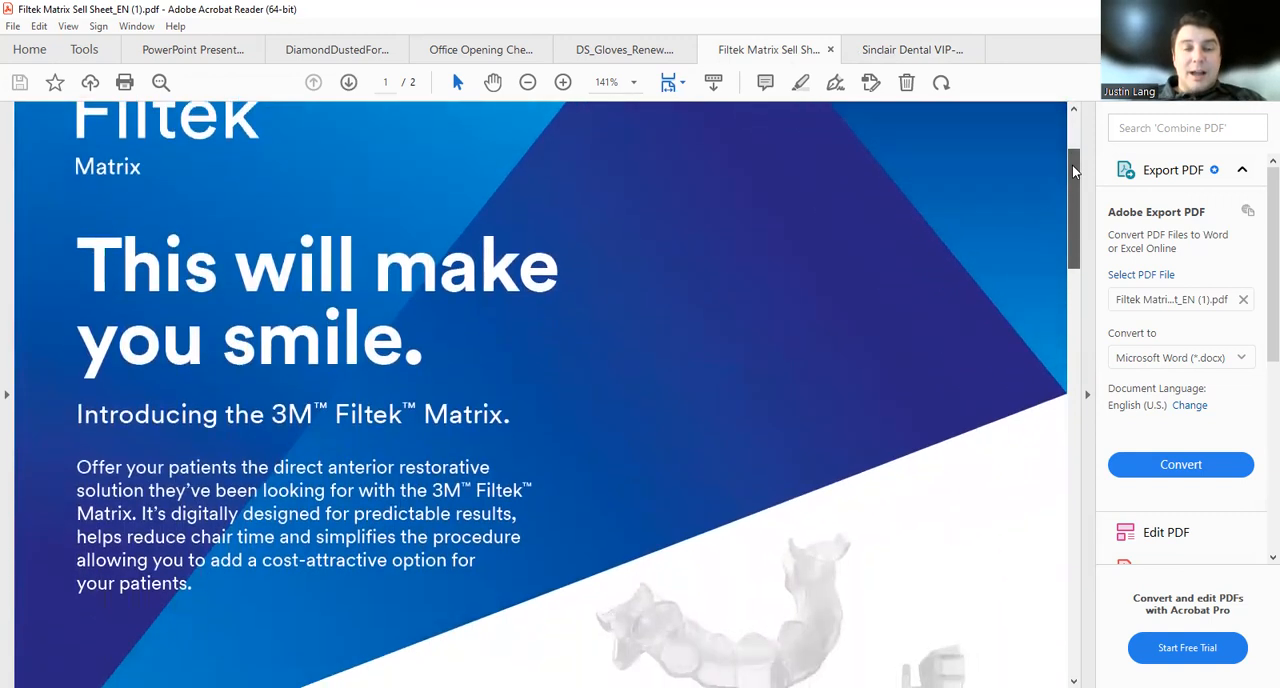
scroll("down", 3)
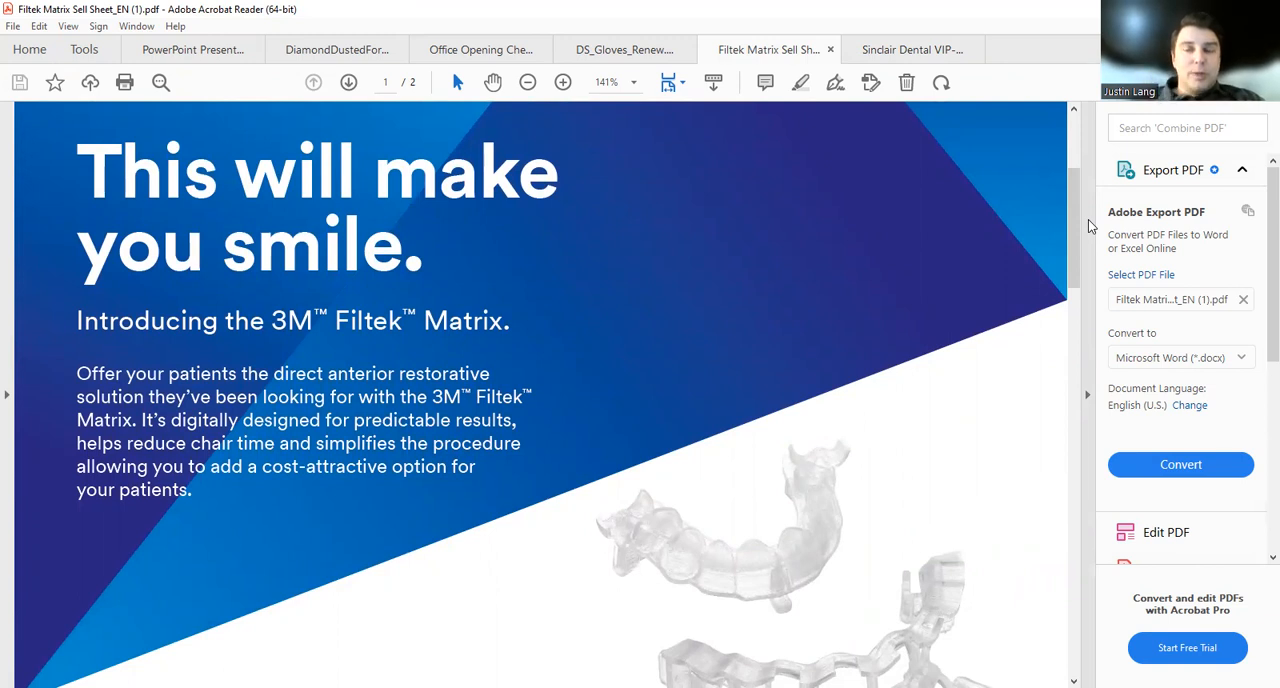
Scroll down to the 'Great smiles are a snap' Predictability and Esthetic Results benefits
scroll("down", 3)
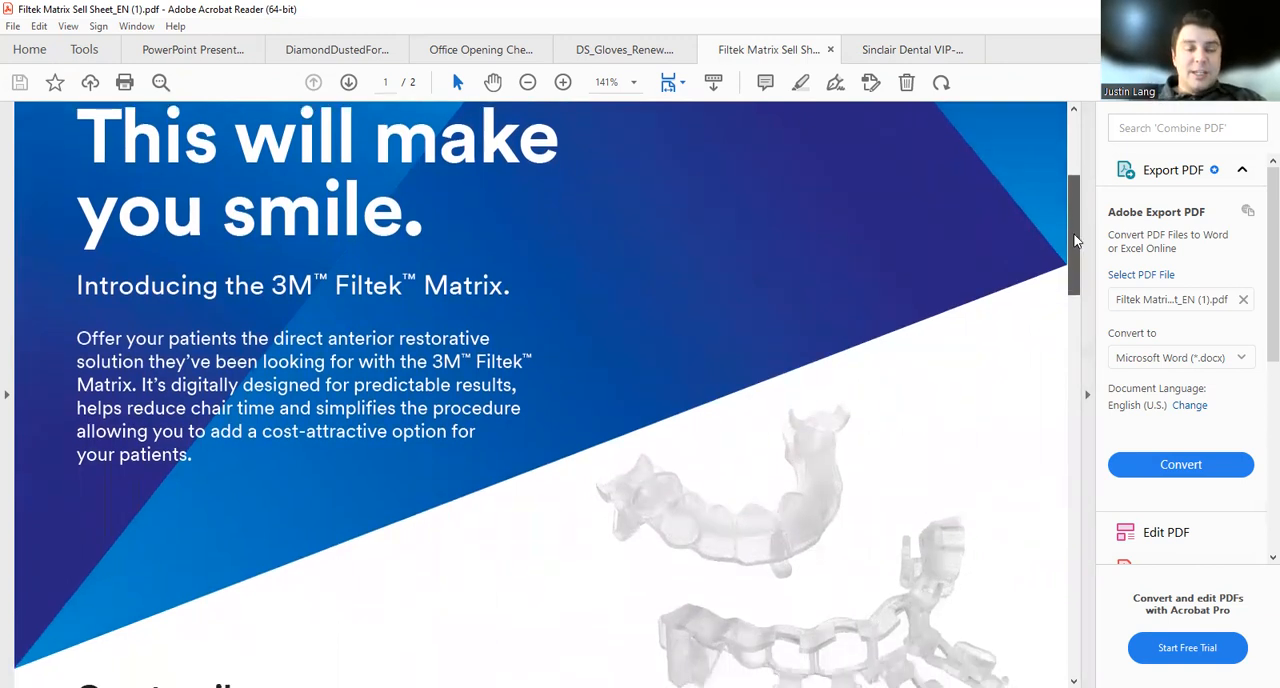
scroll("down", 3)
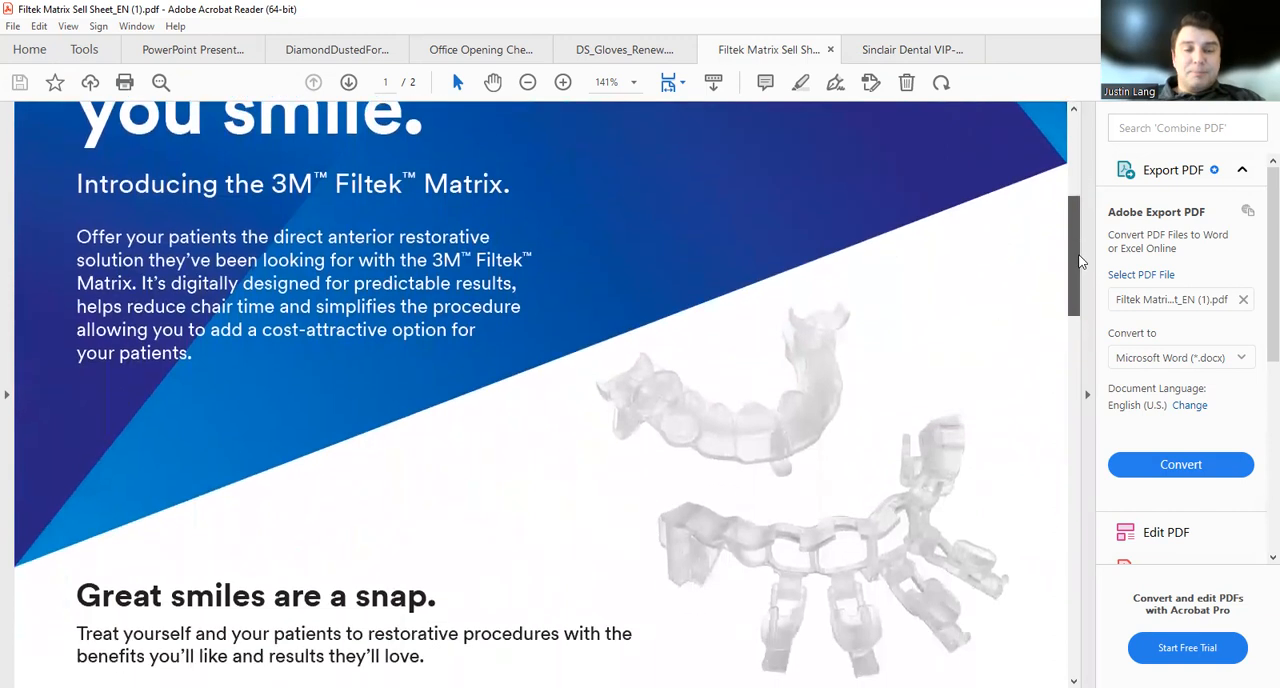
scroll("down", 3)
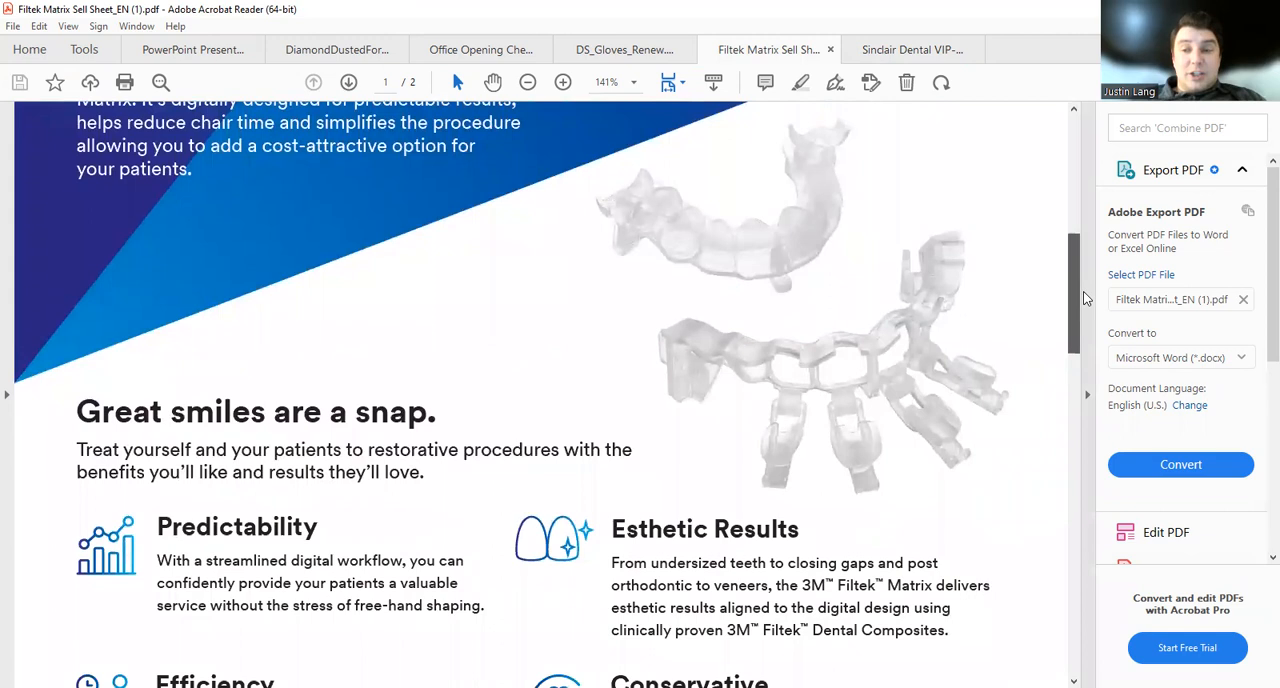
scroll("up", 3)
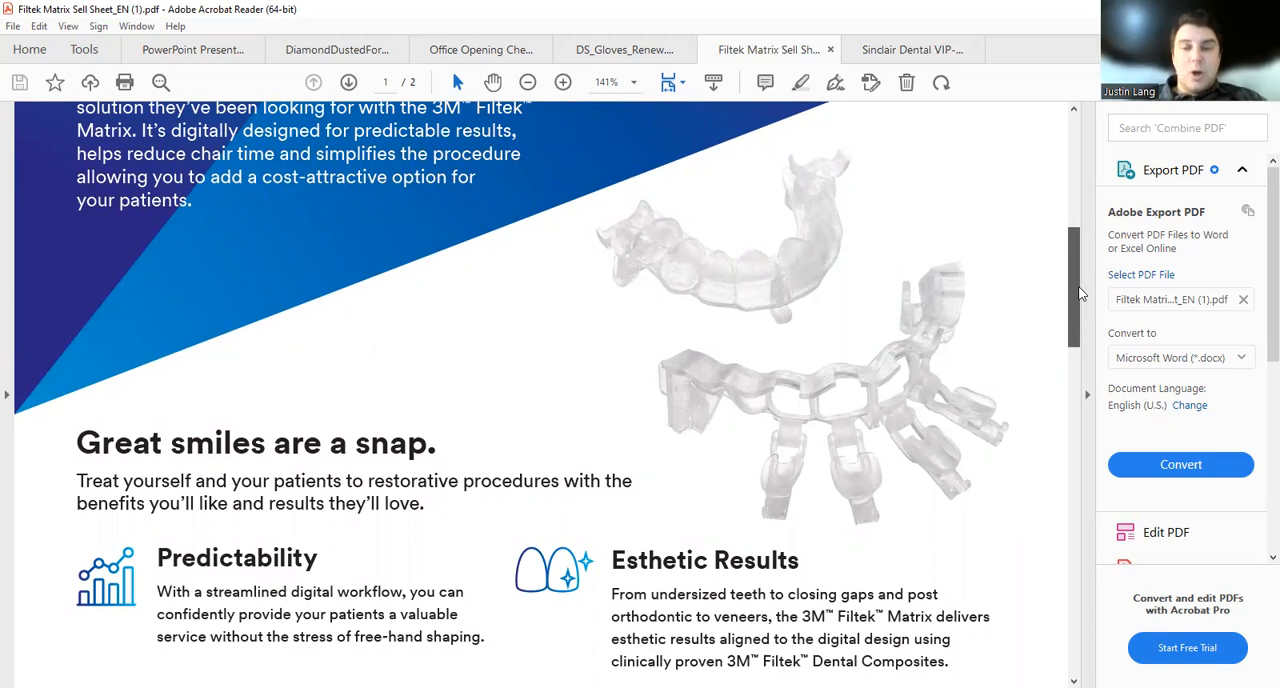
scroll("down", 3)
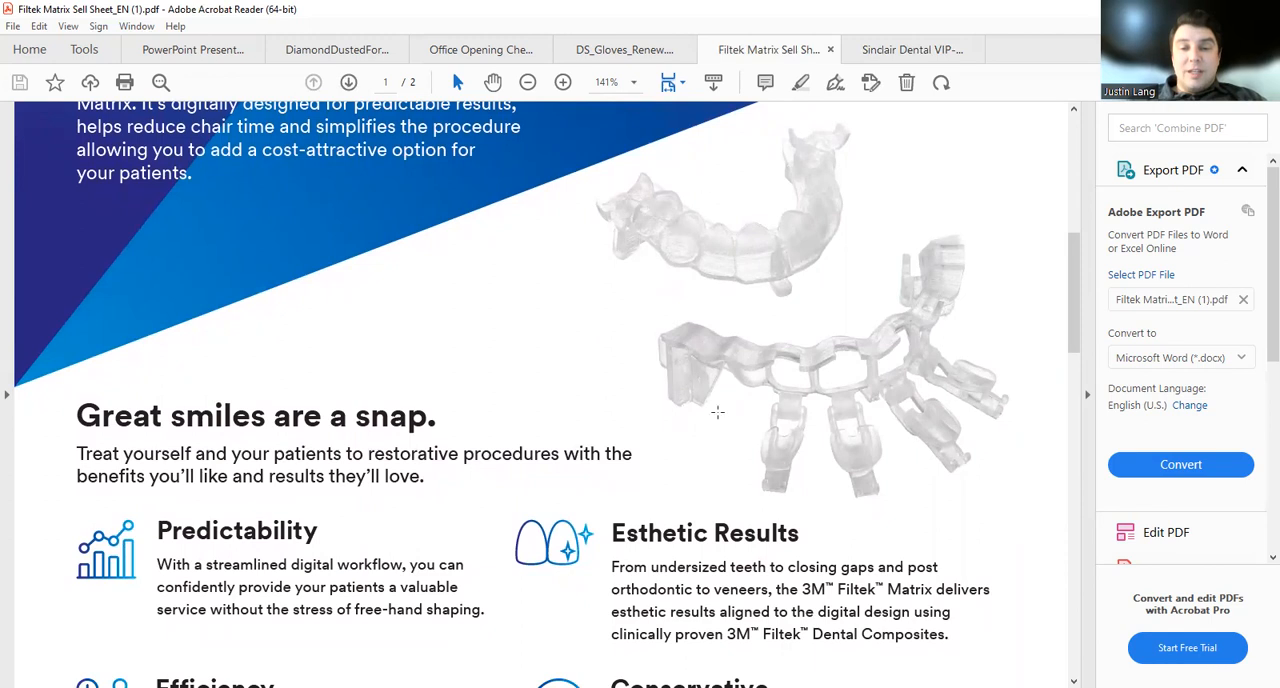
mouse_move(891, 415)
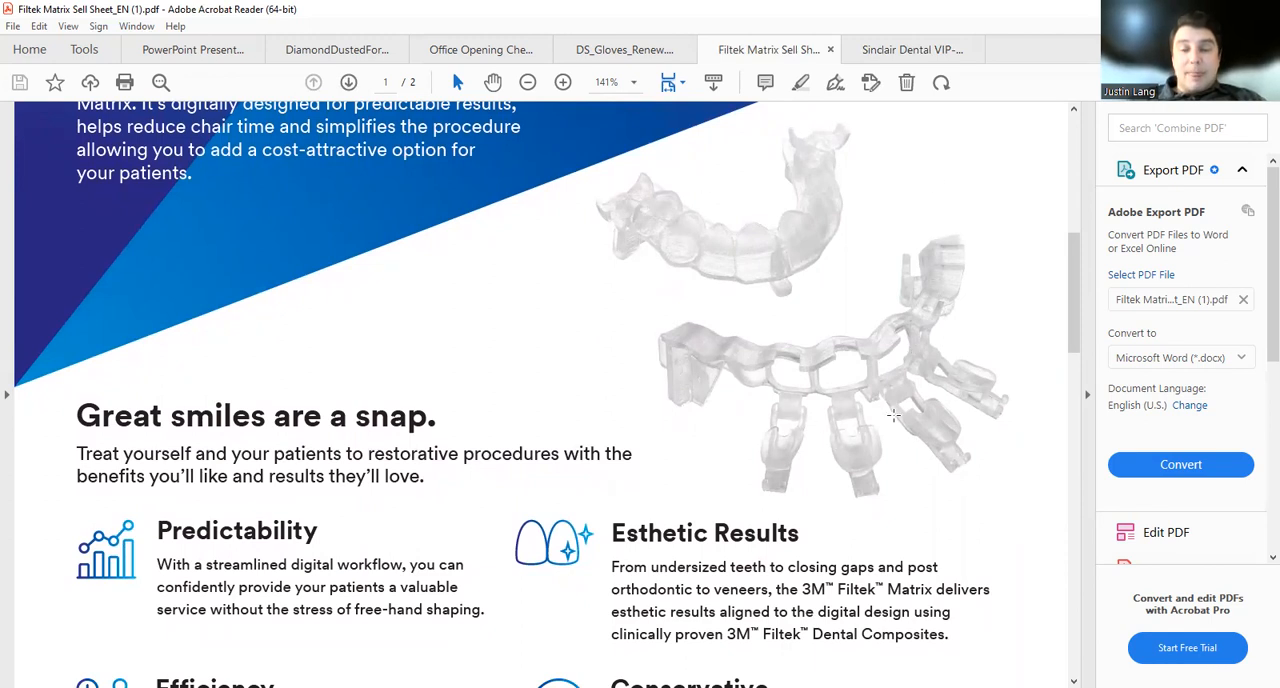
mouse_move(975, 362)
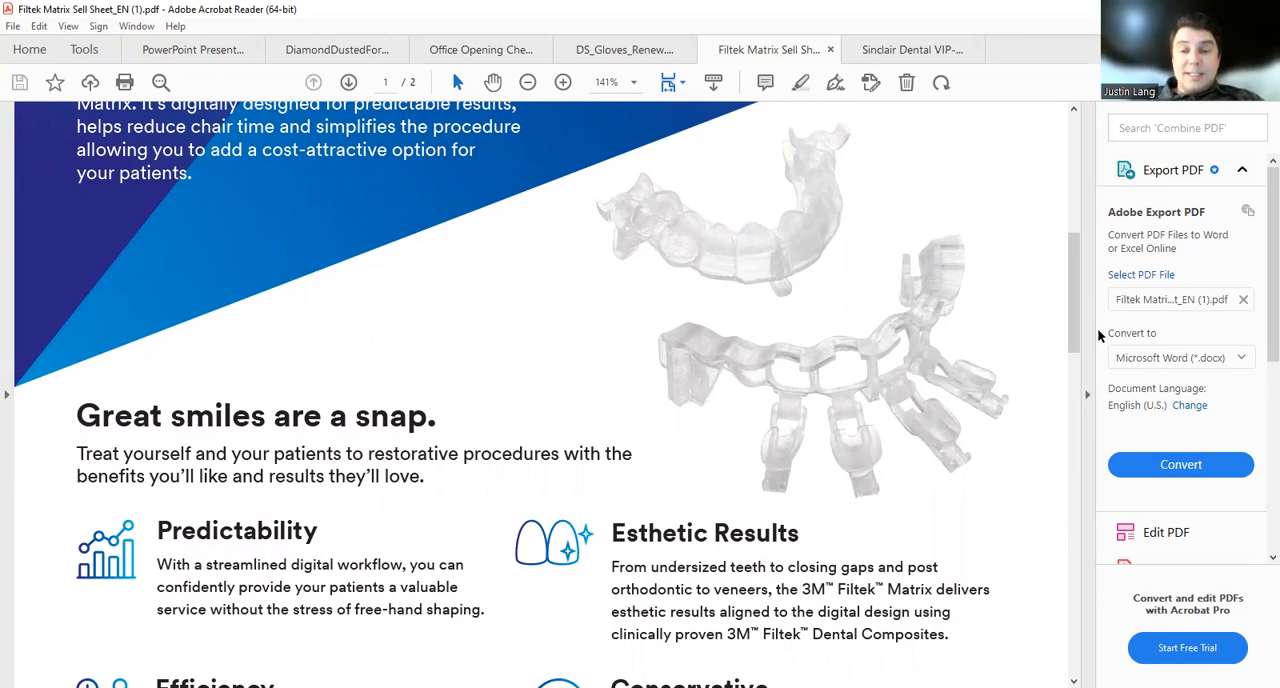
Scroll into page 2 of the Filtek Matrix sell sheet showing patient results
scroll("down", 3)
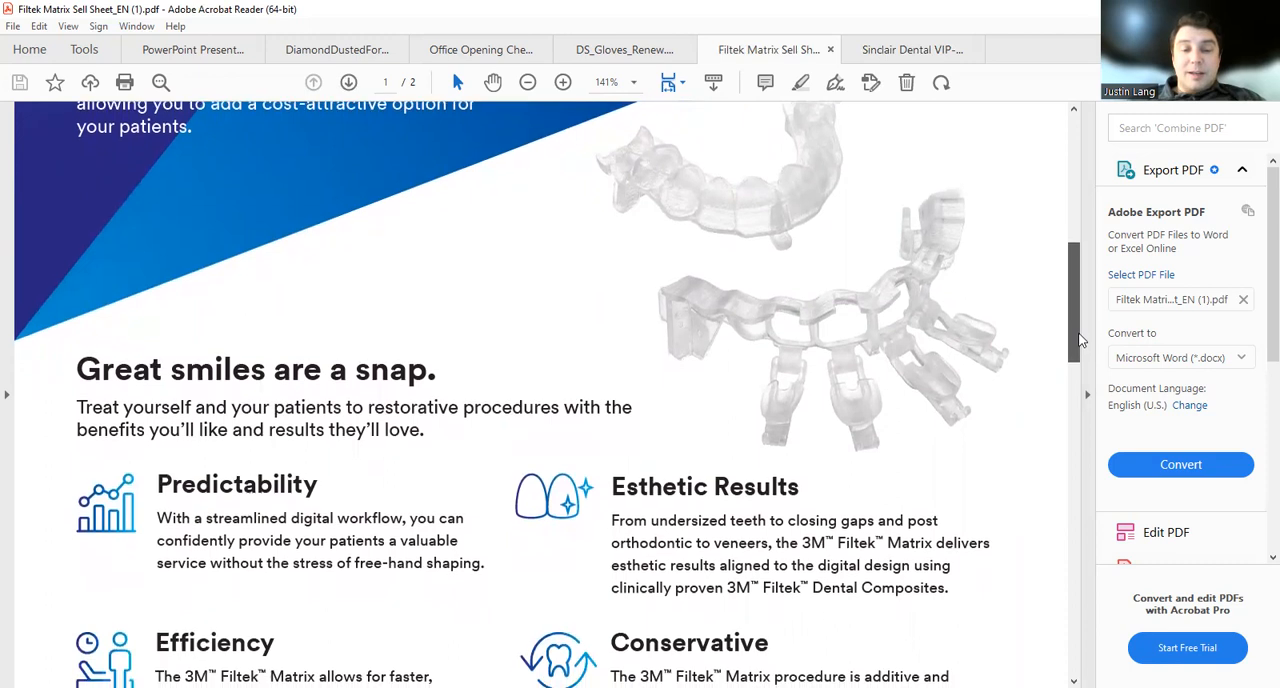
scroll("down", 3)
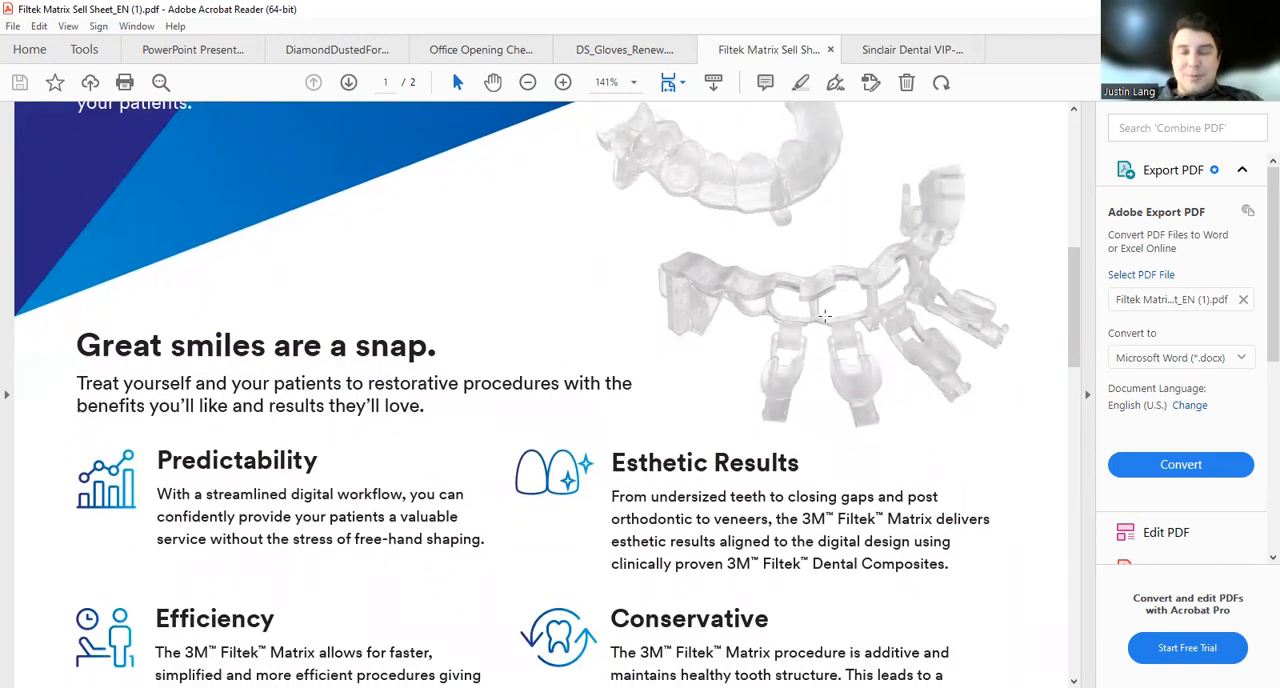
mouse_move(790, 310)
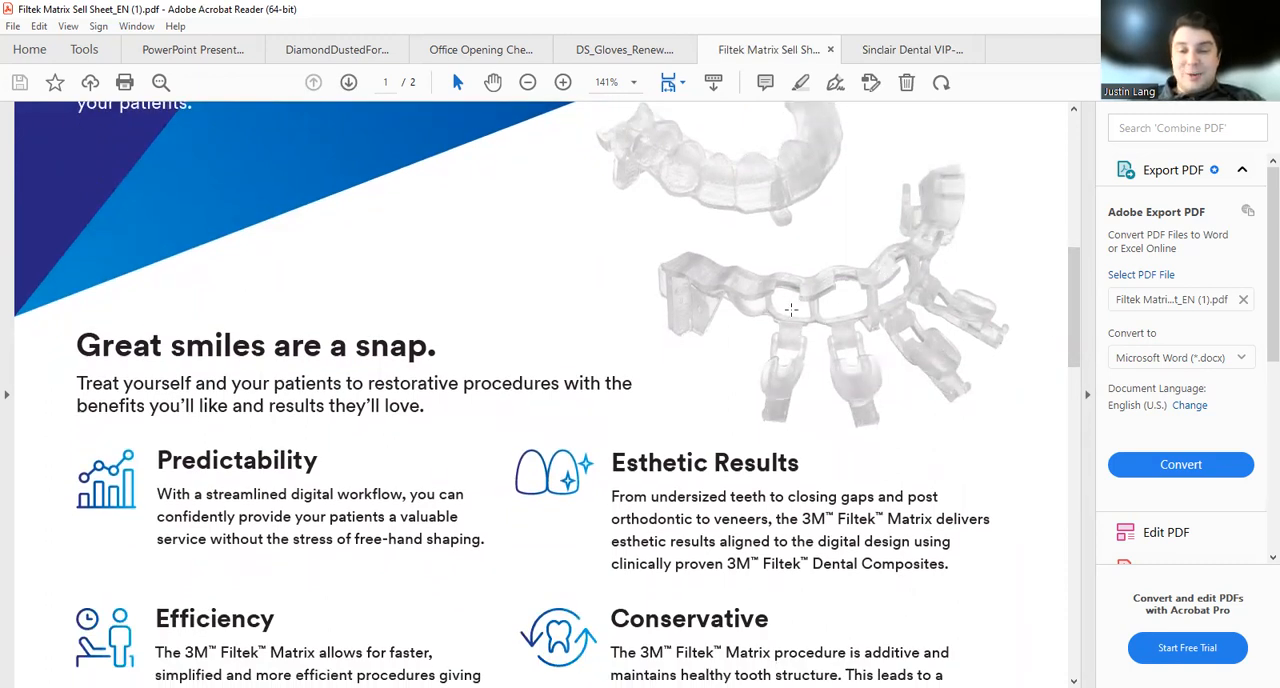
mouse_move(836, 383)
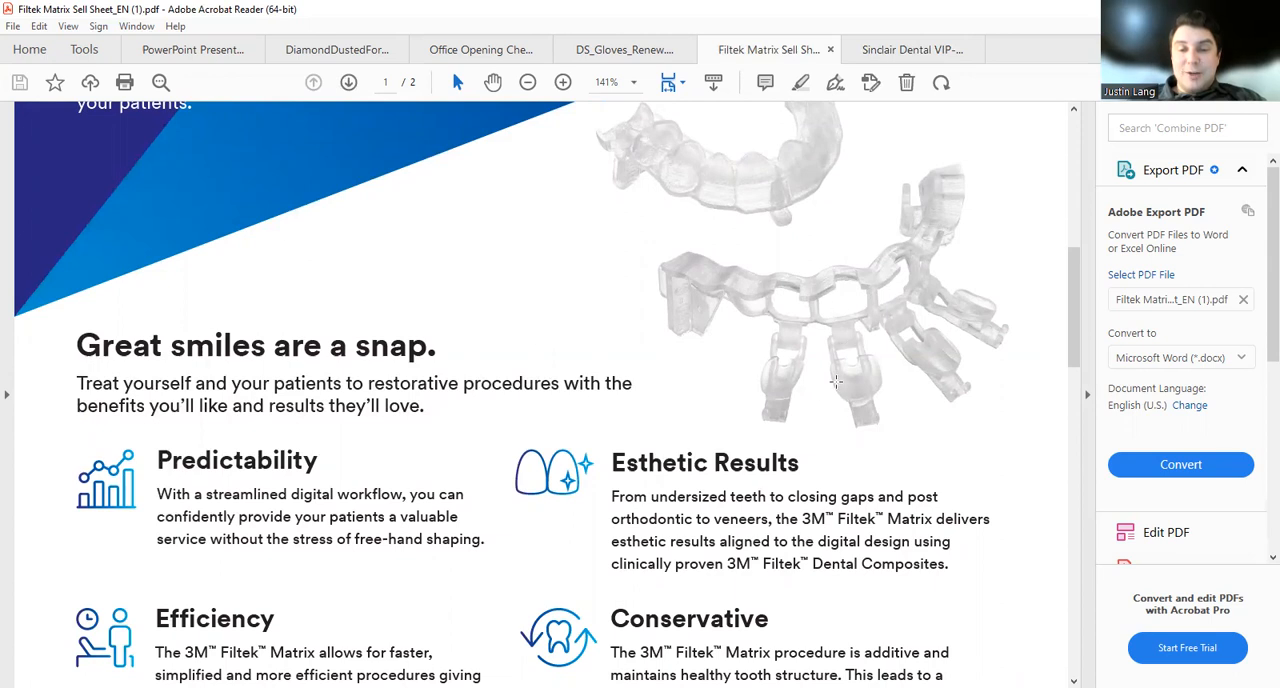
scroll("down", 3)
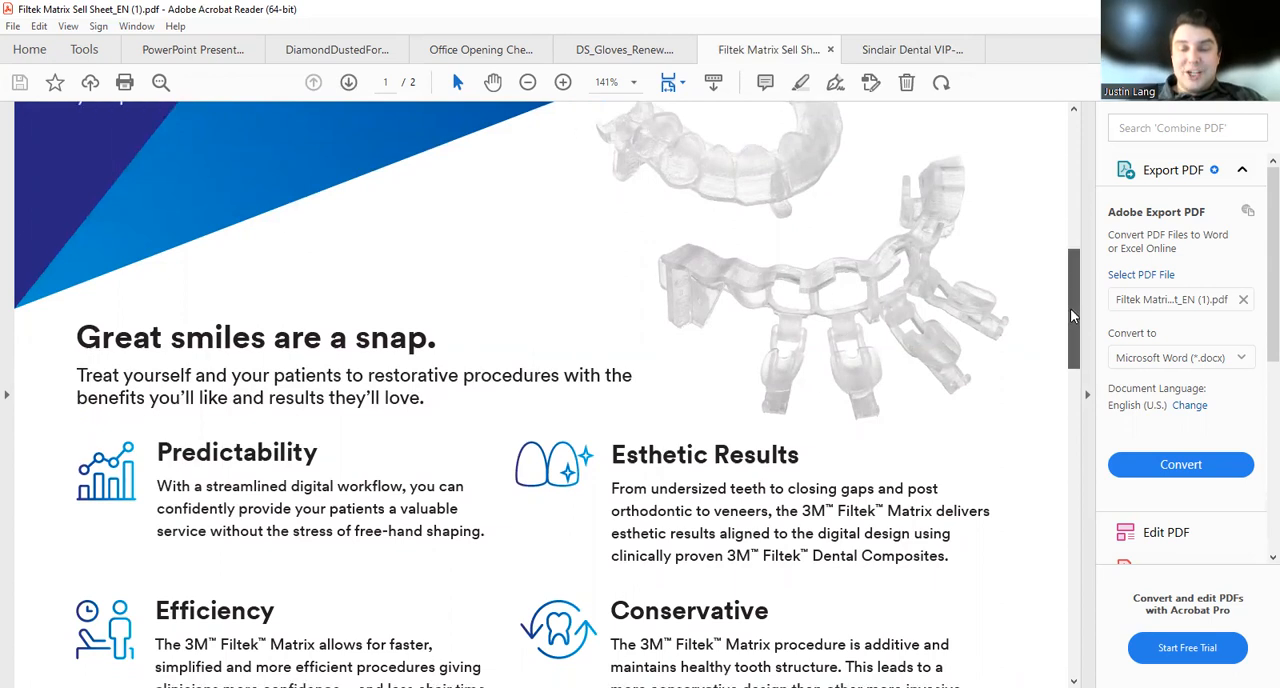
scroll("down", 3)
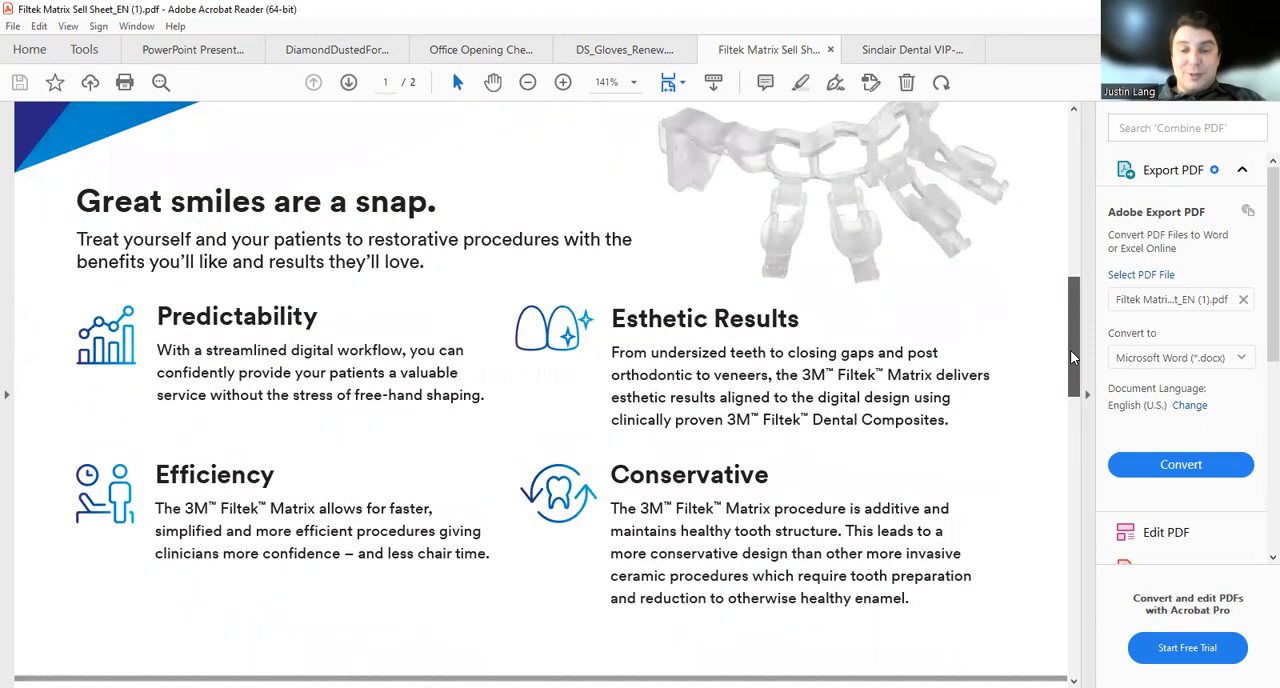
scroll("down", 3)
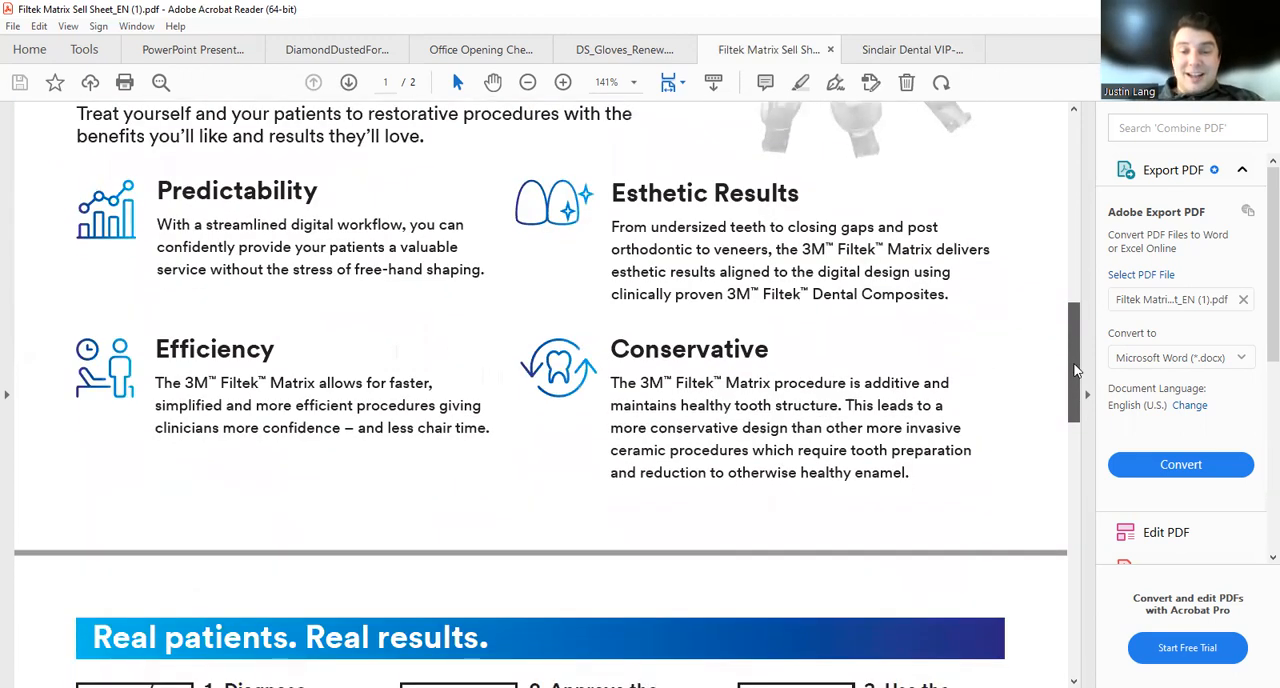
scroll("down", 3)
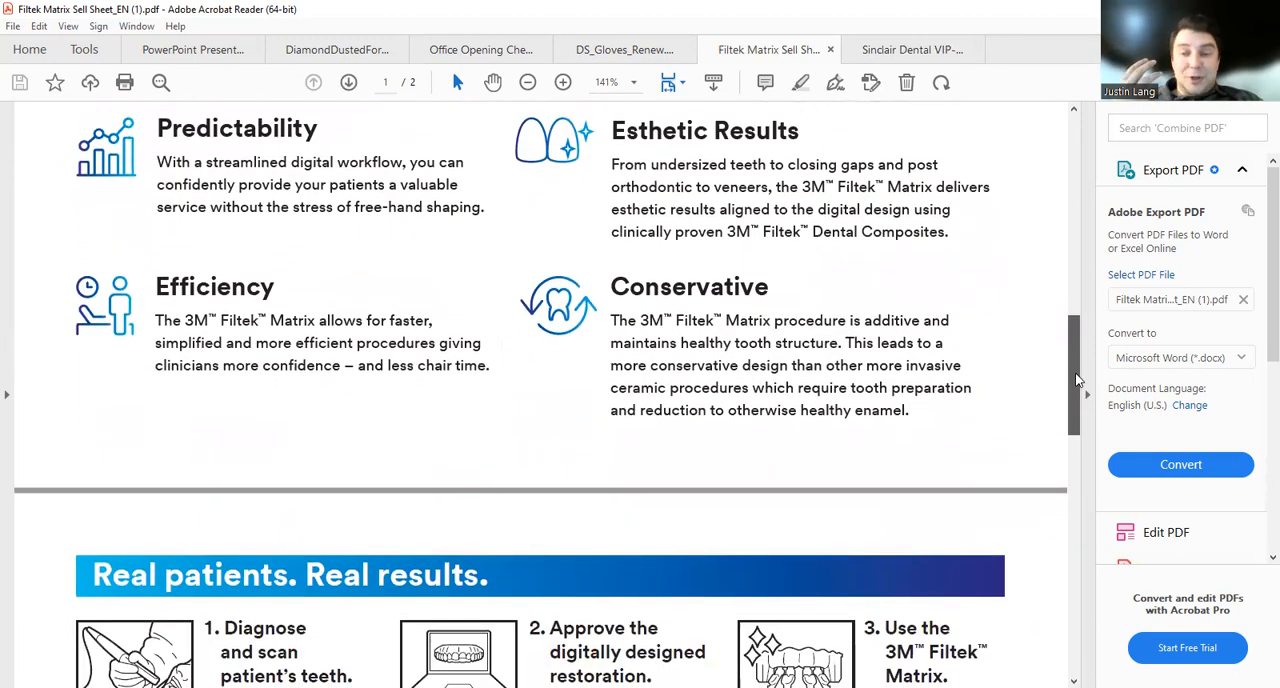
Continue to the end of page 2 with the Supreme Ultra benefits
scroll("down", 3)
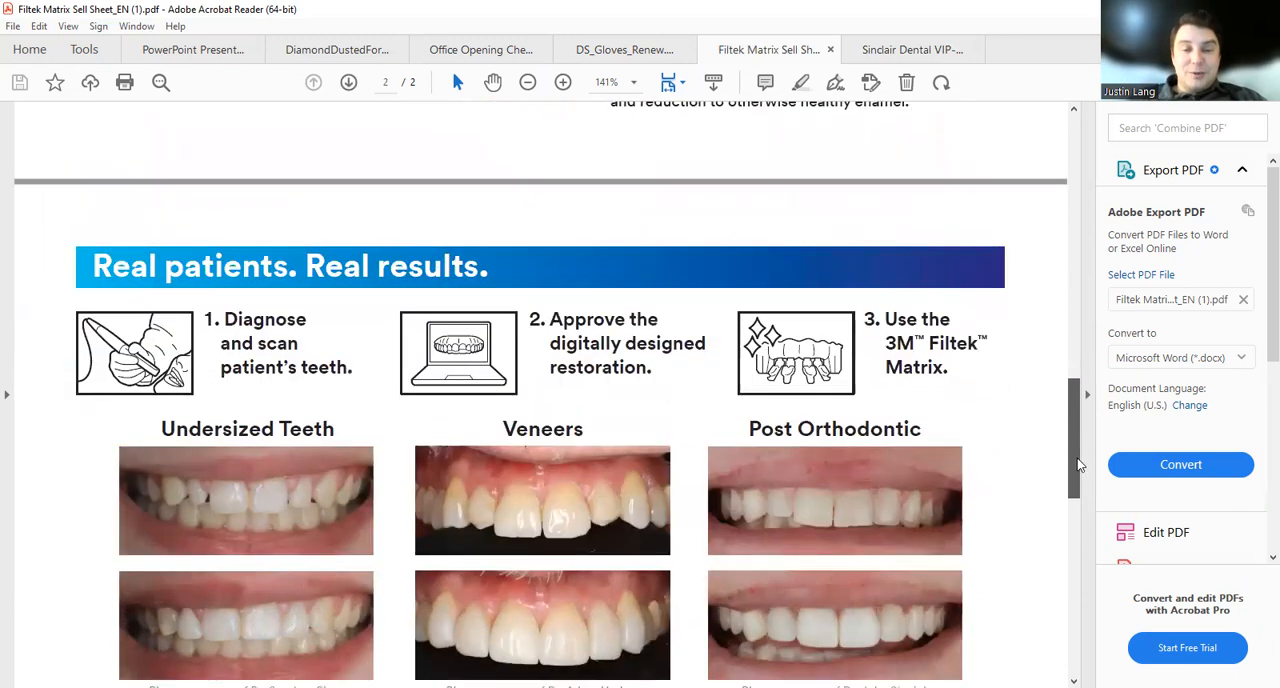
scroll("down", 3)
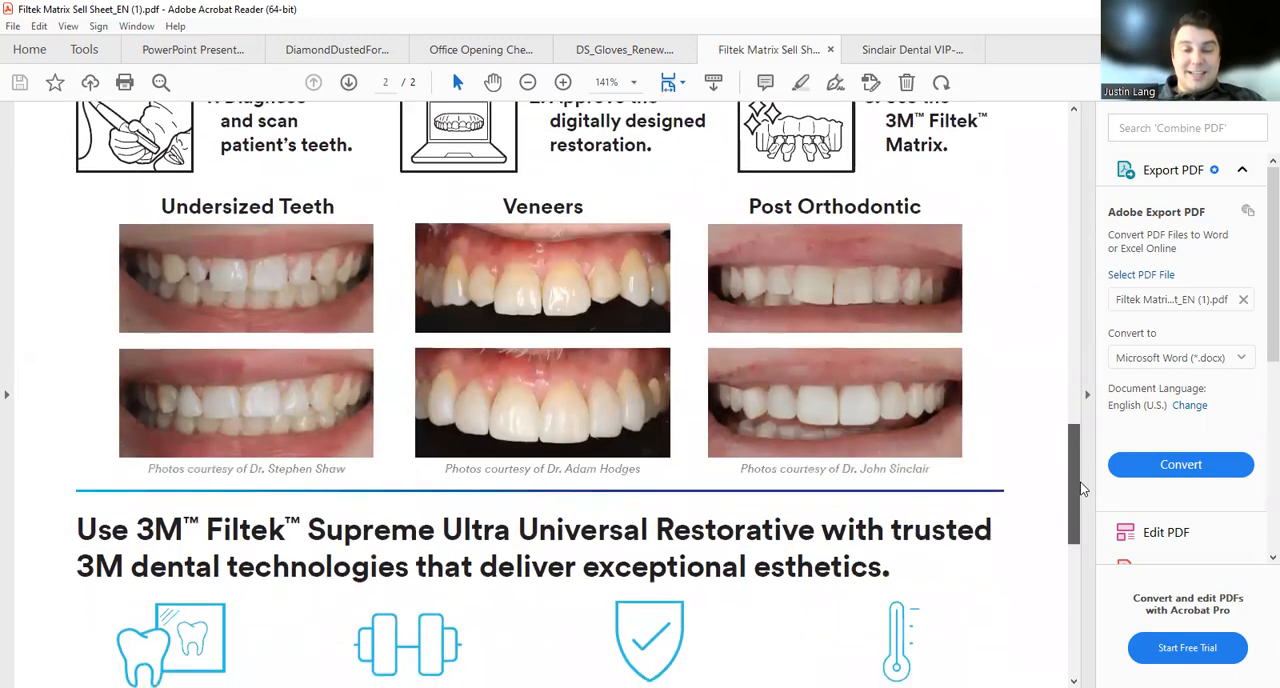
scroll("down", 3)
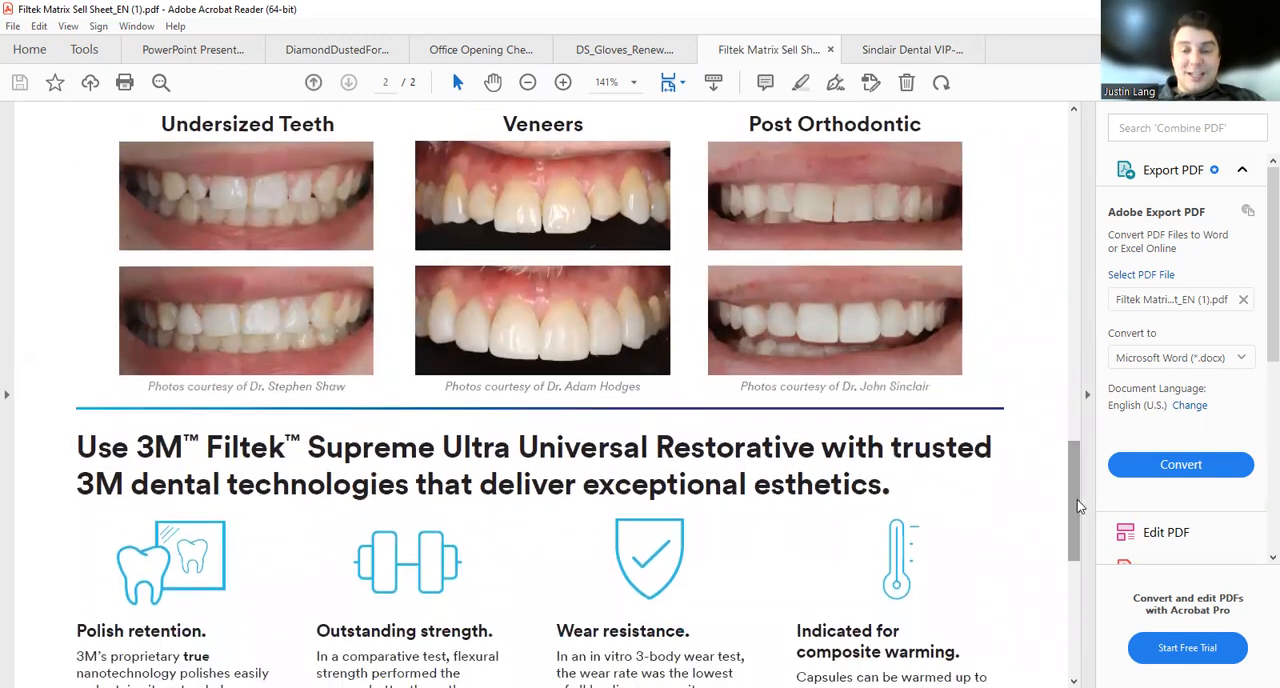
scroll("down", 3)
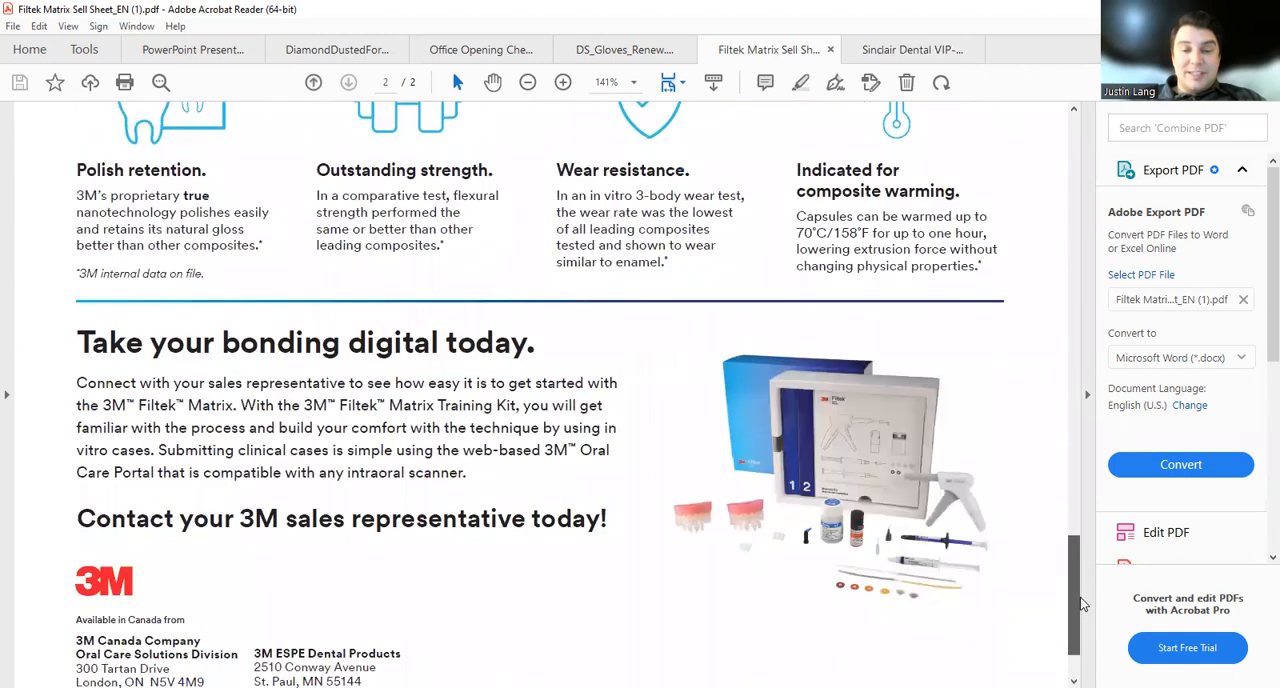
scroll("down", 3)
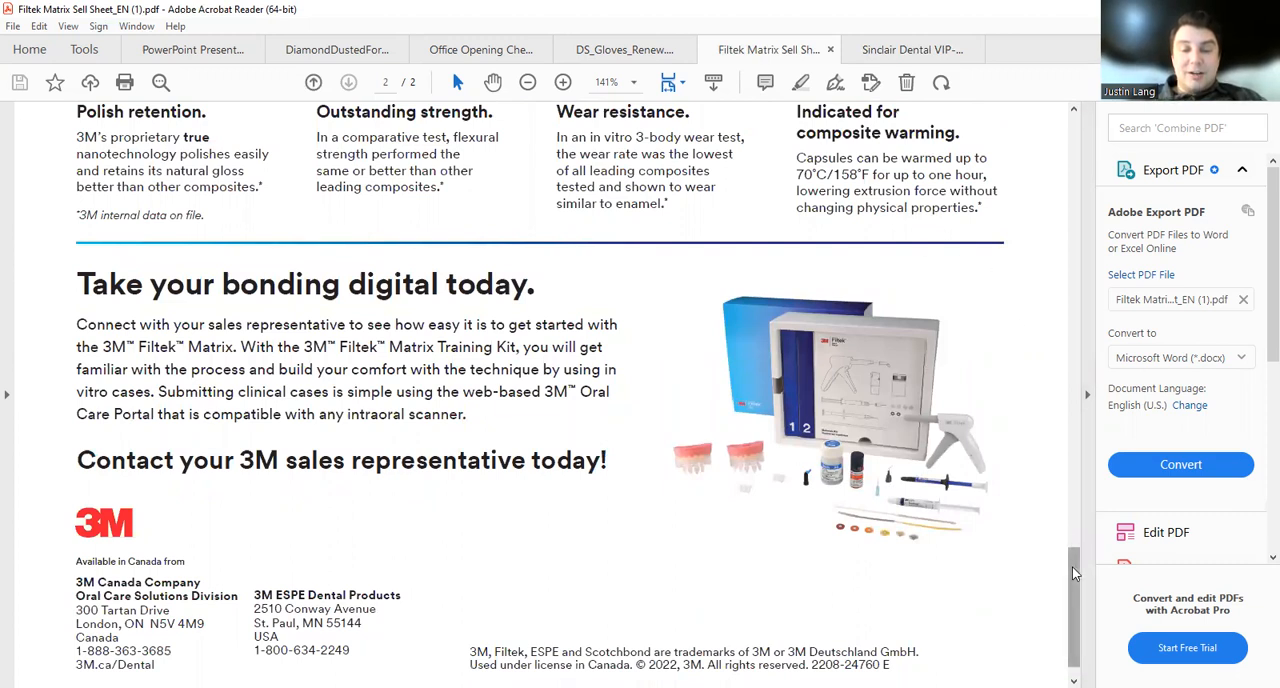
scroll("down", 3)
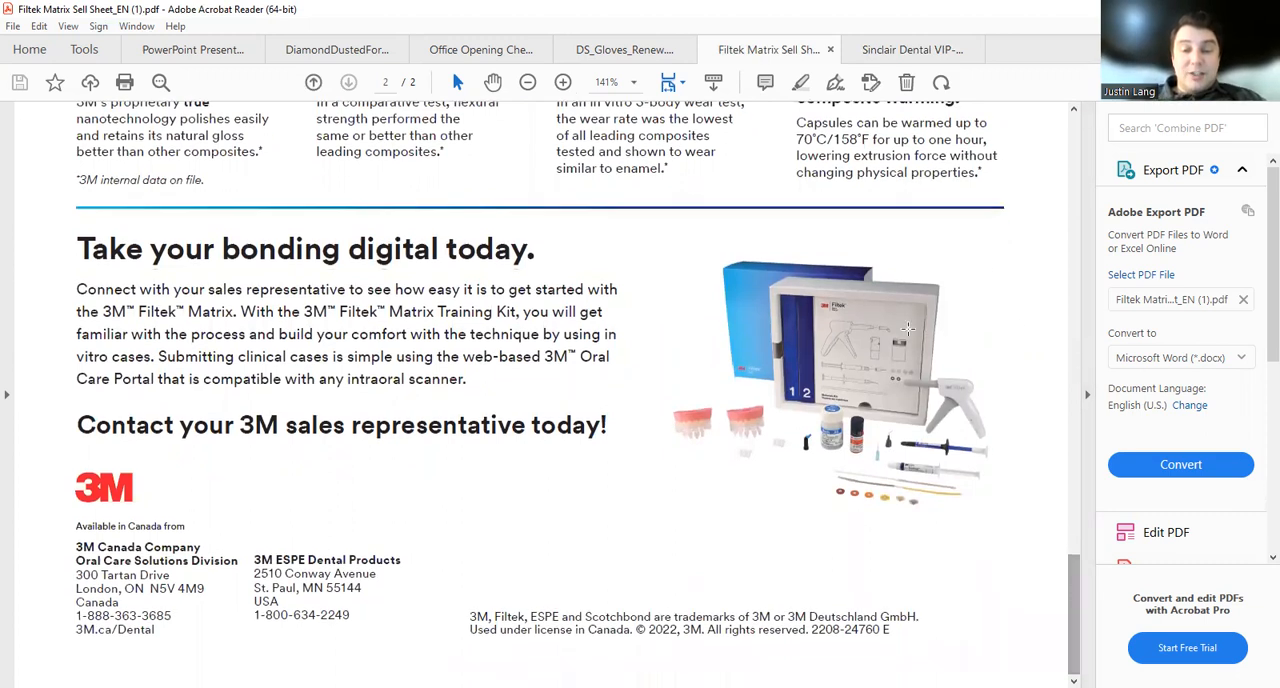
mouse_move(892, 517)
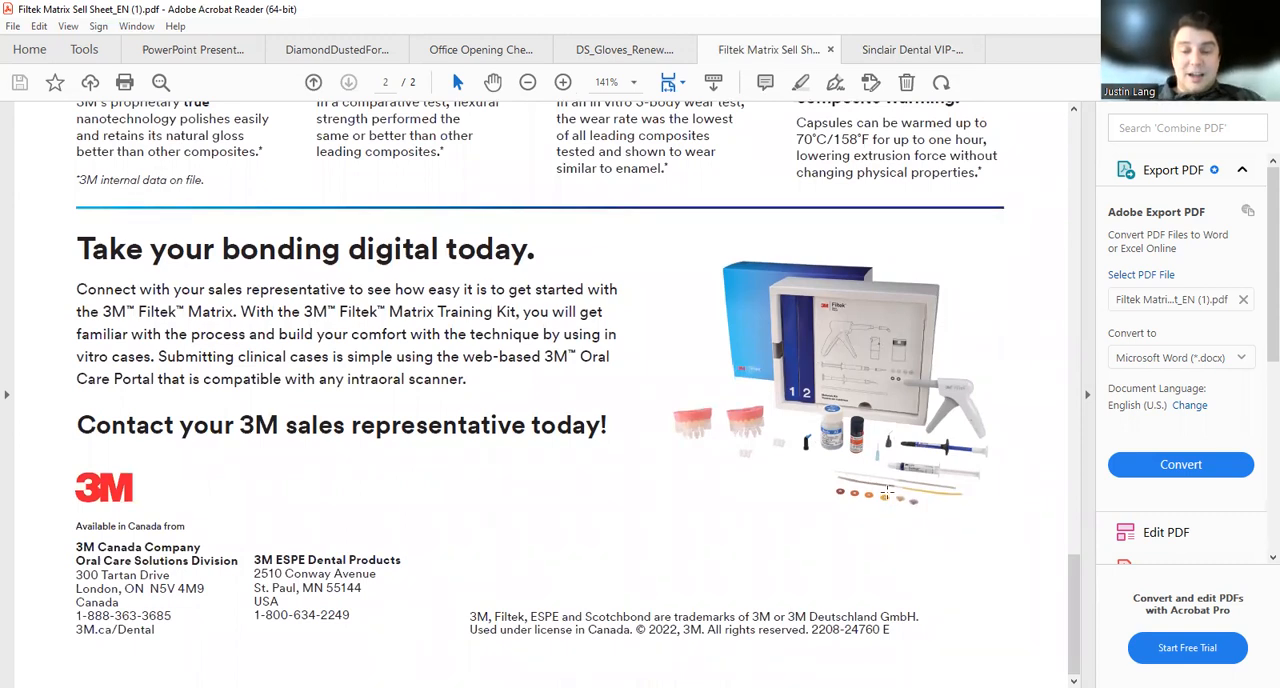
Scroll back toward page 1, then down again to the 'Take your bonding digital today' call to action
scroll("up", 3)
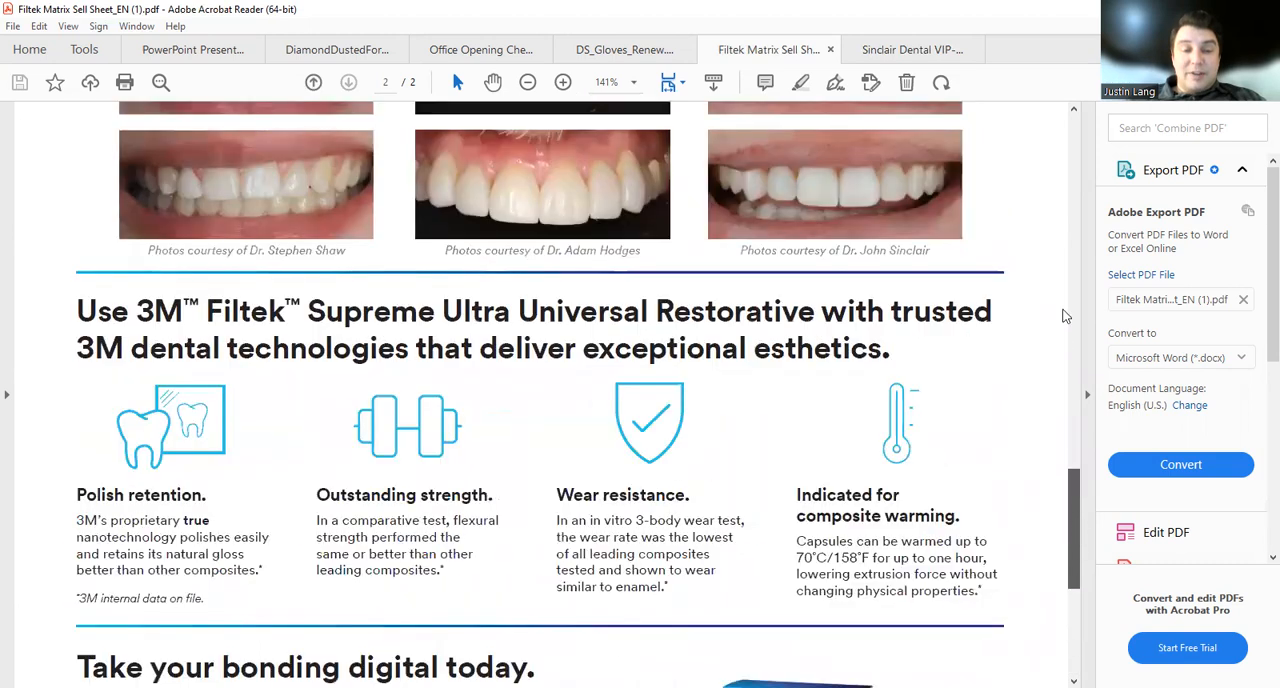
scroll("up", 3)
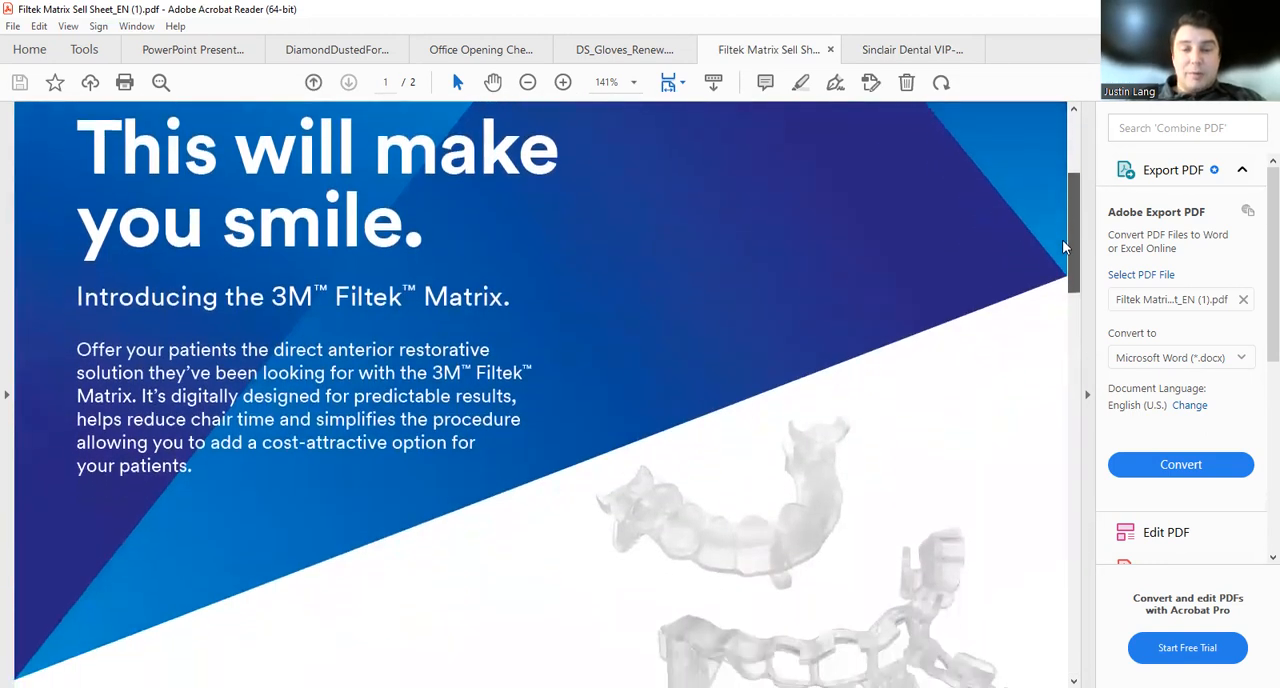
scroll("down", 3)
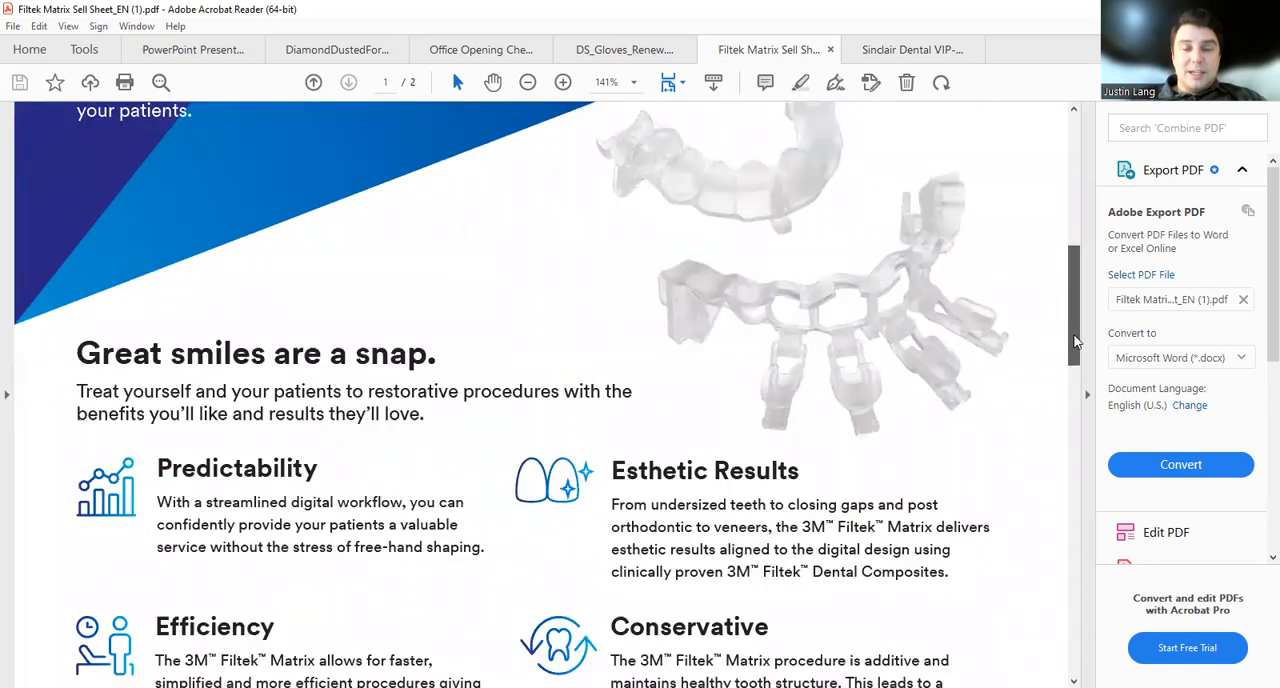
scroll("down", 3)
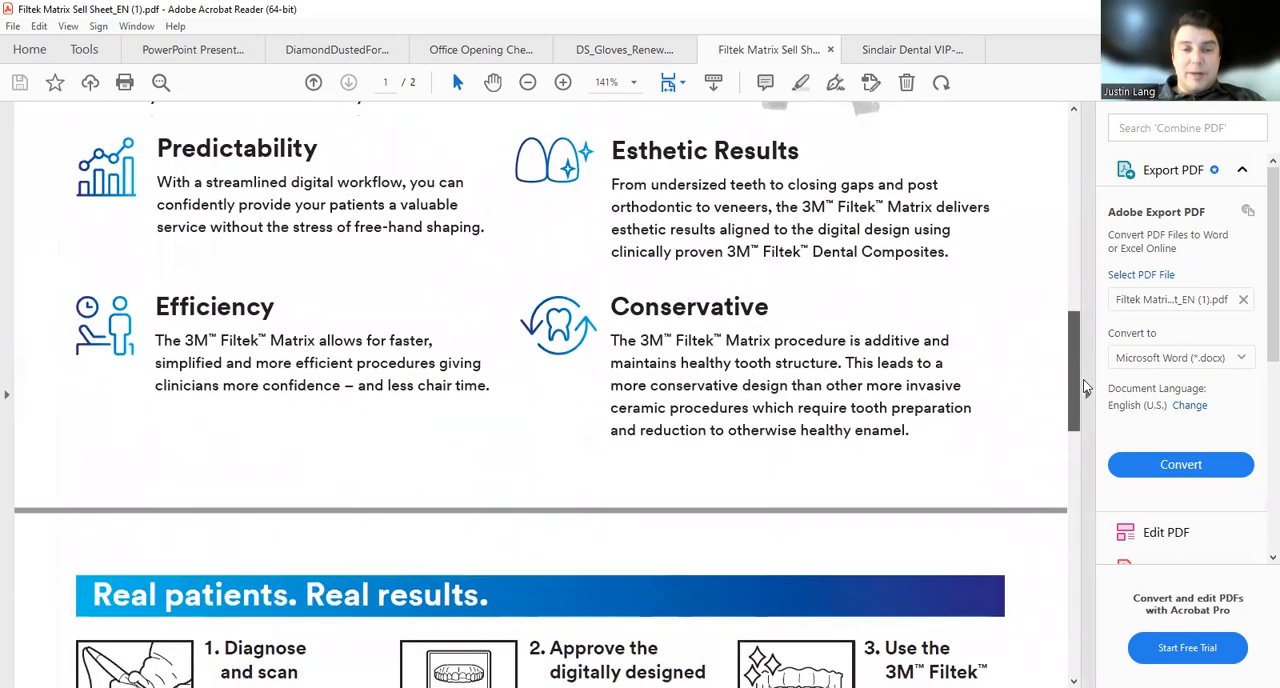
scroll("down", 3)
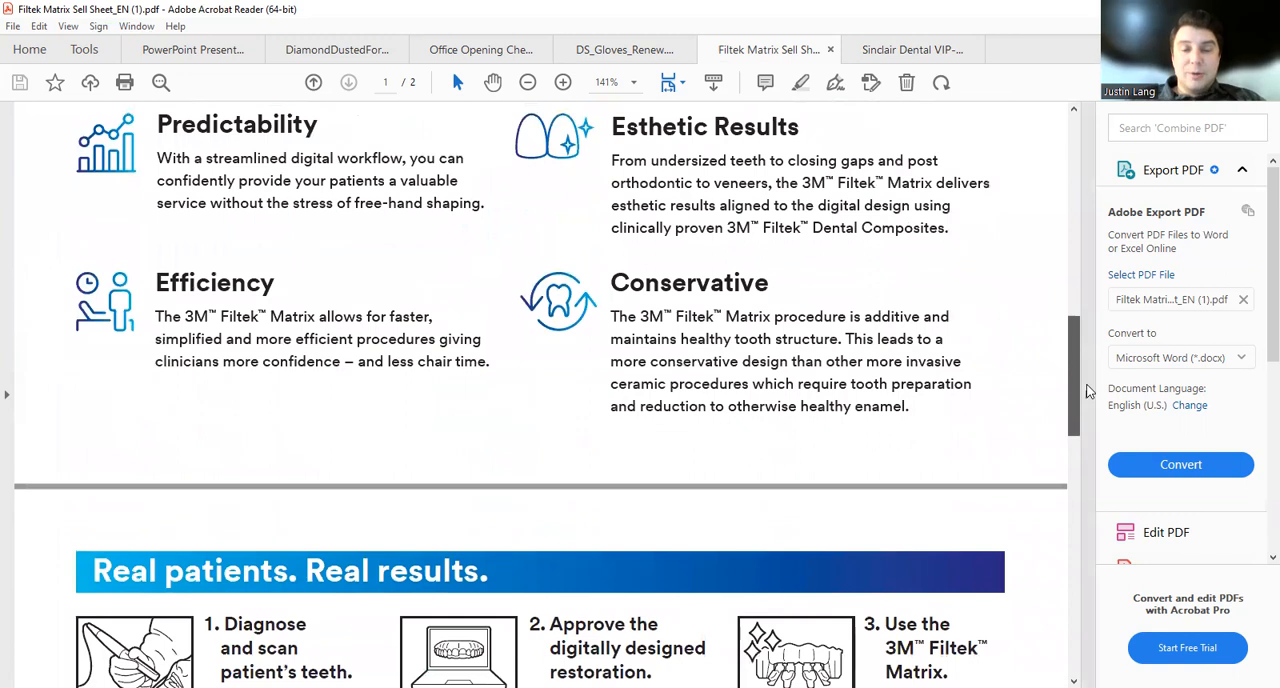
scroll("down", 3)
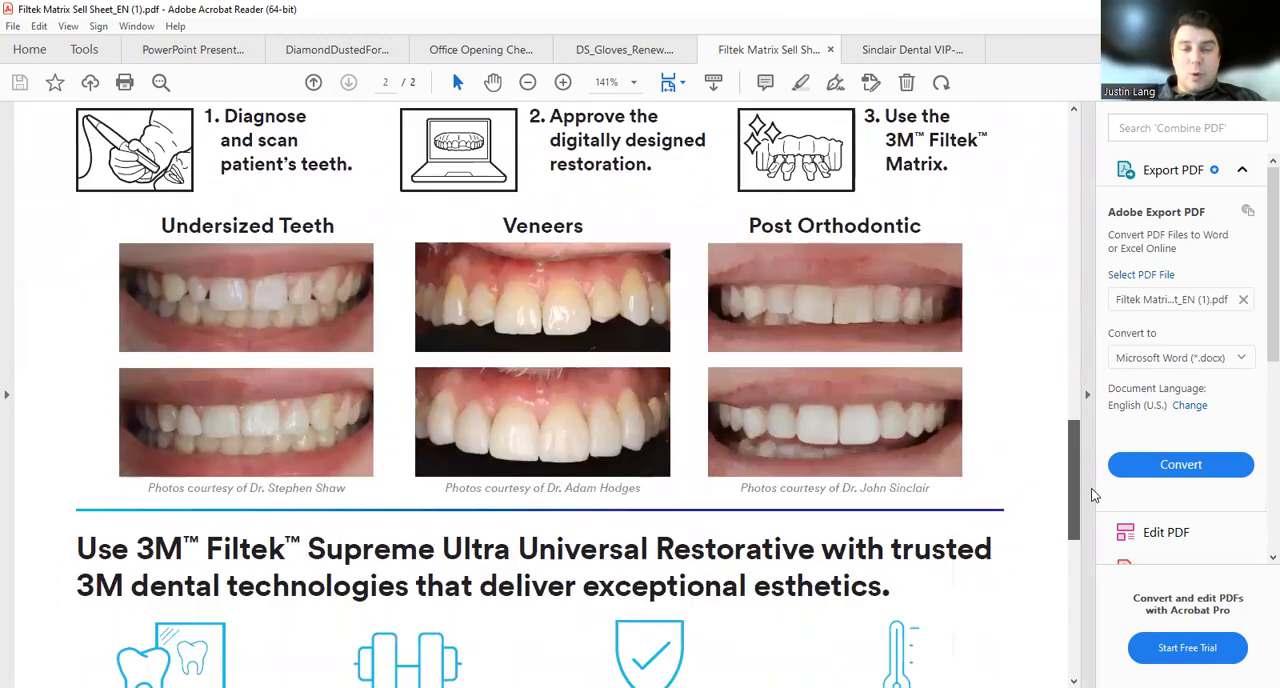
scroll("down", 3)
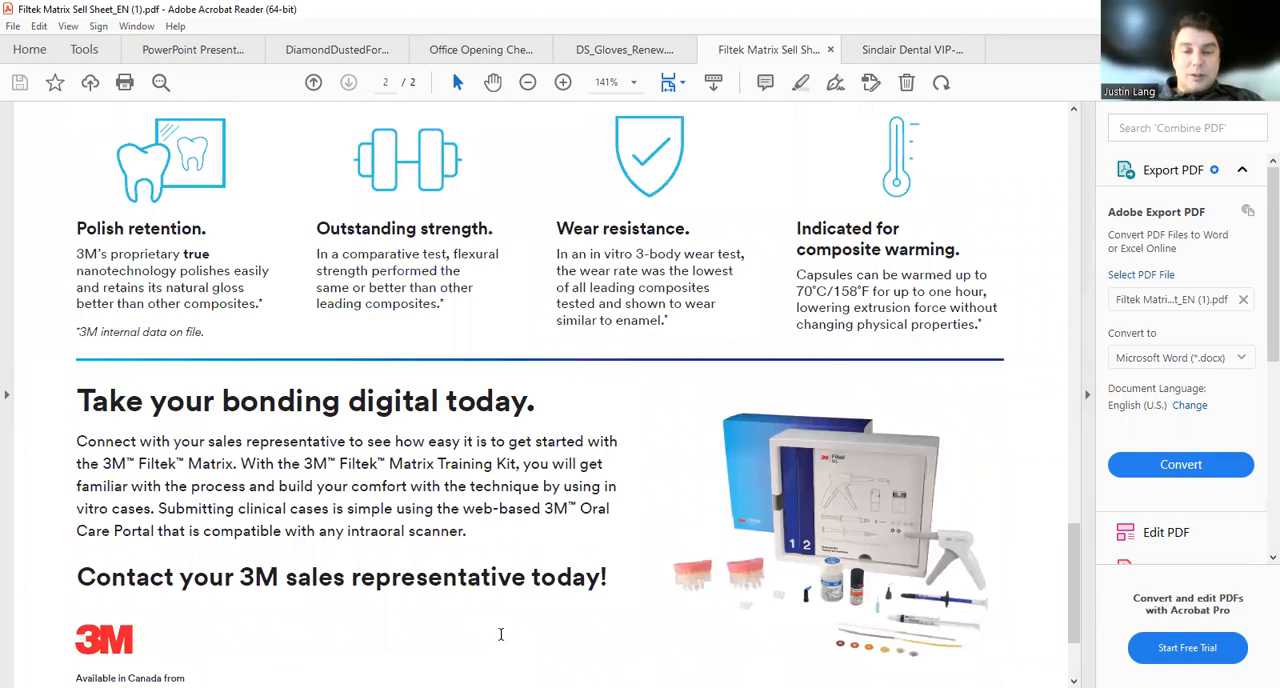
left_click(622, 49)
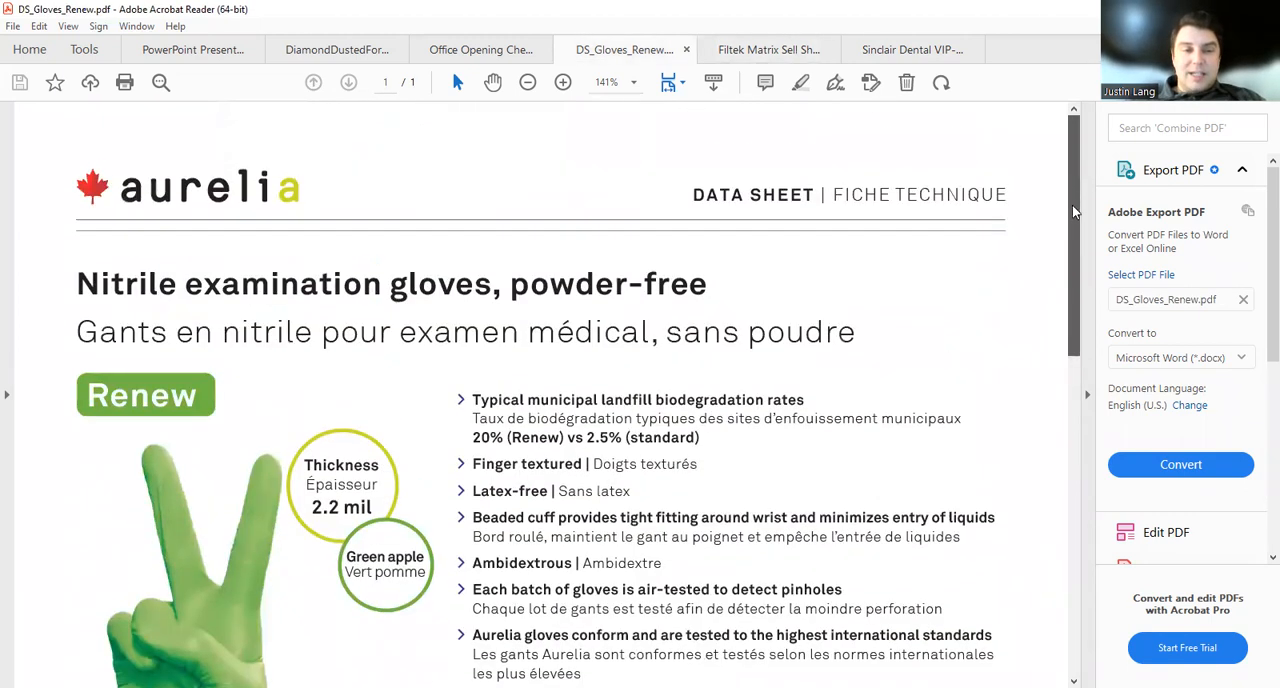
scroll("down", 3)
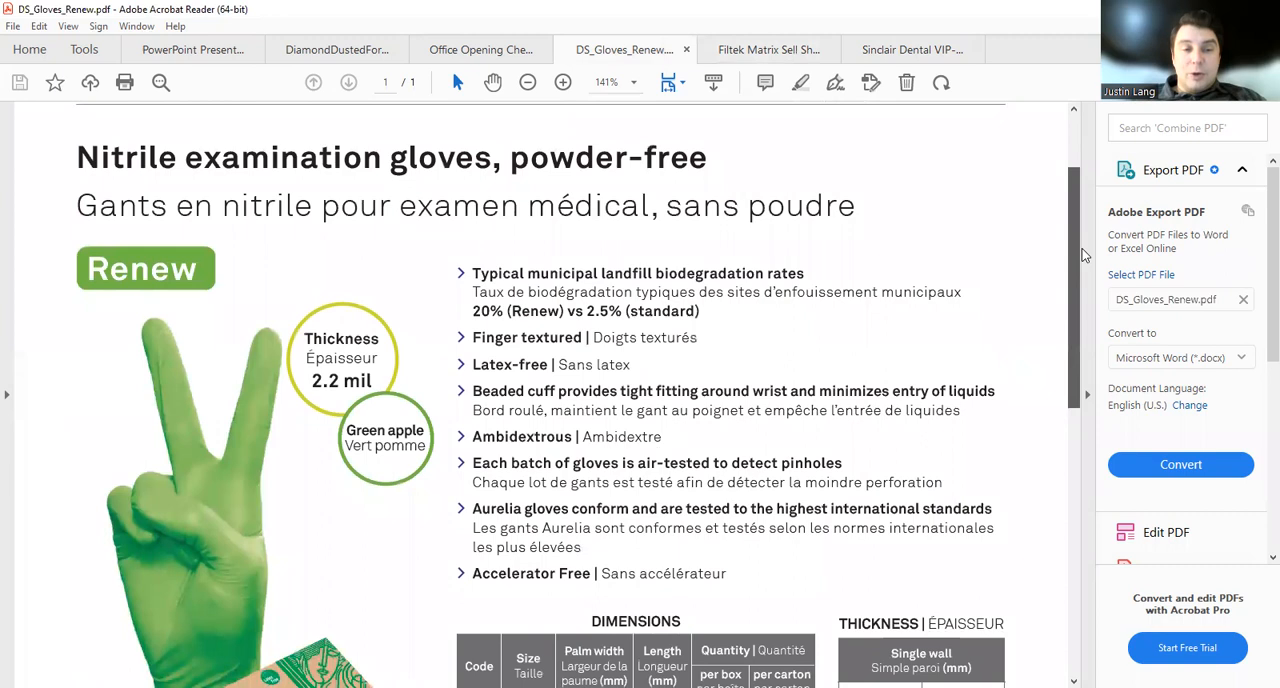
scroll("down", 3)
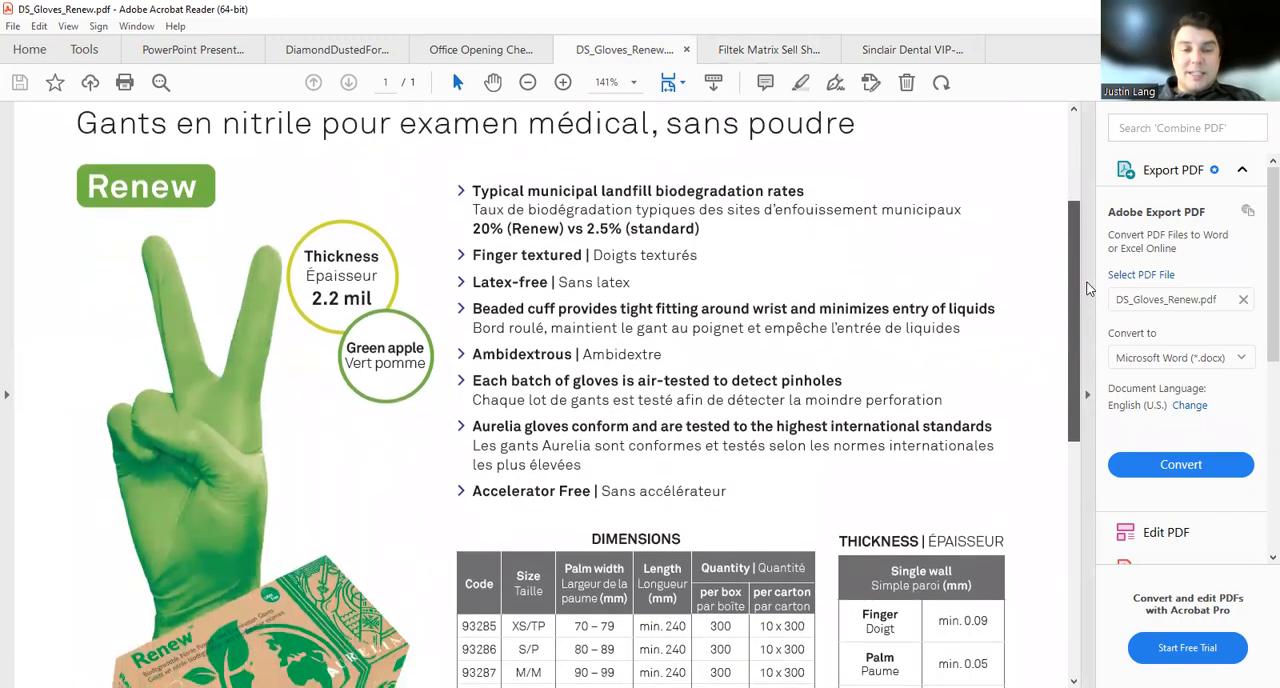
scroll("down", 3)
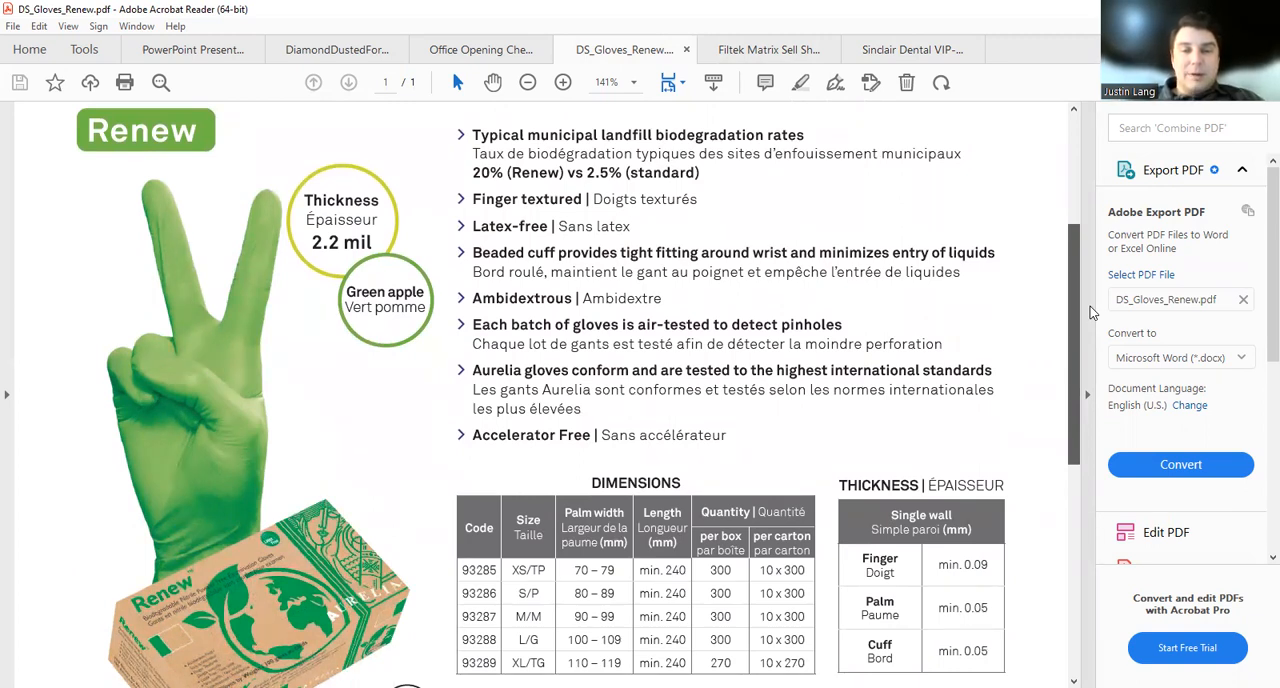
scroll("down", 3)
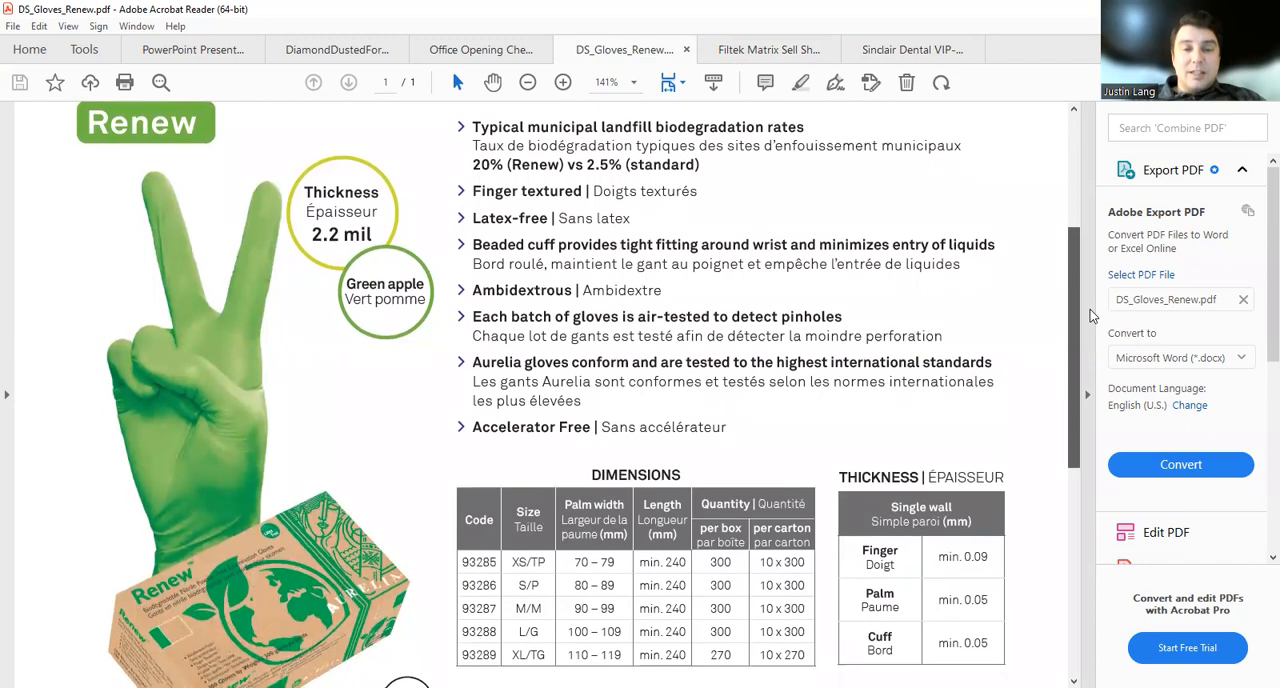
scroll("down", 3)
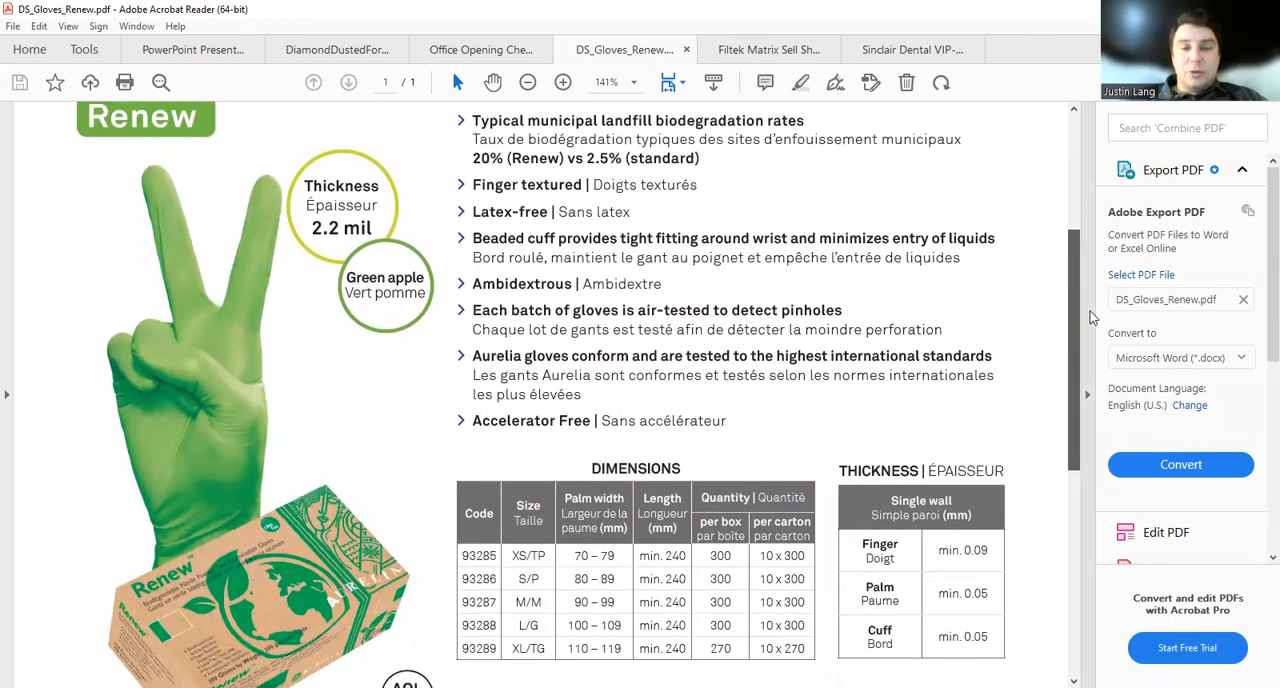
scroll("up", 3)
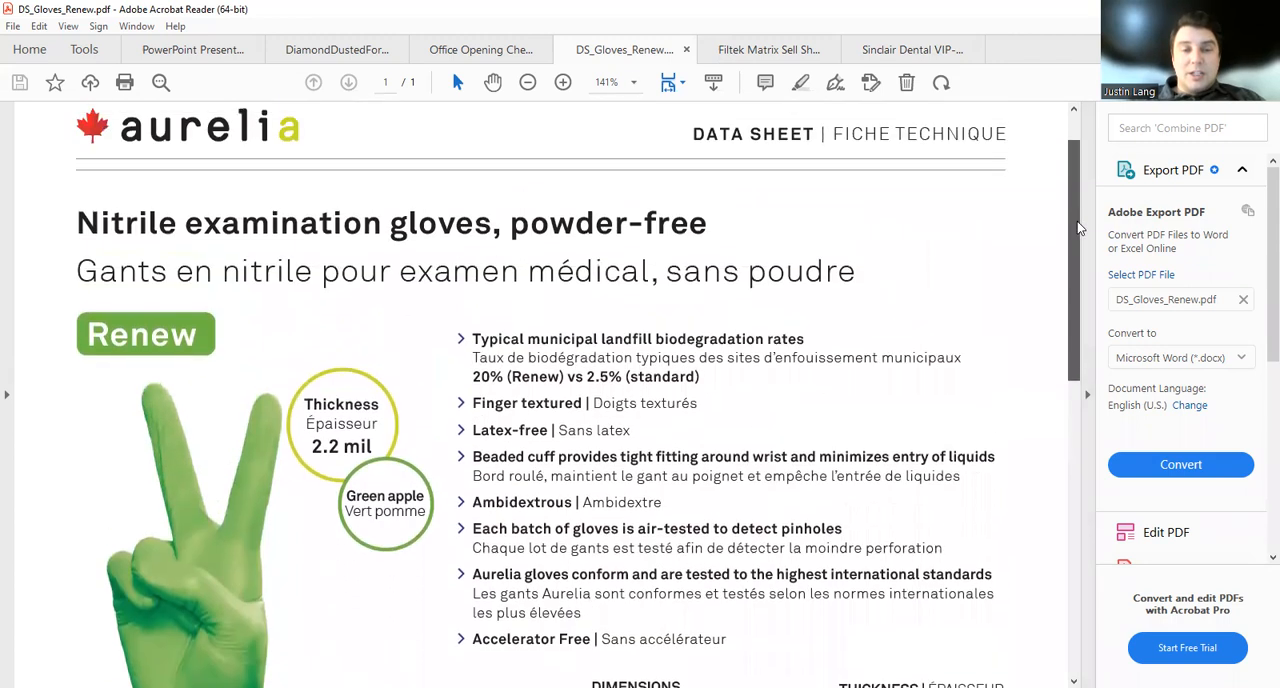
scroll("down", 3)
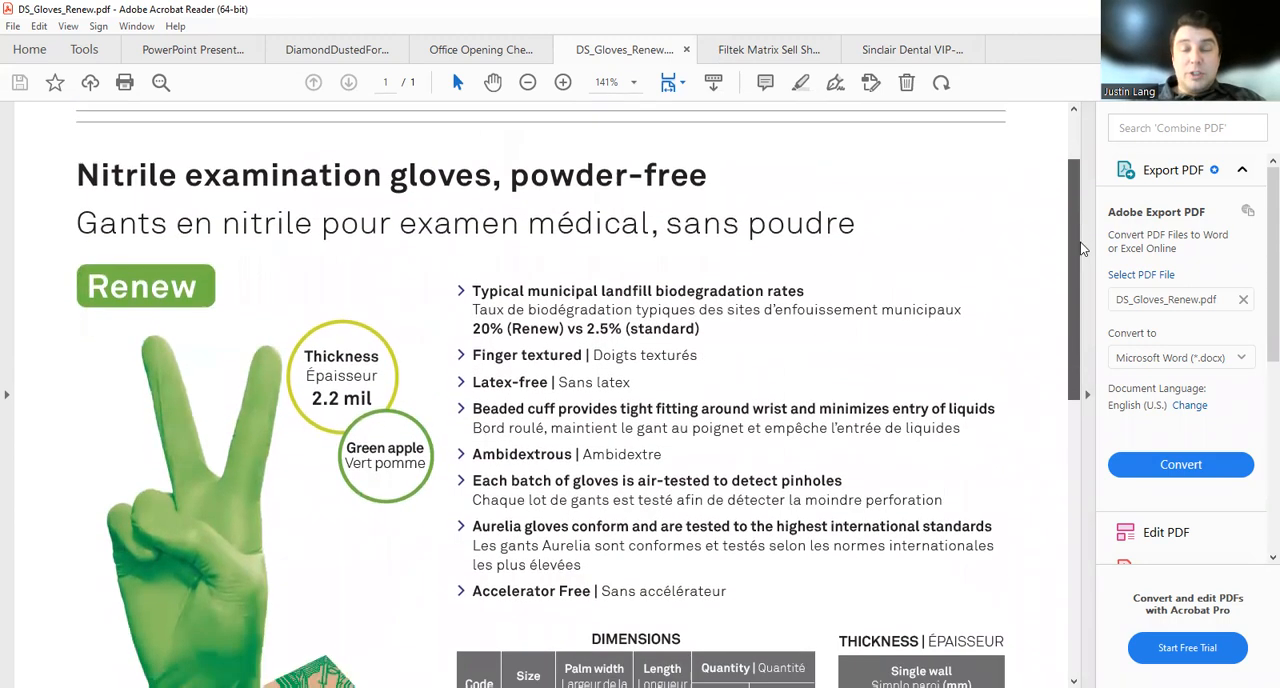
scroll("down", 3)
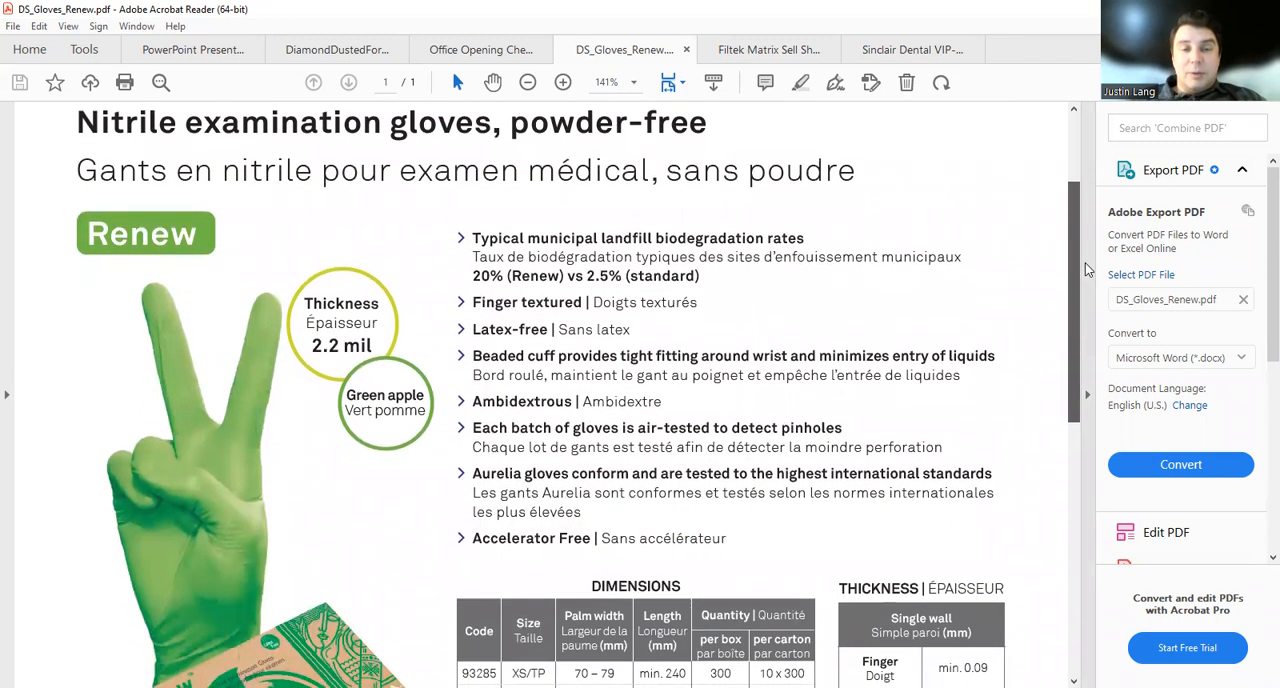
scroll("down", 3)
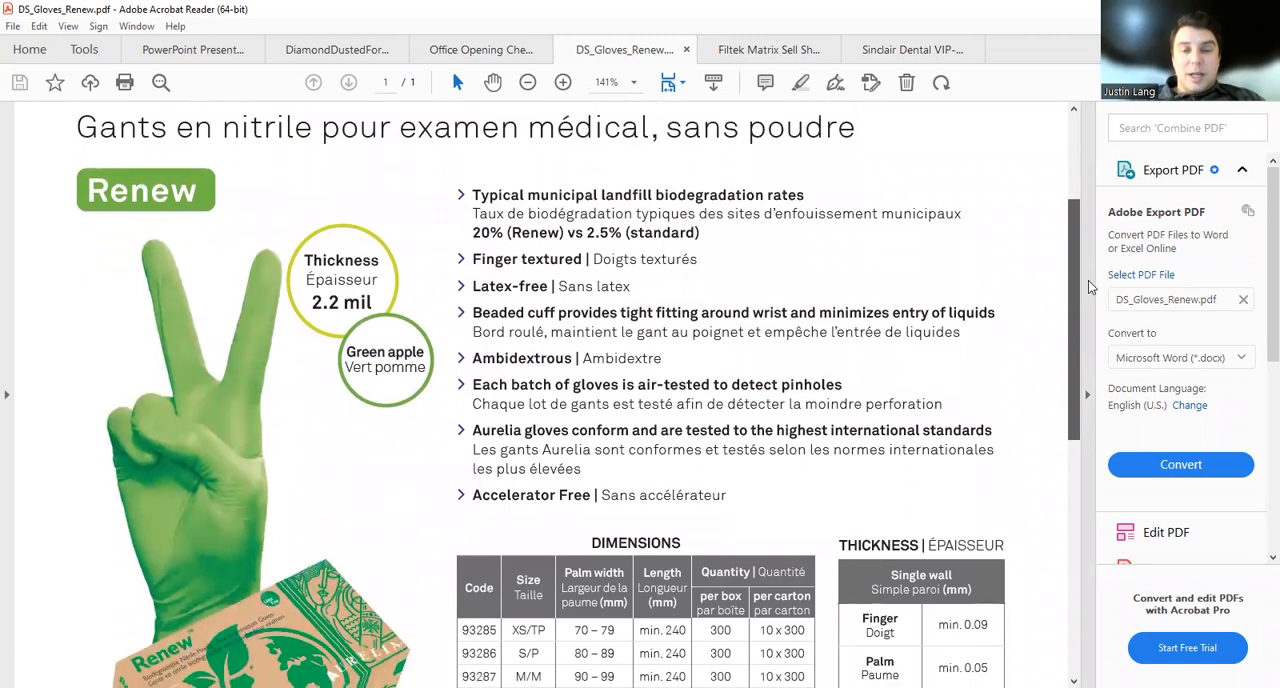
scroll("down", 3)
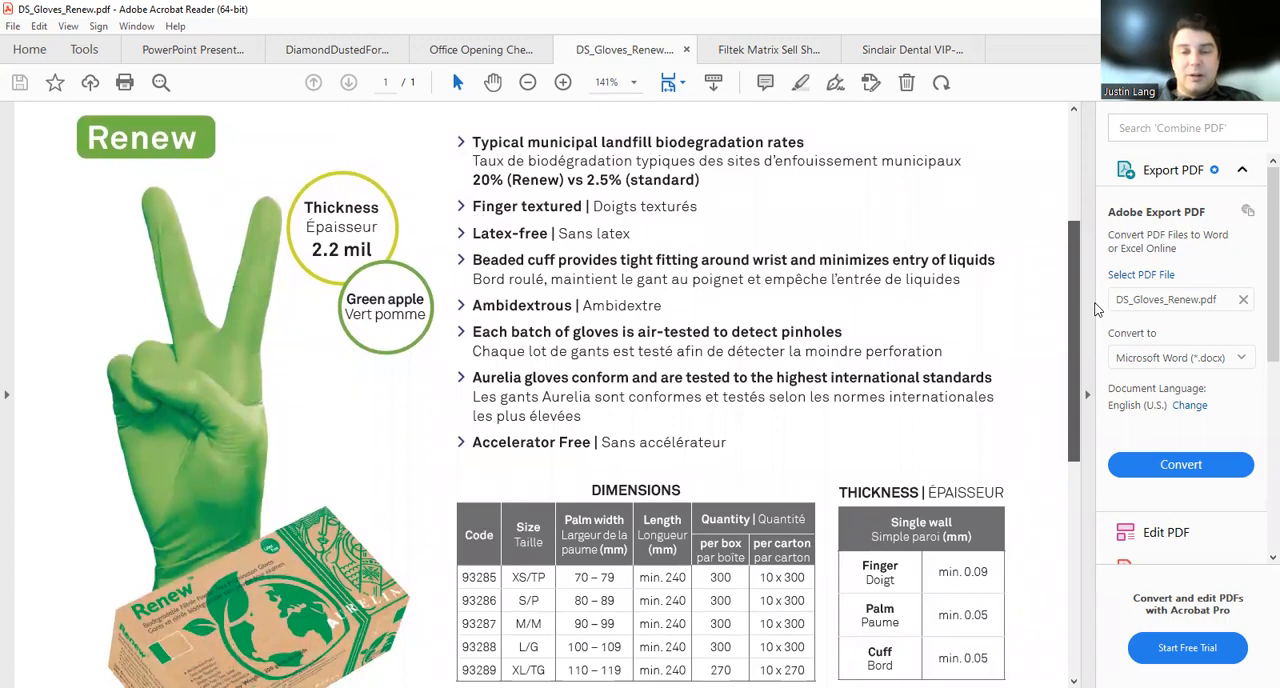
scroll("down", 3)
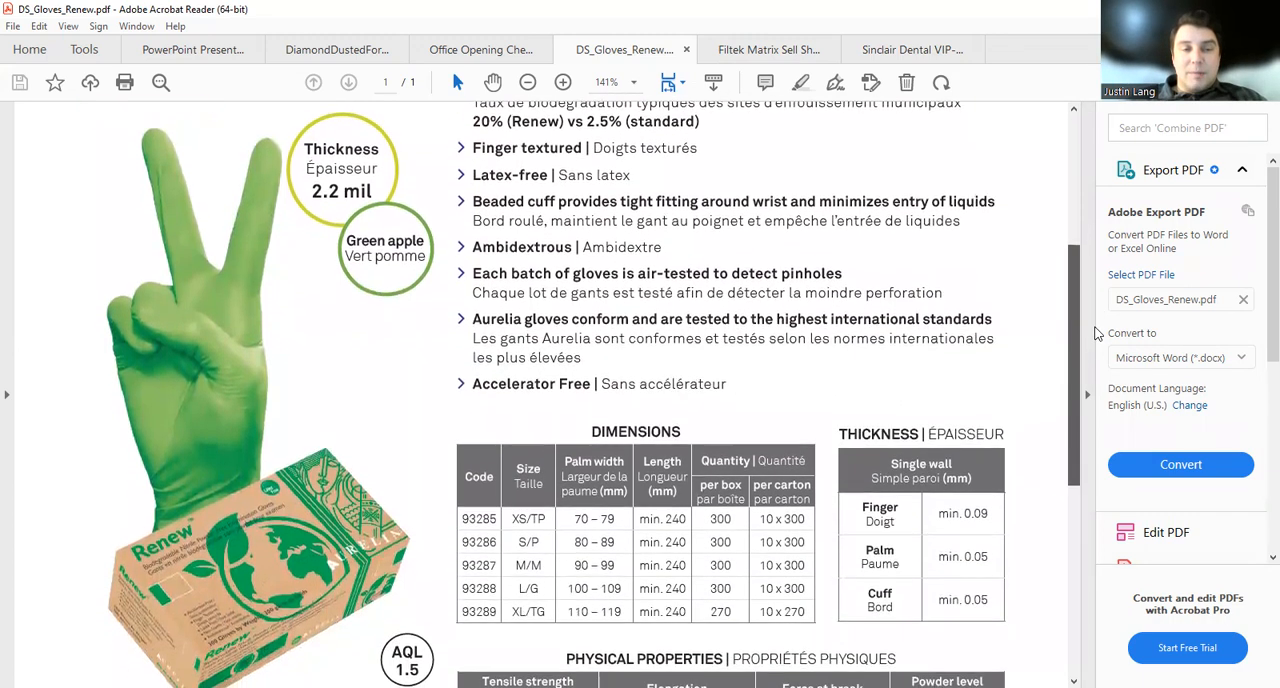
scroll("down", 3)
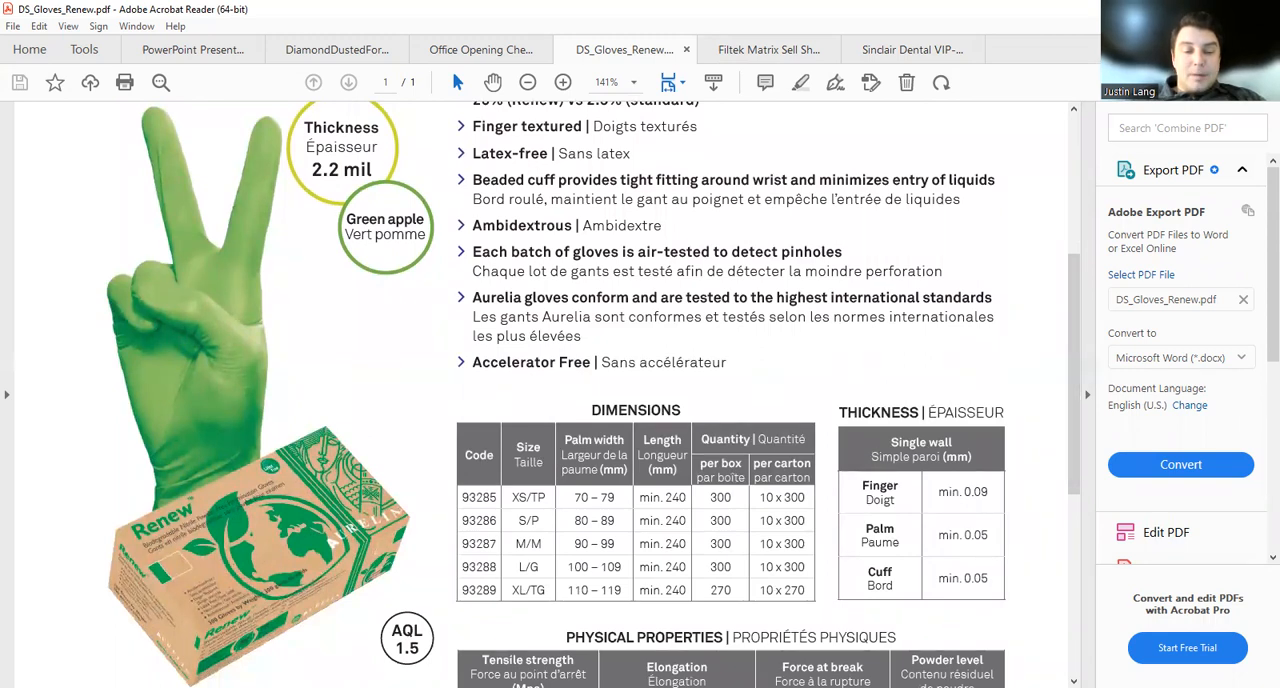
Switch to the Hu-Friedy Diamond Dusted Forceps PDF and scroll through page 1
left_click(337, 49)
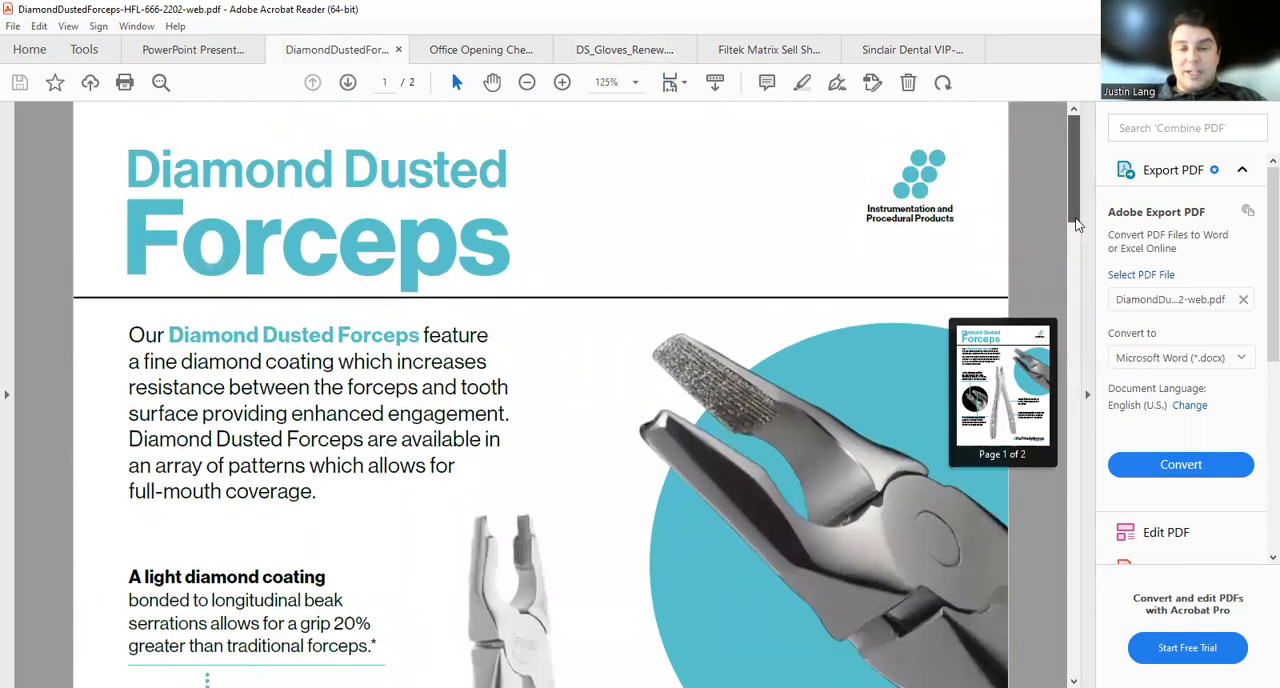
scroll("down", 3)
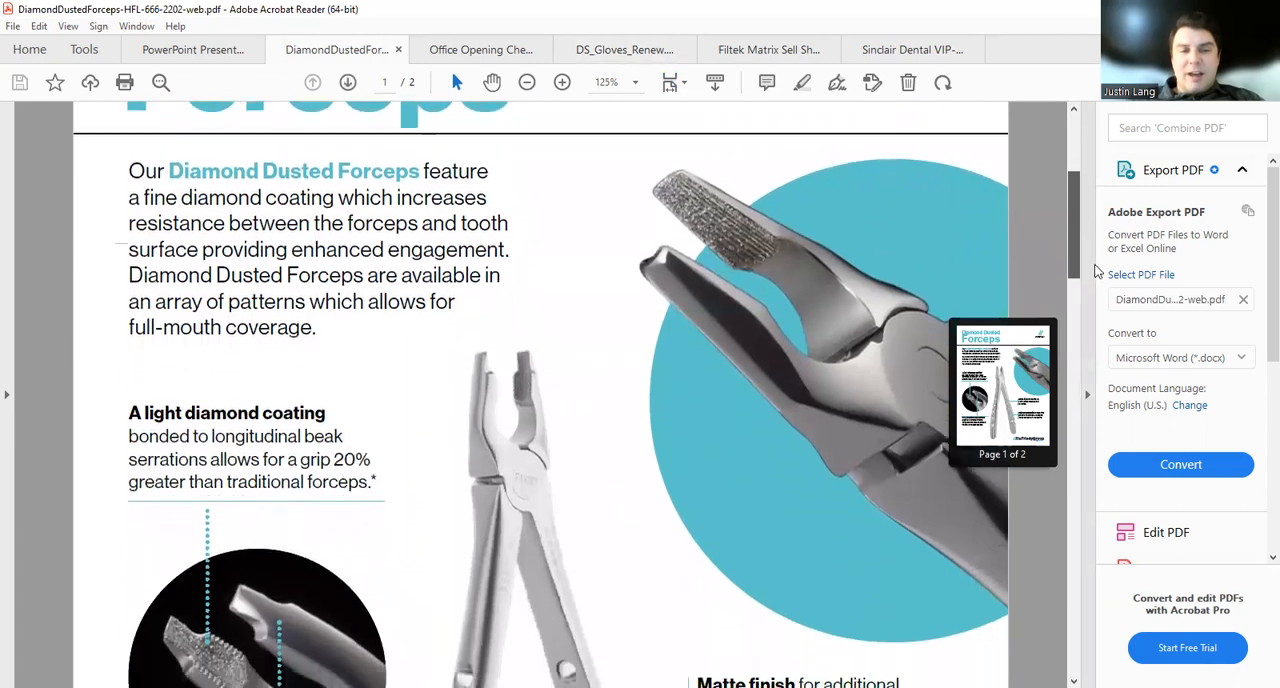
scroll("down", 3)
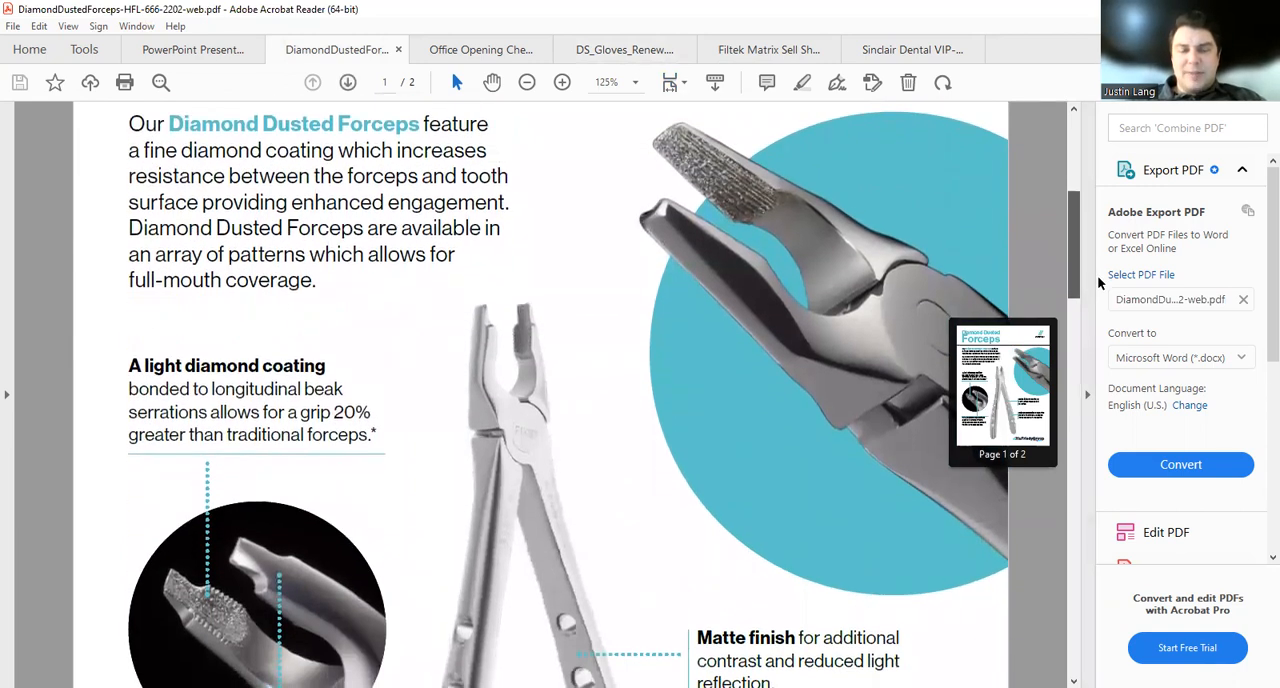
scroll("down", 3)
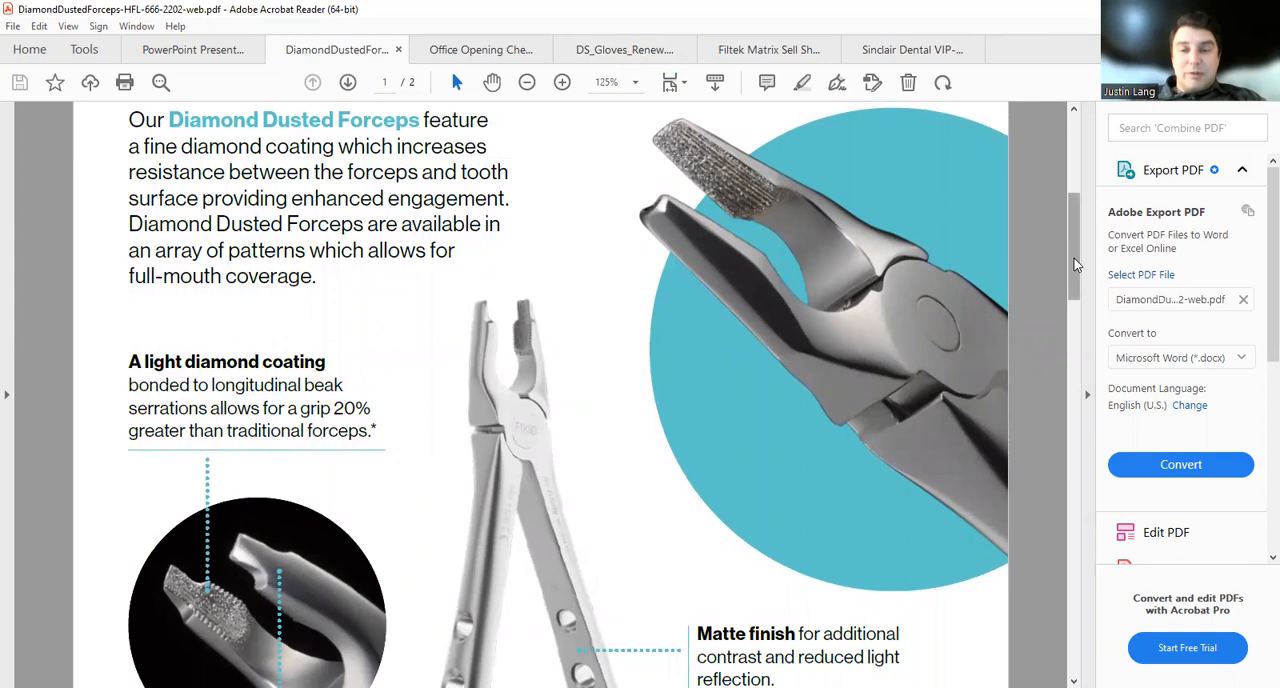
scroll("down", 3)
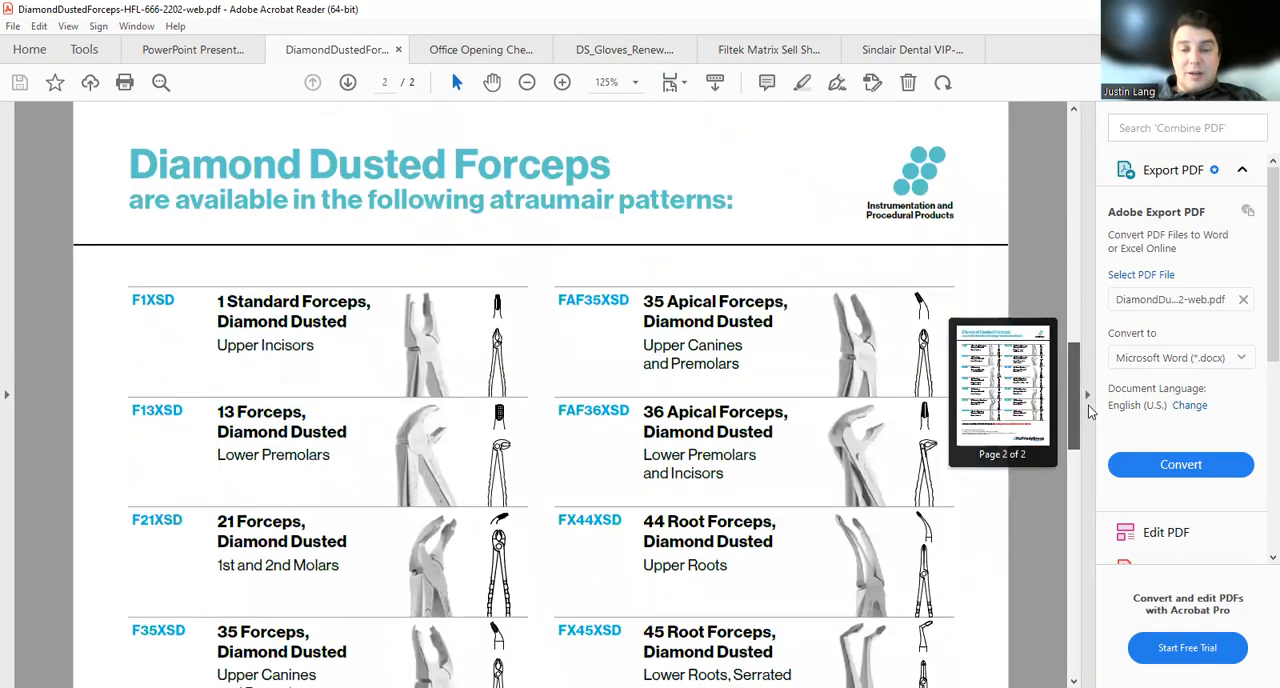
scroll("down", 3)
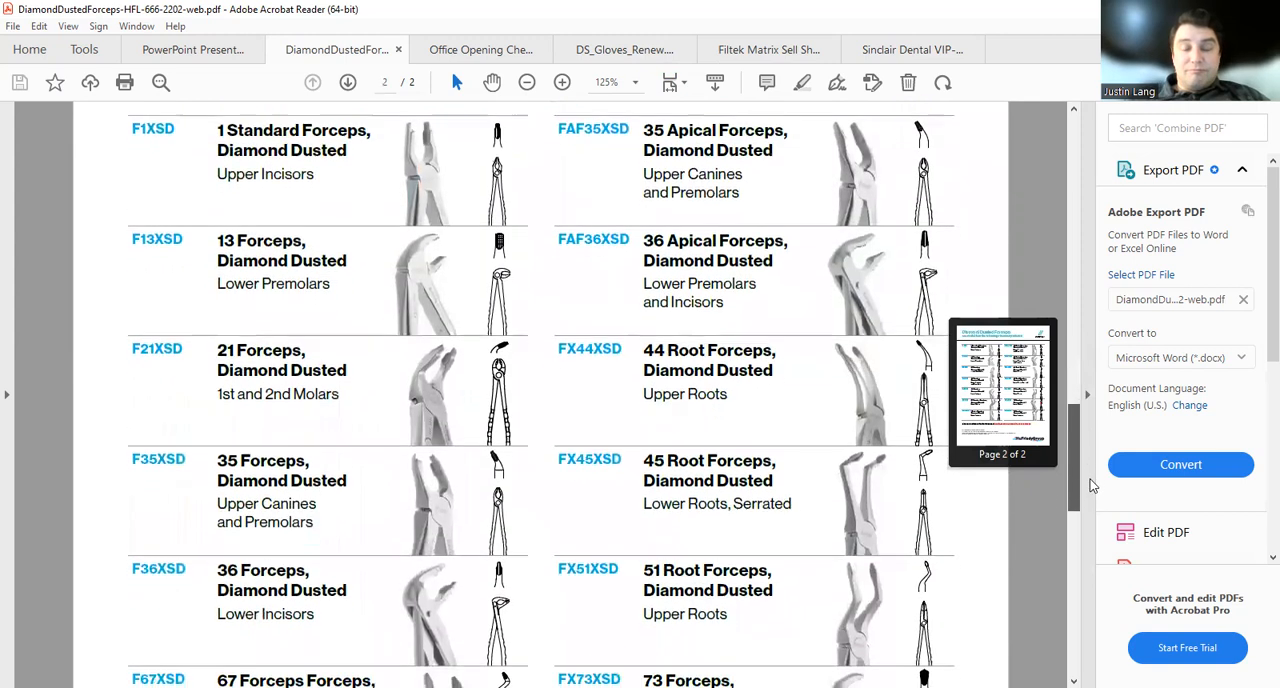
Read the page-2 forceps patterns to the end, then return to page 1
scroll("down", 3)
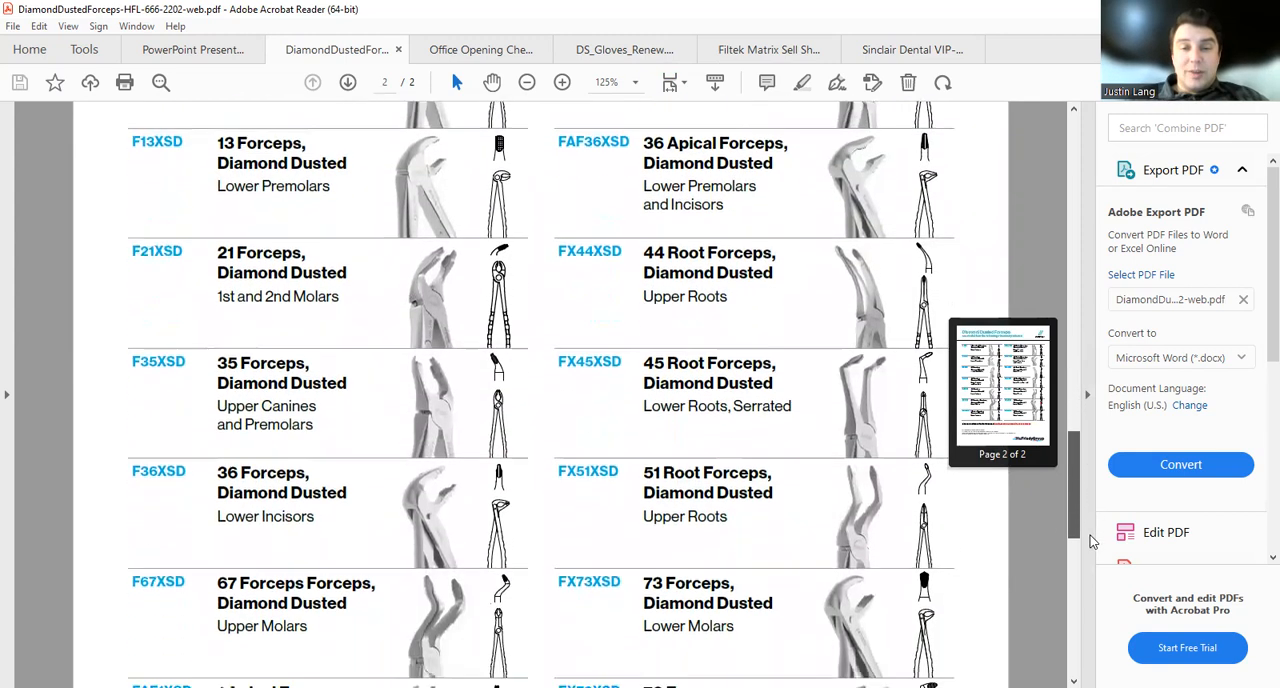
scroll("down", 3)
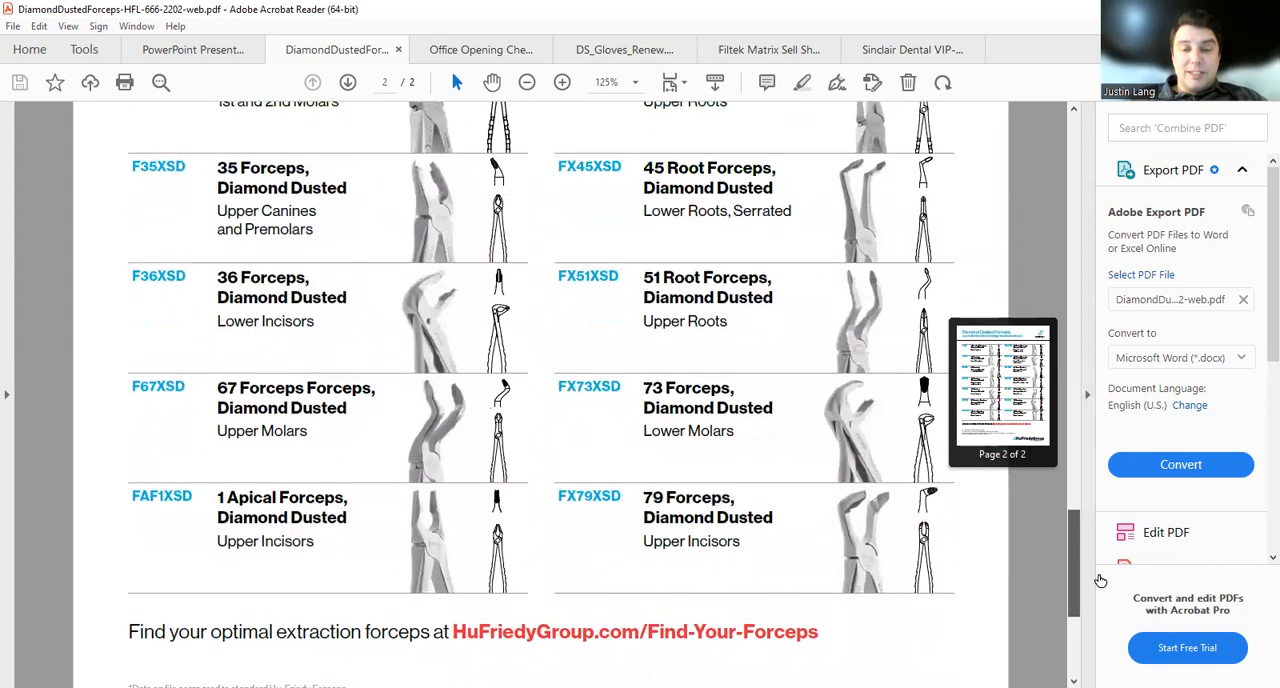
scroll("down", 3)
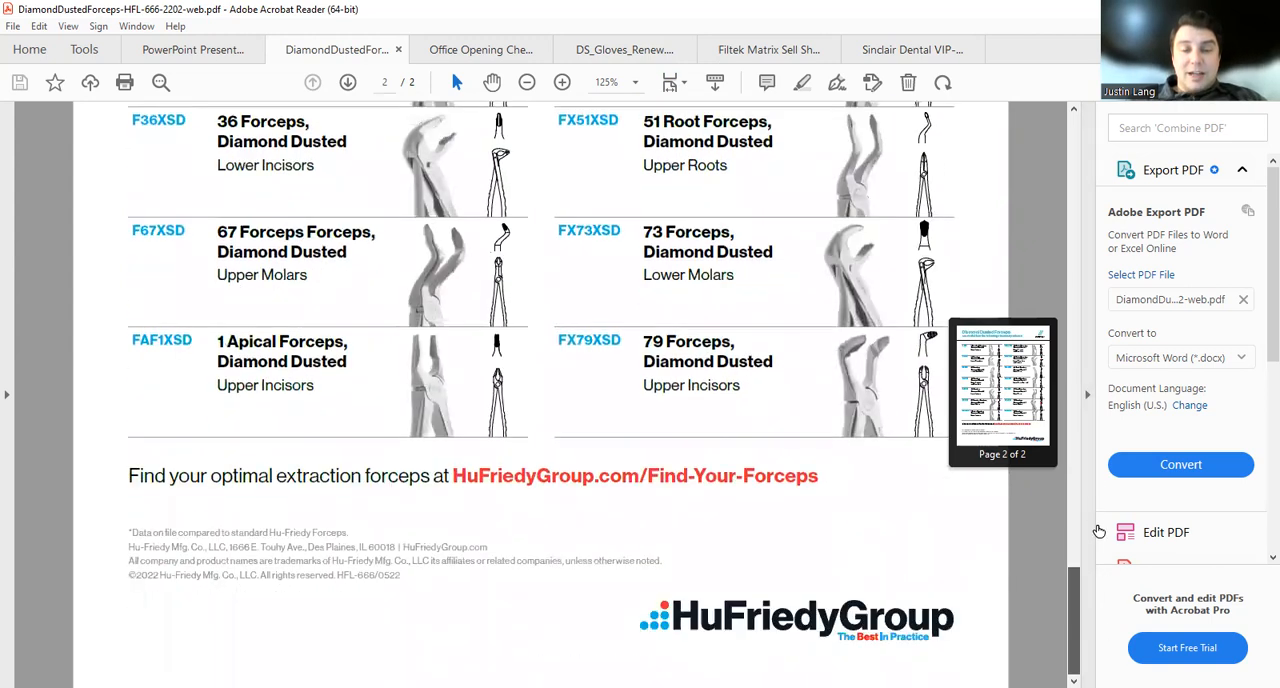
left_click(312, 82)
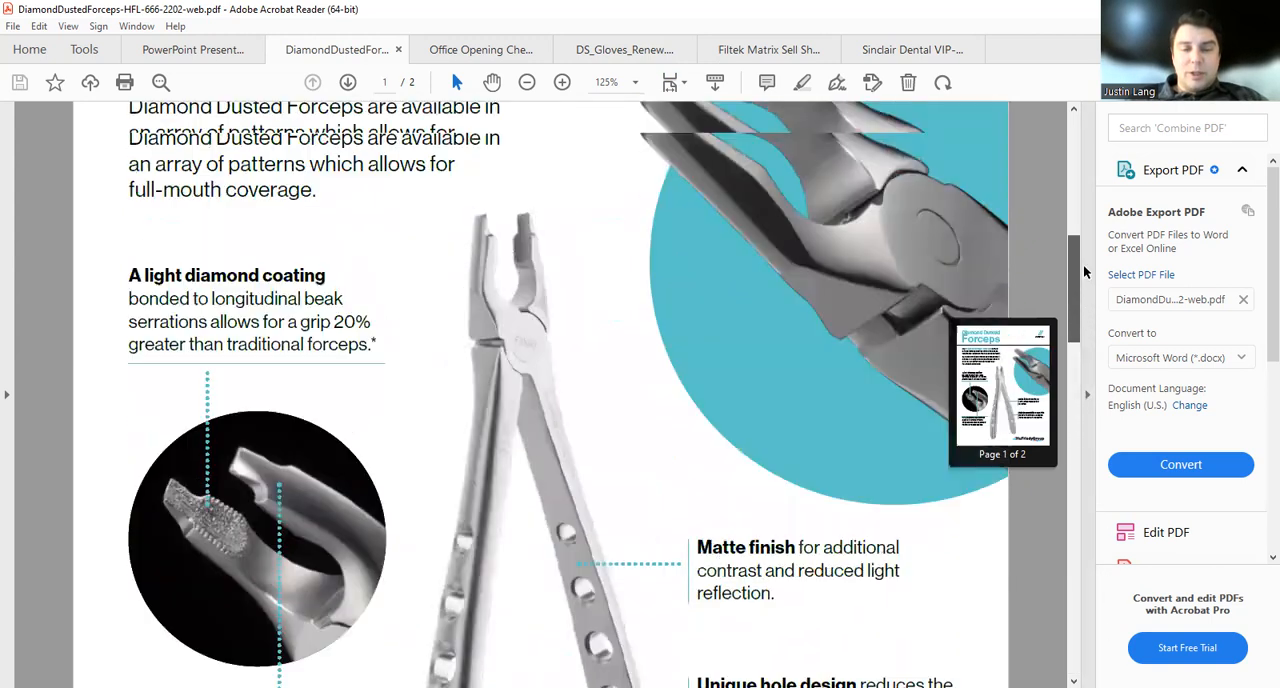
scroll("up", 3)
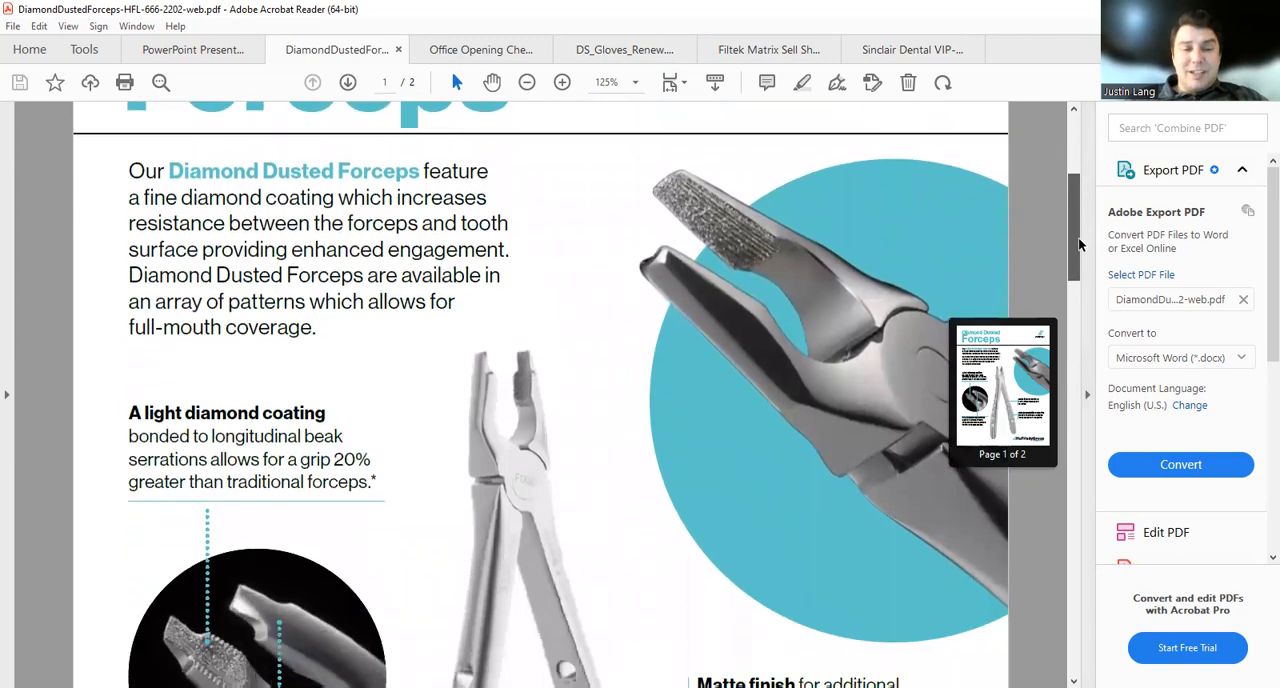
scroll("down", 3)
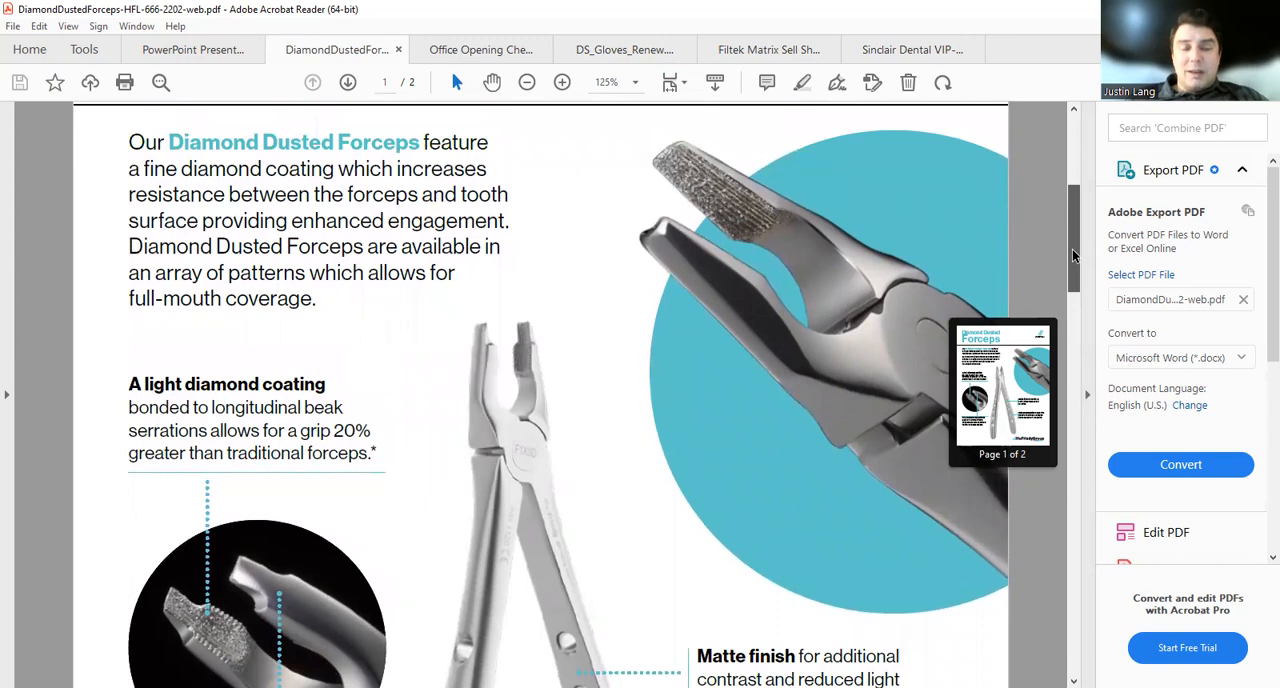
mouse_move(583, 590)
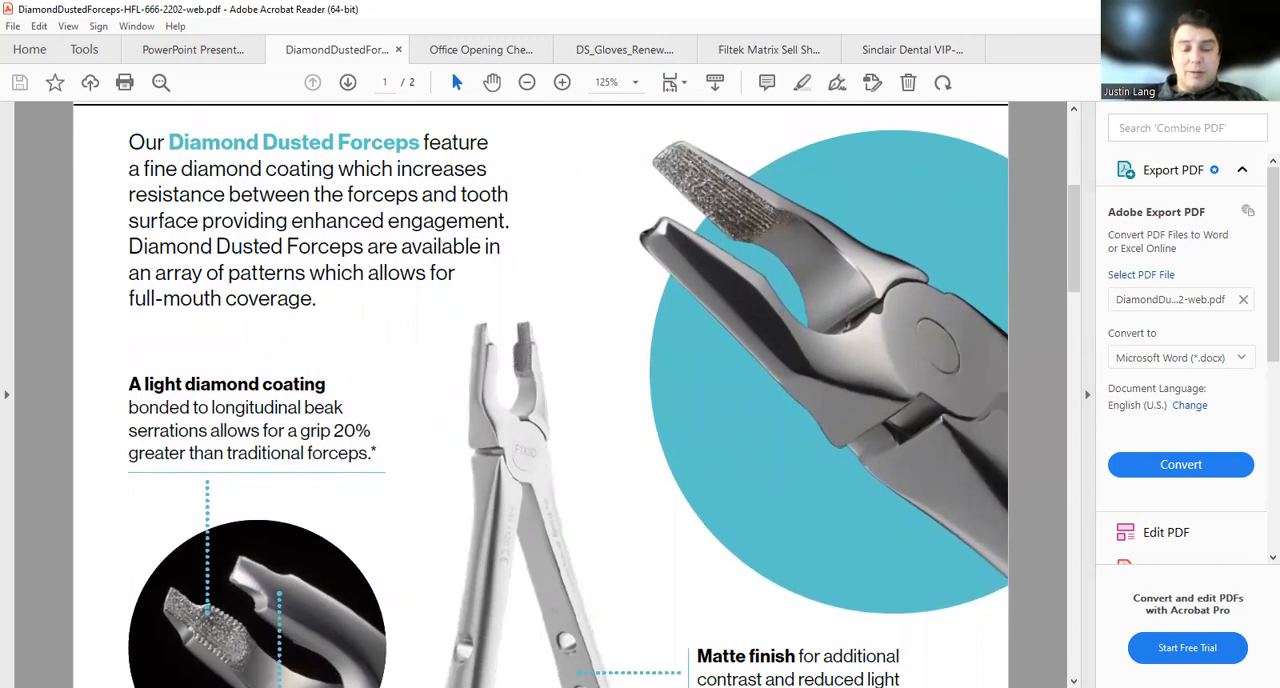
Switch to the Tips for Successful Whitening for Patients PDF with its Before, During and After advice
left_click(192, 49)
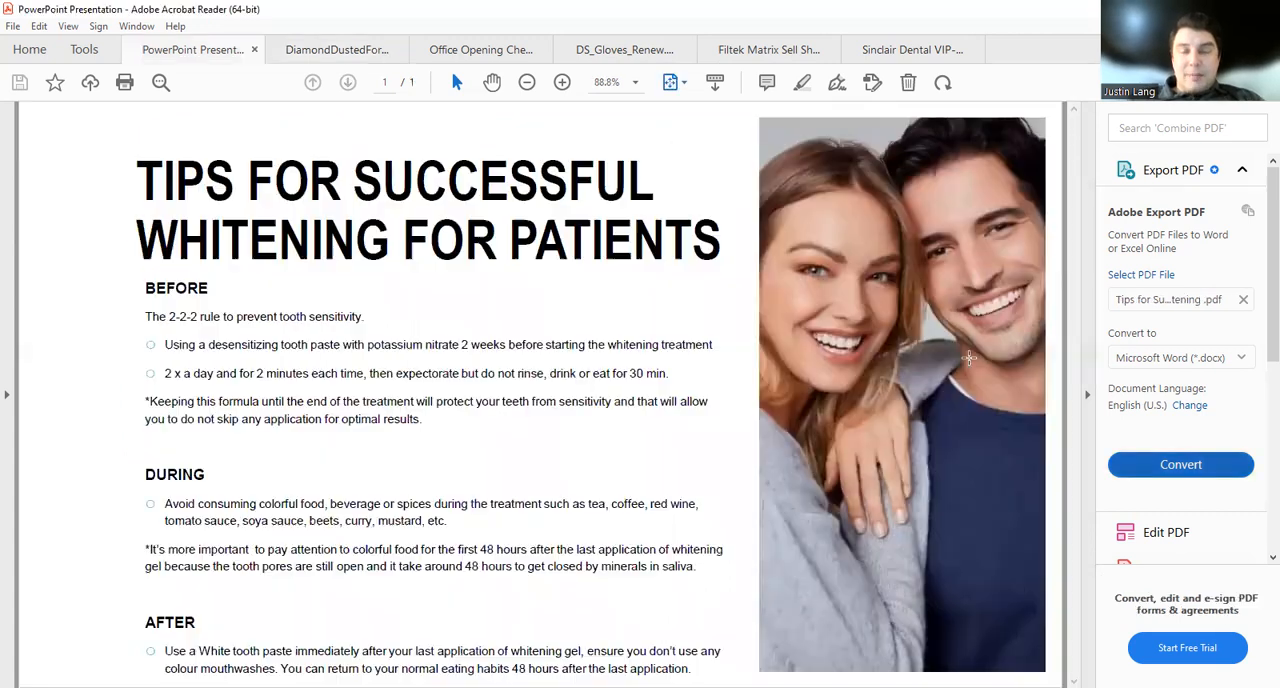
mouse_move(1073, 374)
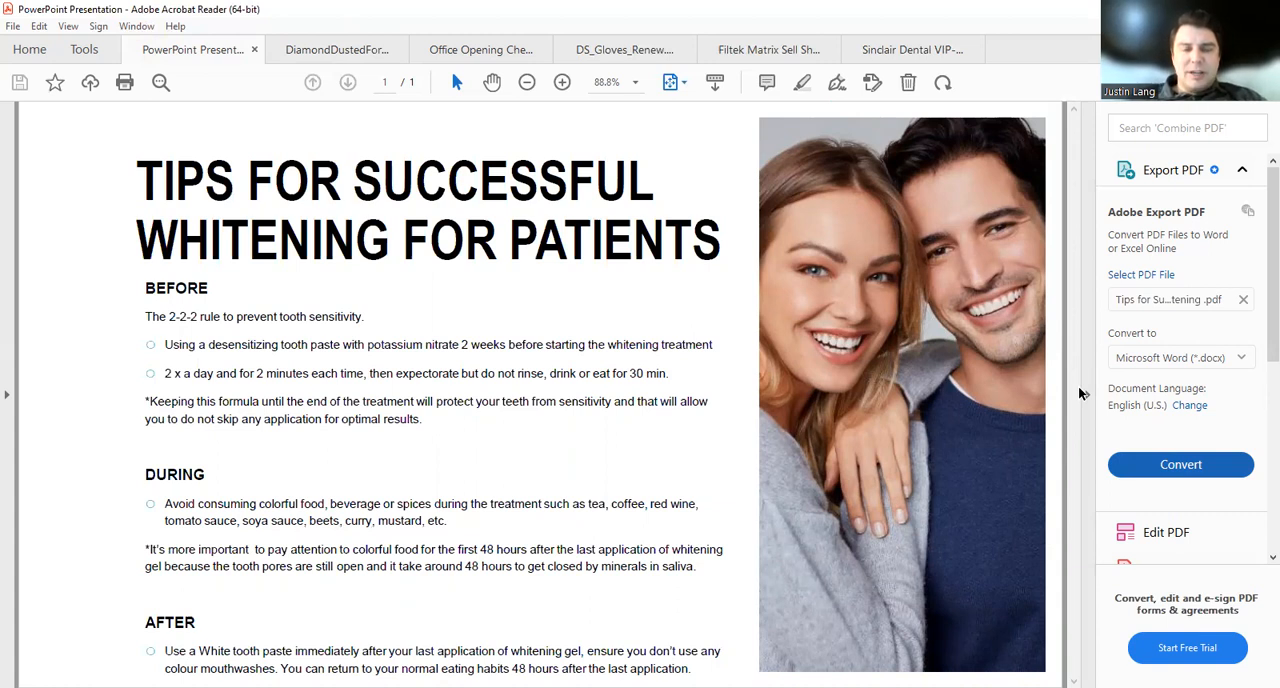
mouse_move(1029, 357)
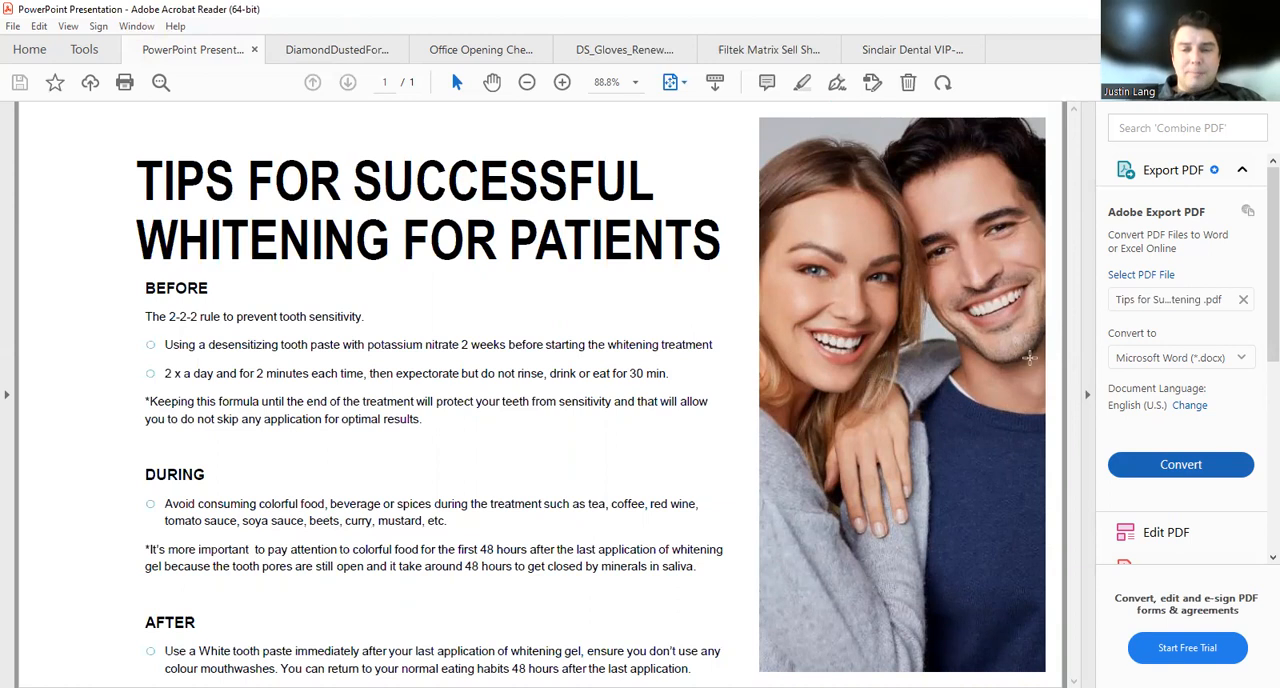
mouse_move(1093, 373)
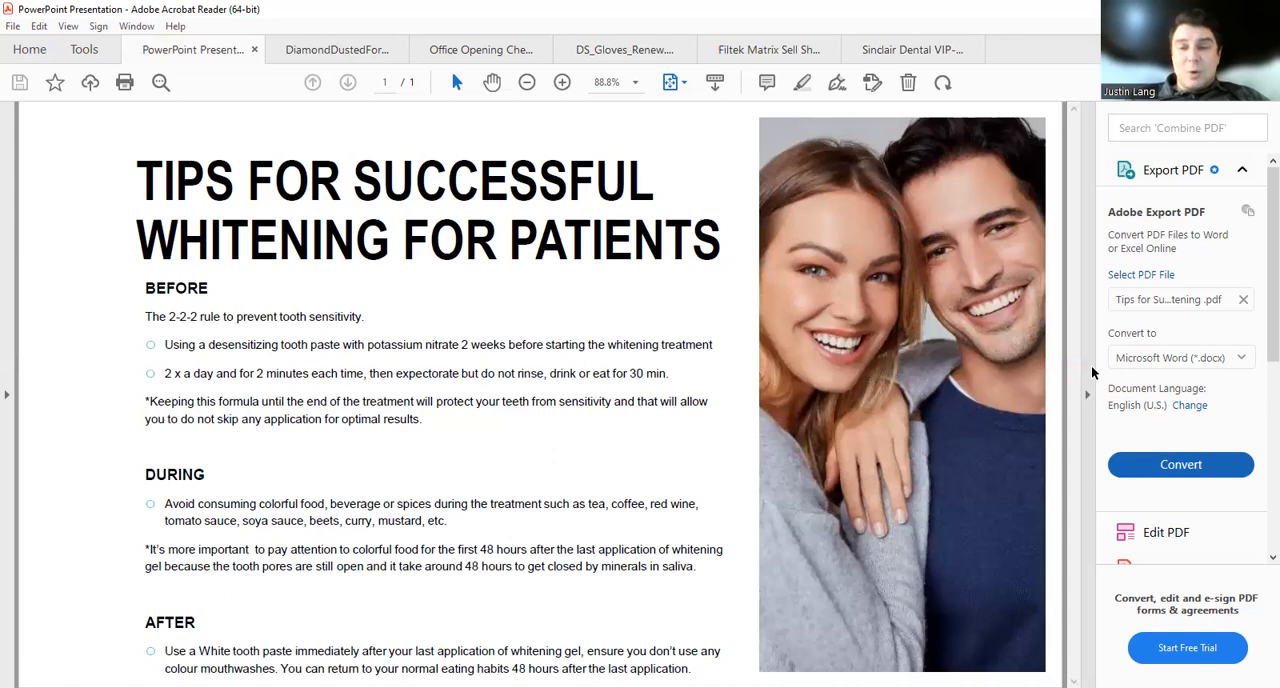
mouse_move(1078, 336)
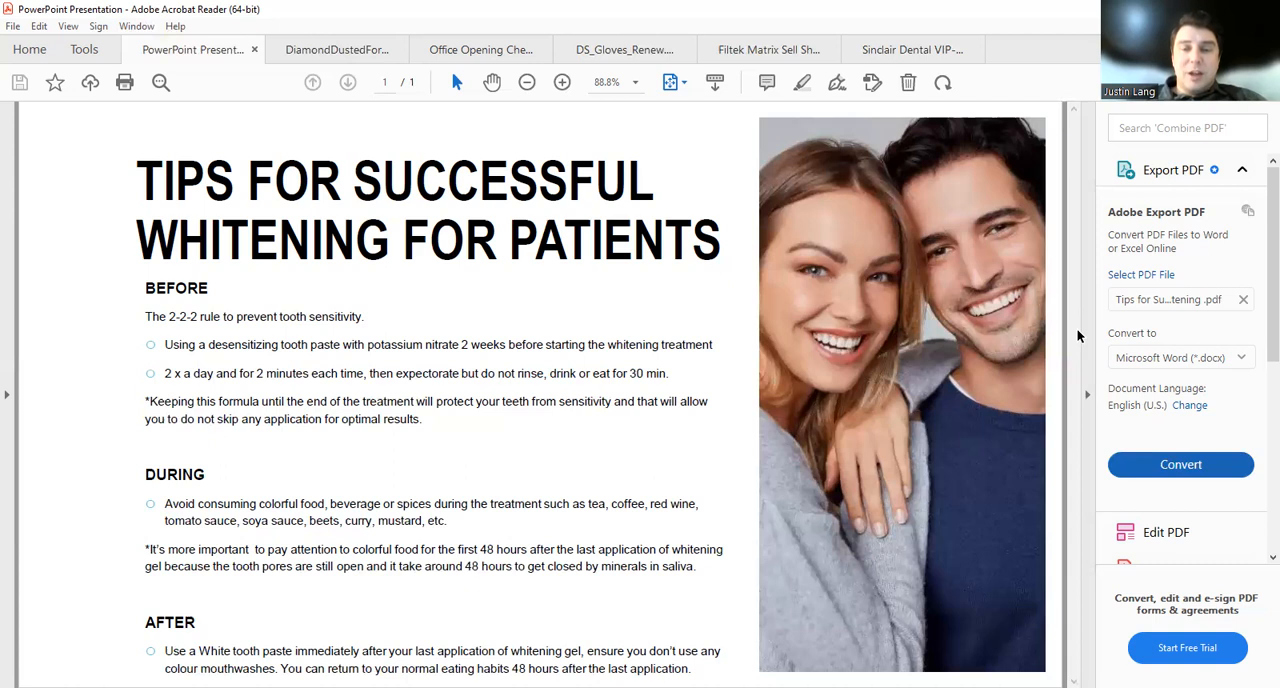
mouse_move(517, 484)
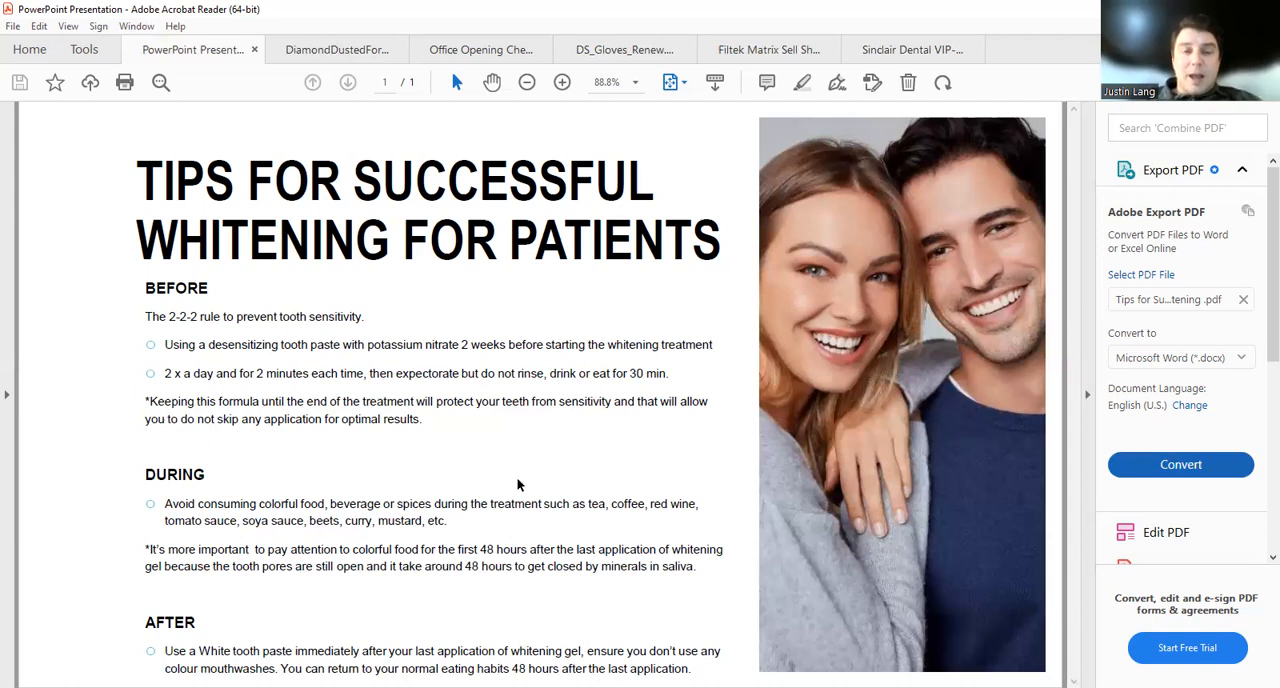
mouse_move(625, 49)
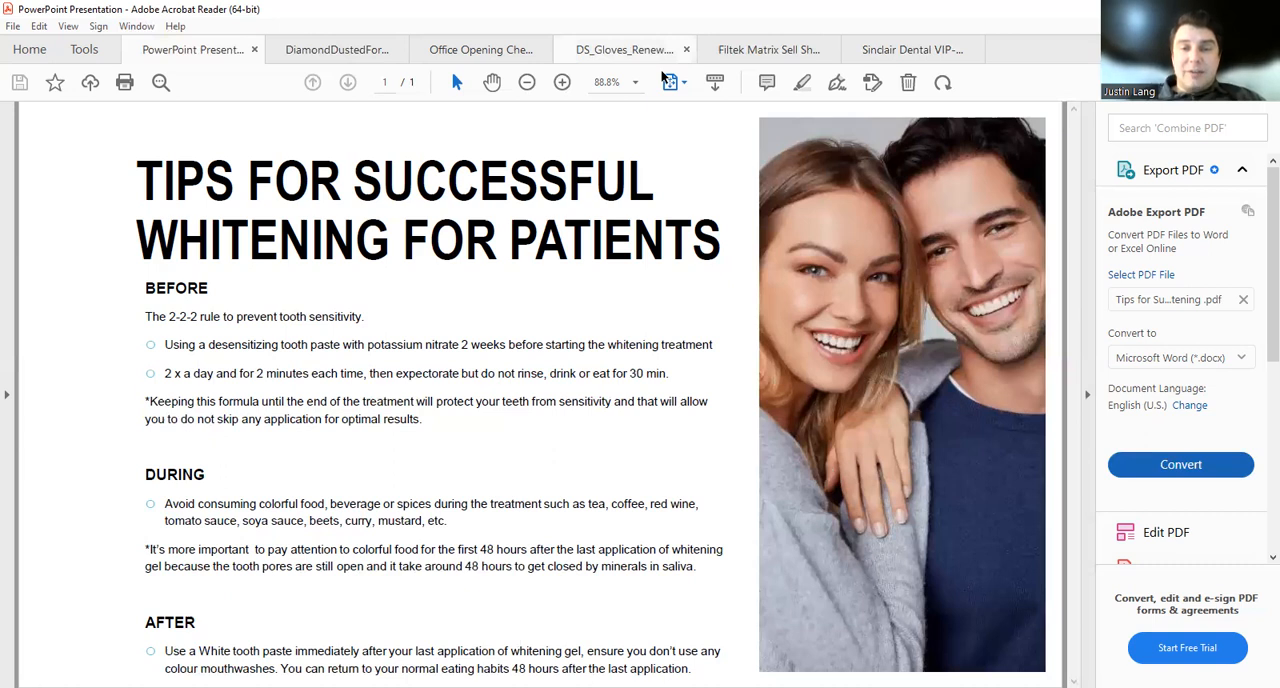